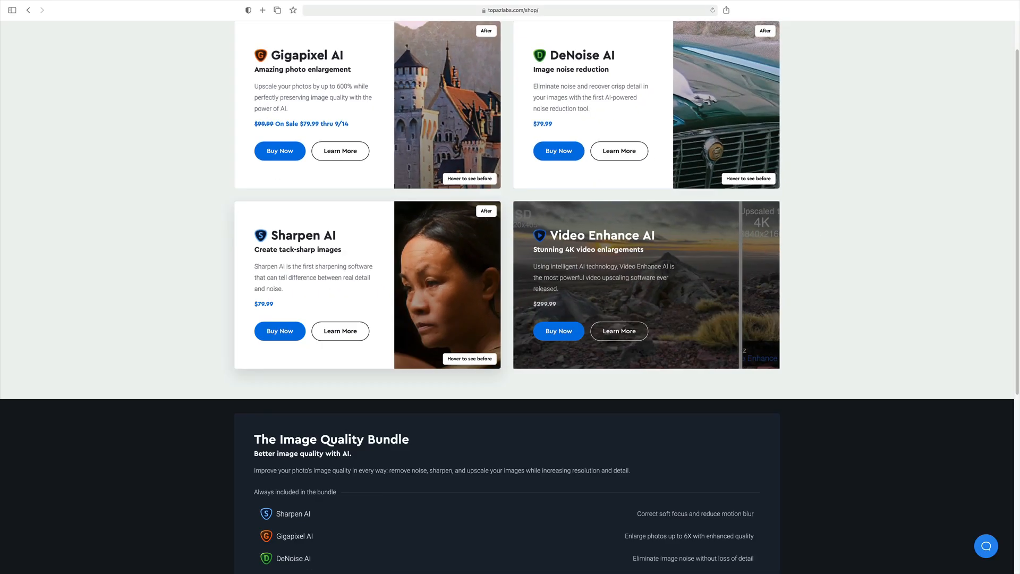
Set the Gigapixel preview zoom to 100% to inspect building detail
scroll(down, 3)
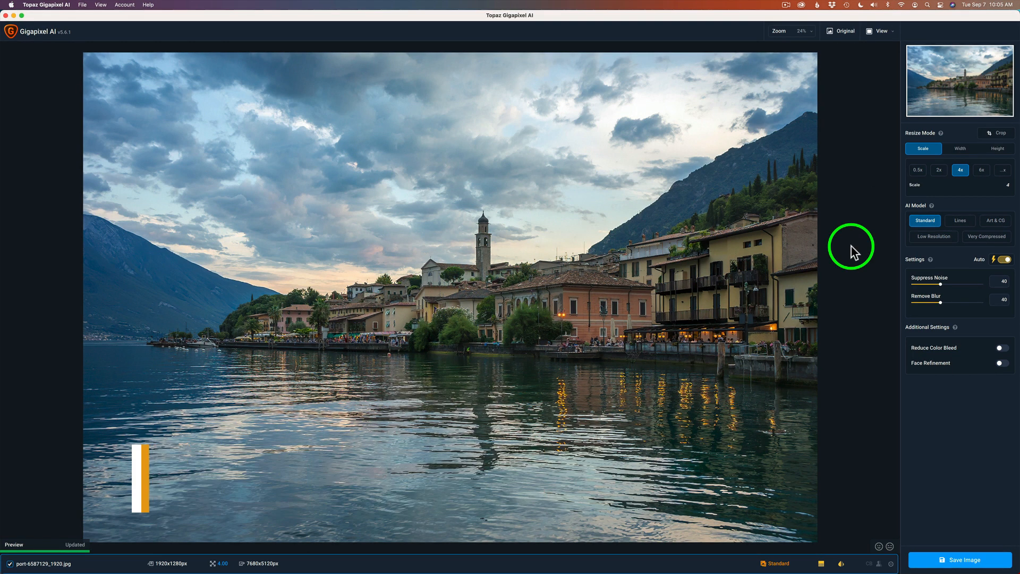
mouse_move(538, 224)
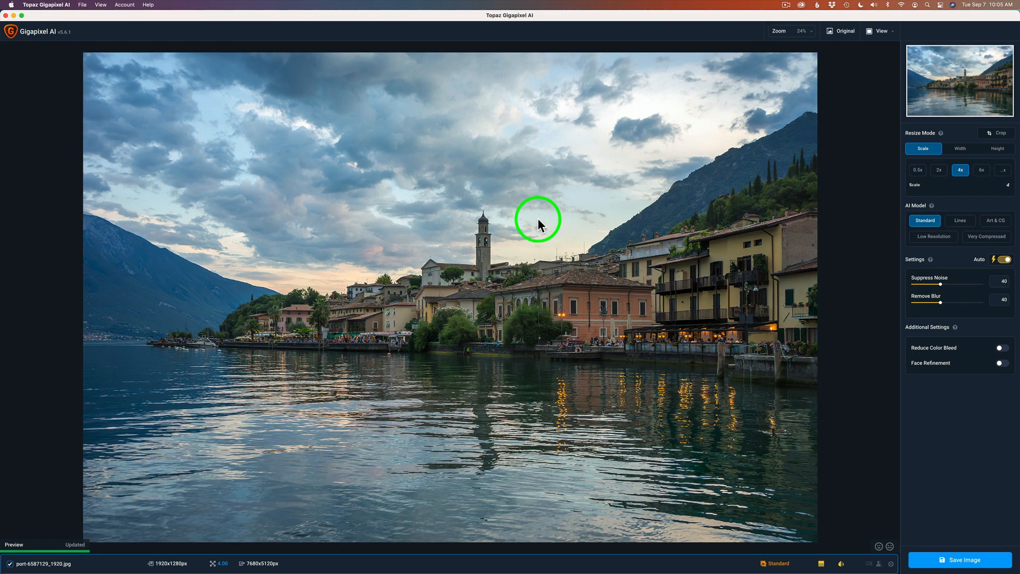
click(82, 4)
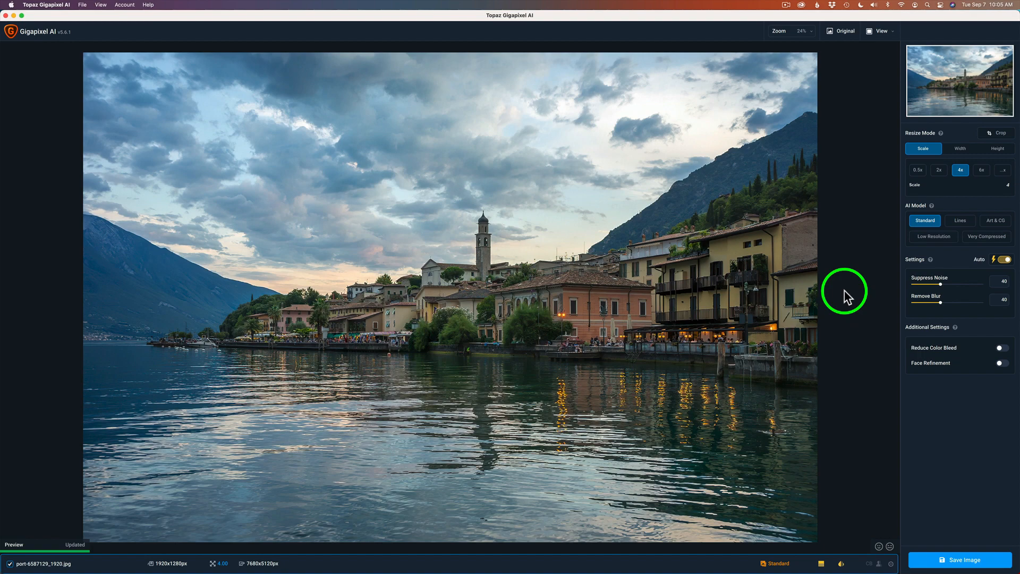
mouse_move(973, 175)
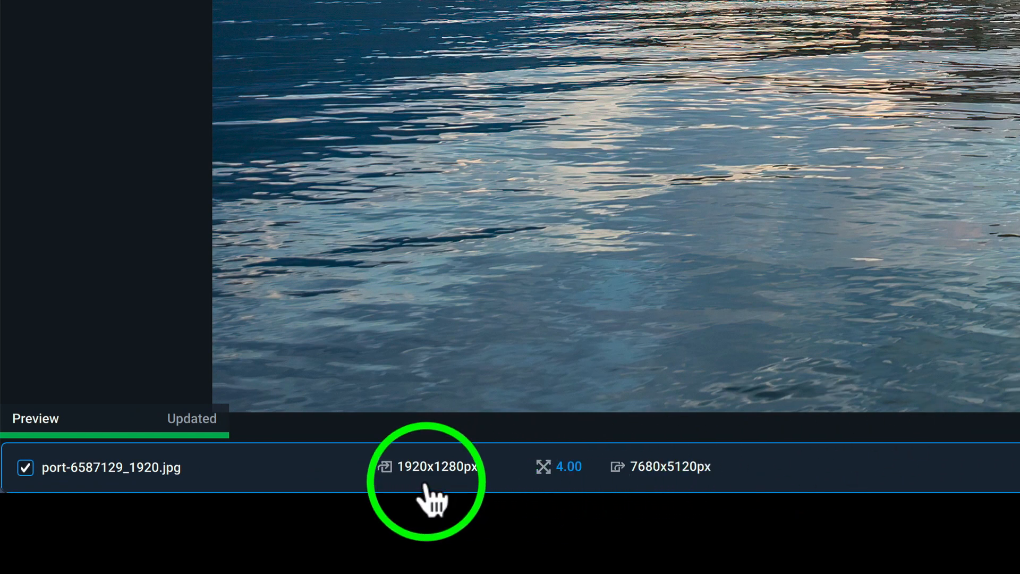
mouse_move(644, 494)
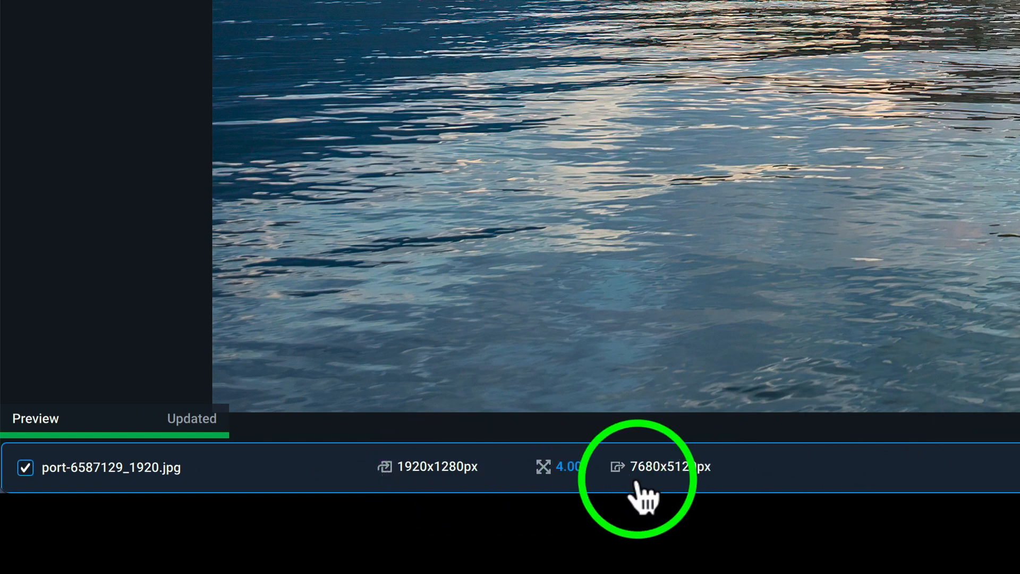
click(616, 465)
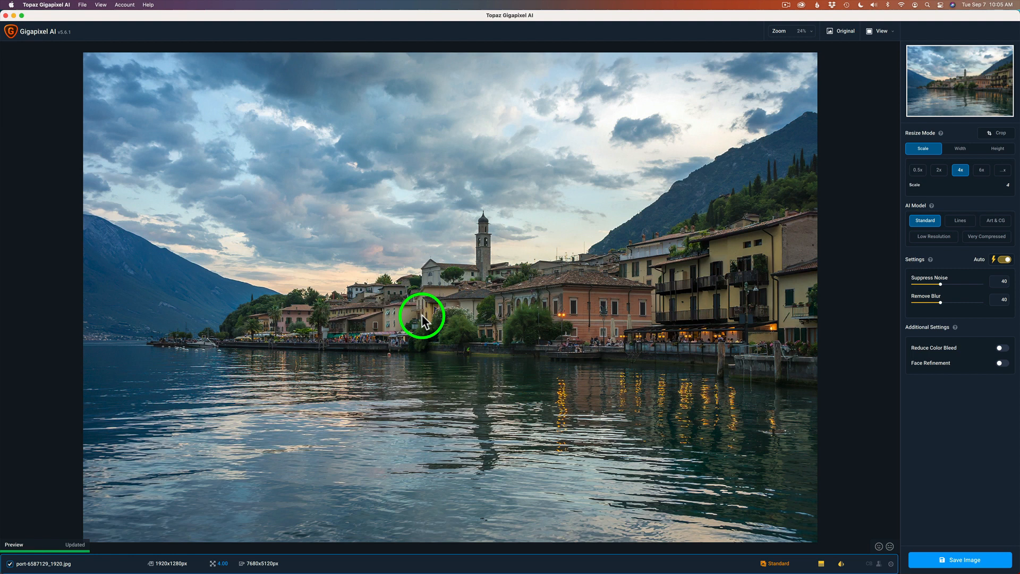
mouse_move(1012, 194)
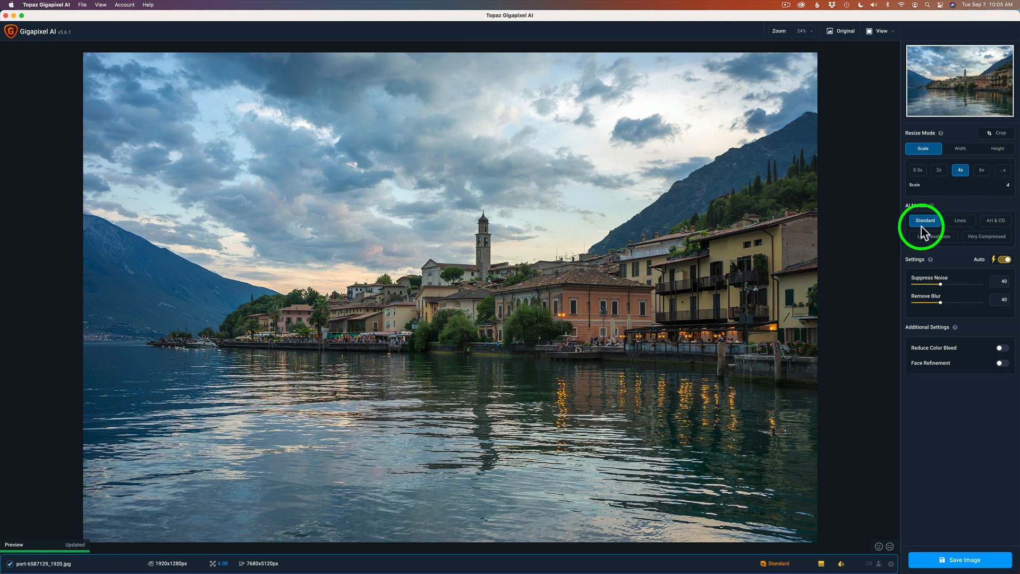
mouse_move(819, 235)
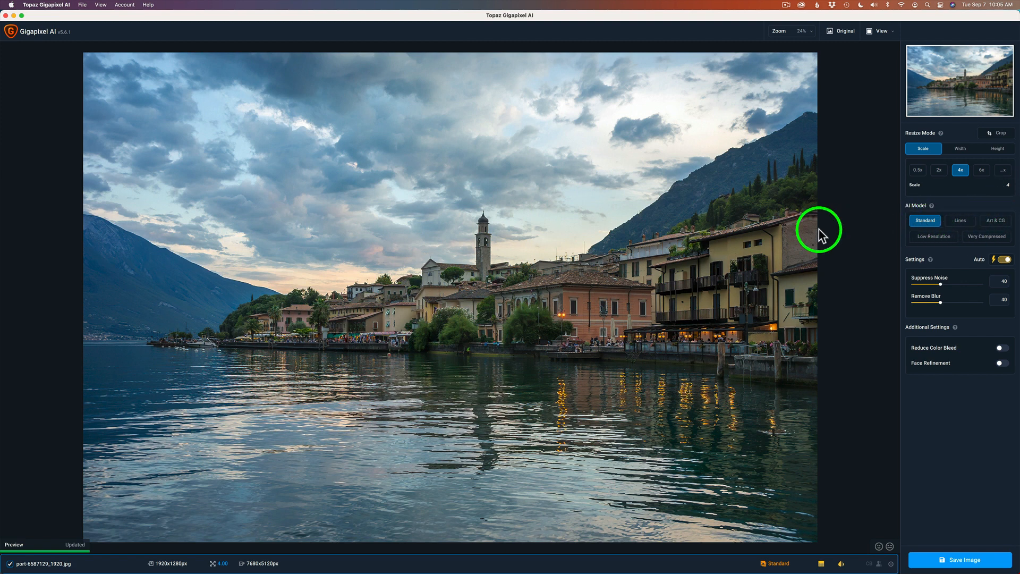
mouse_move(807, 35)
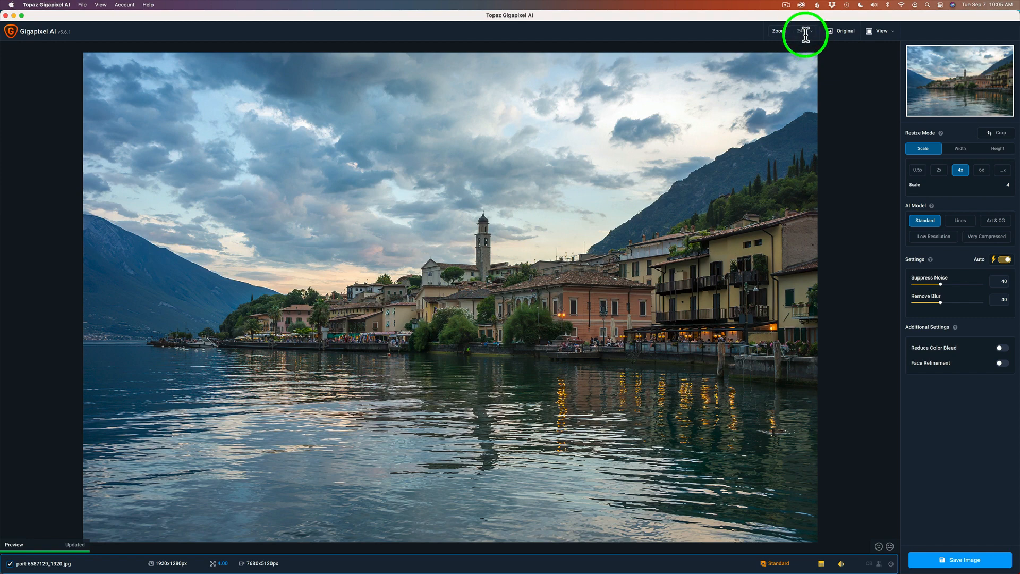
click(791, 31)
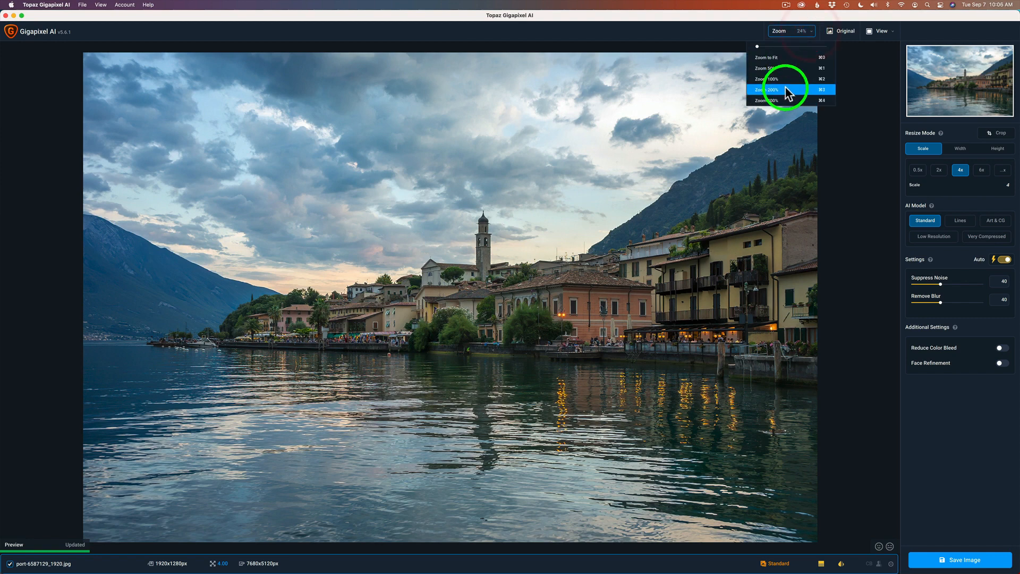
click(768, 89)
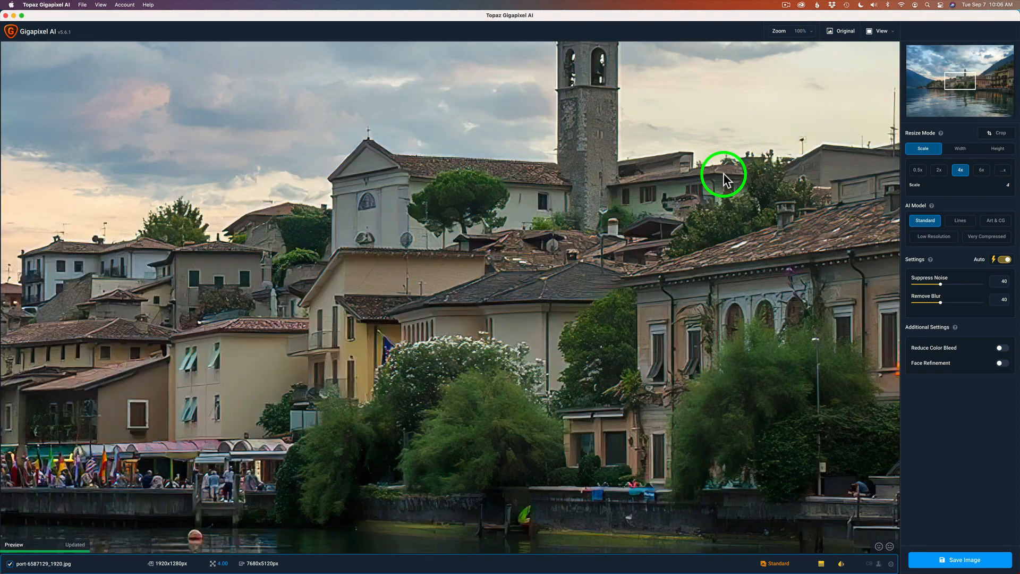
mouse_move(571, 299)
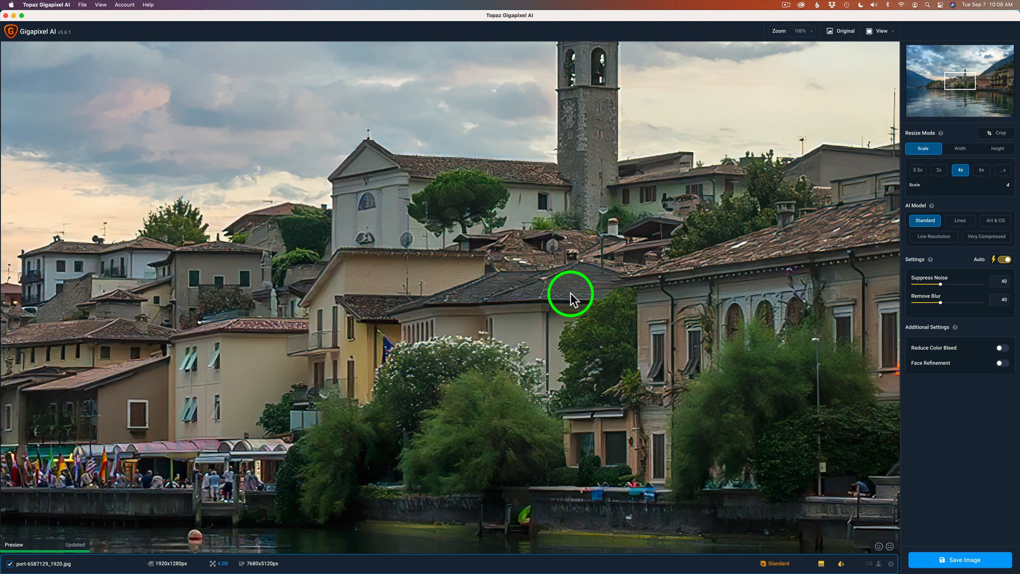
mouse_move(765, 307)
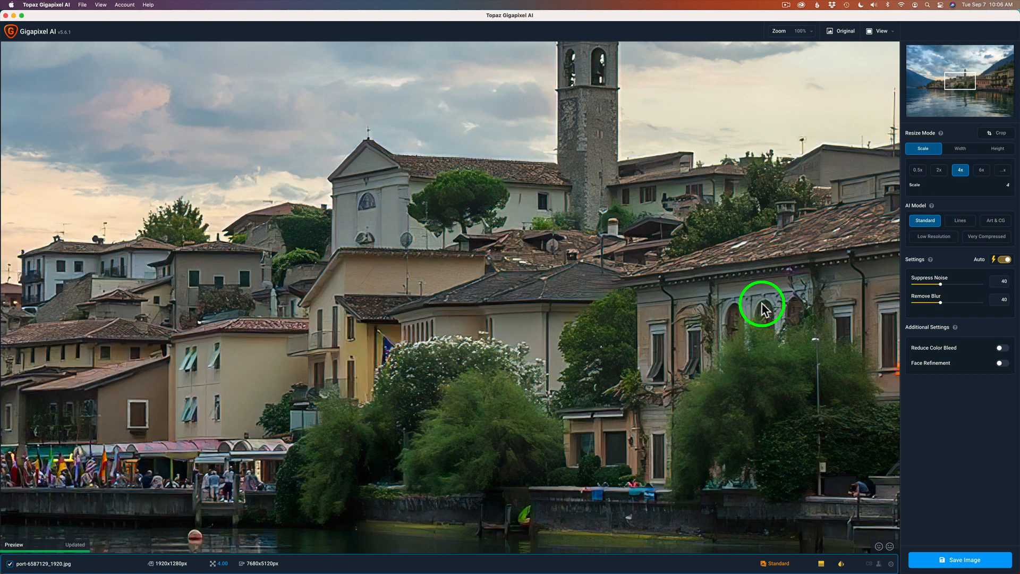
mouse_move(956, 234)
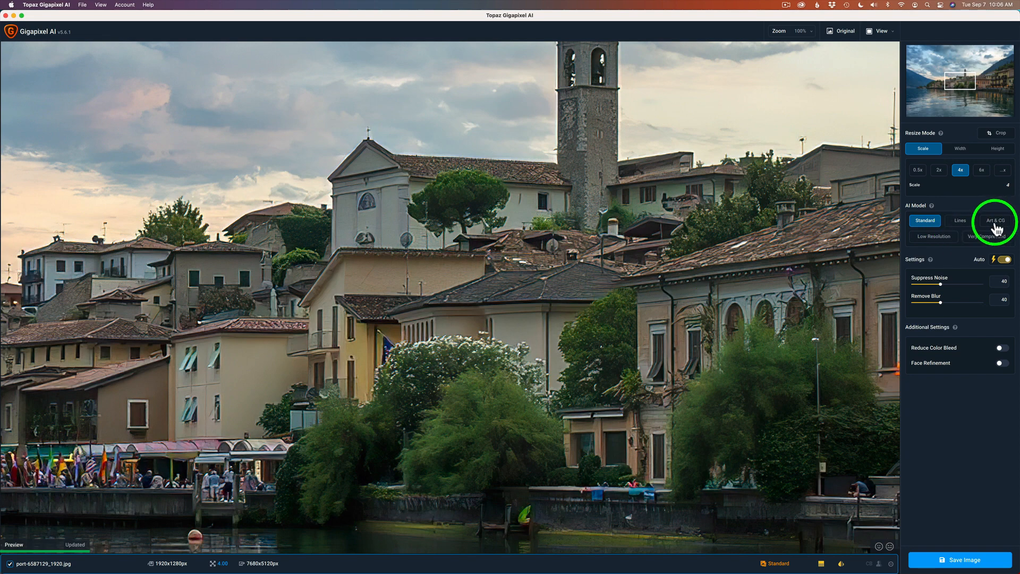
Switch the enlargement AI model from Standard to Art & CG
click(991, 221)
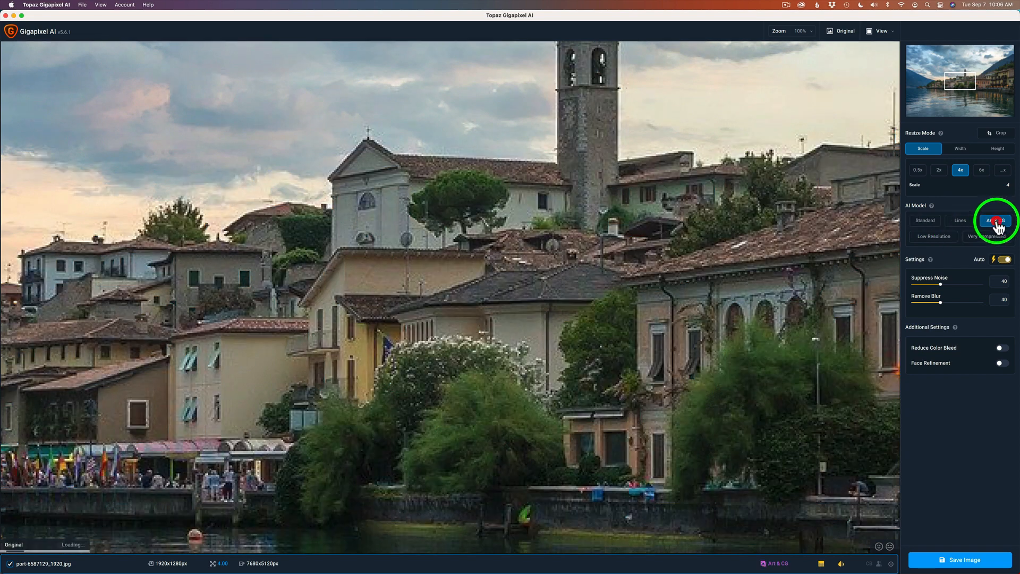
click(993, 220)
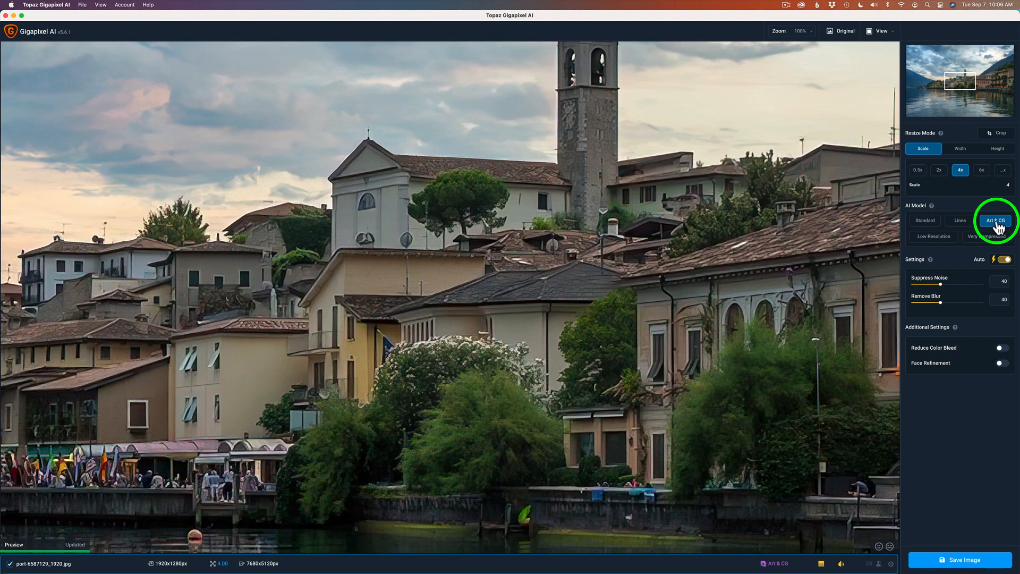
mouse_move(675, 310)
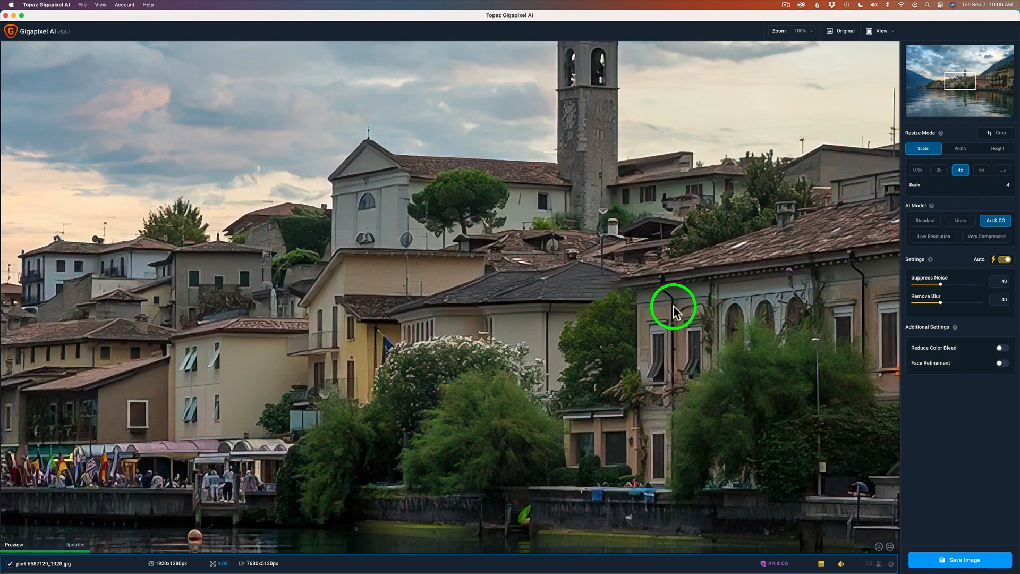
mouse_move(919, 275)
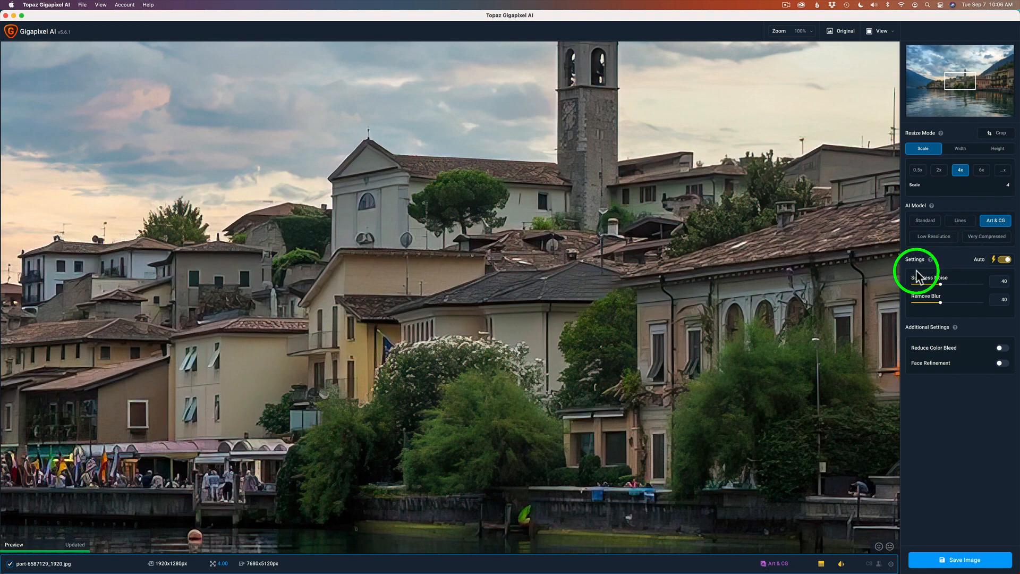
Turn off the Auto toggle for noise suppression and blur removal settings
click(1003, 259)
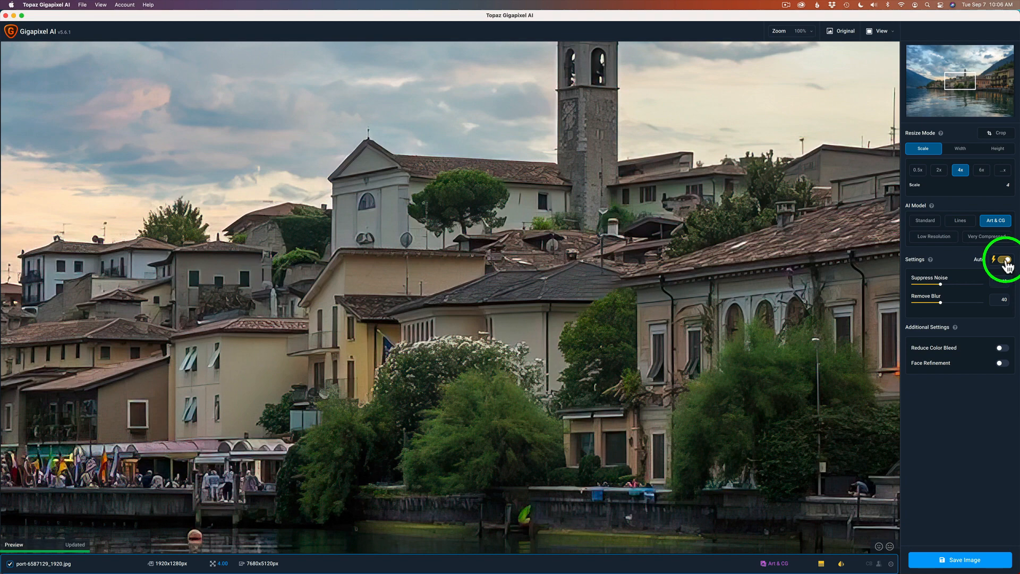
click(1006, 258)
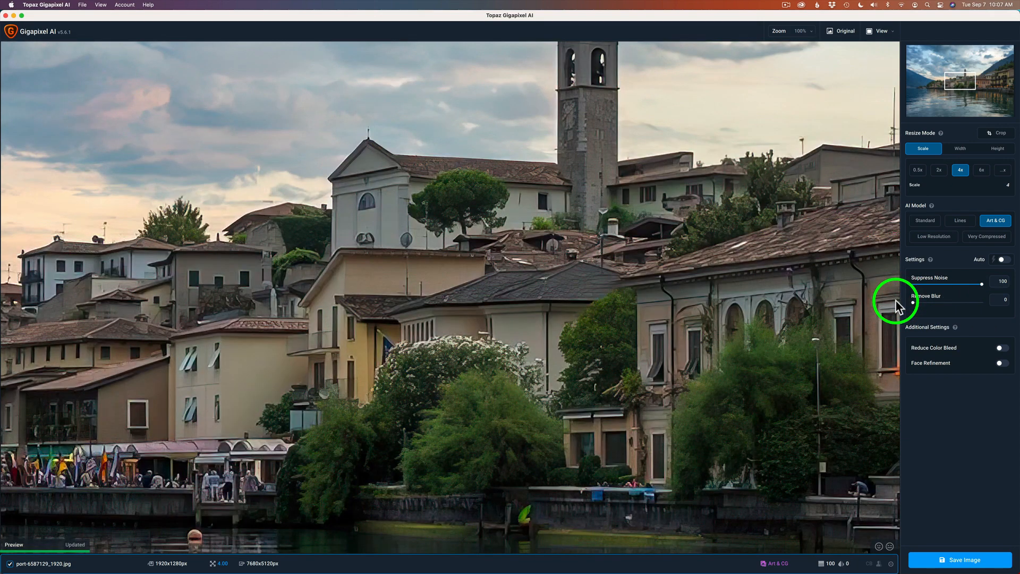
mouse_move(814, 35)
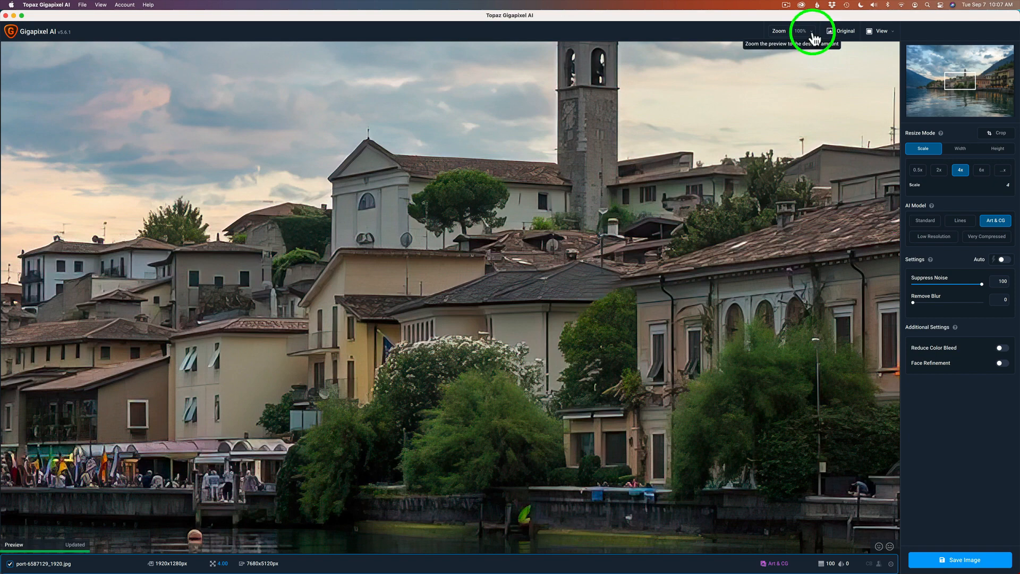
click(812, 31)
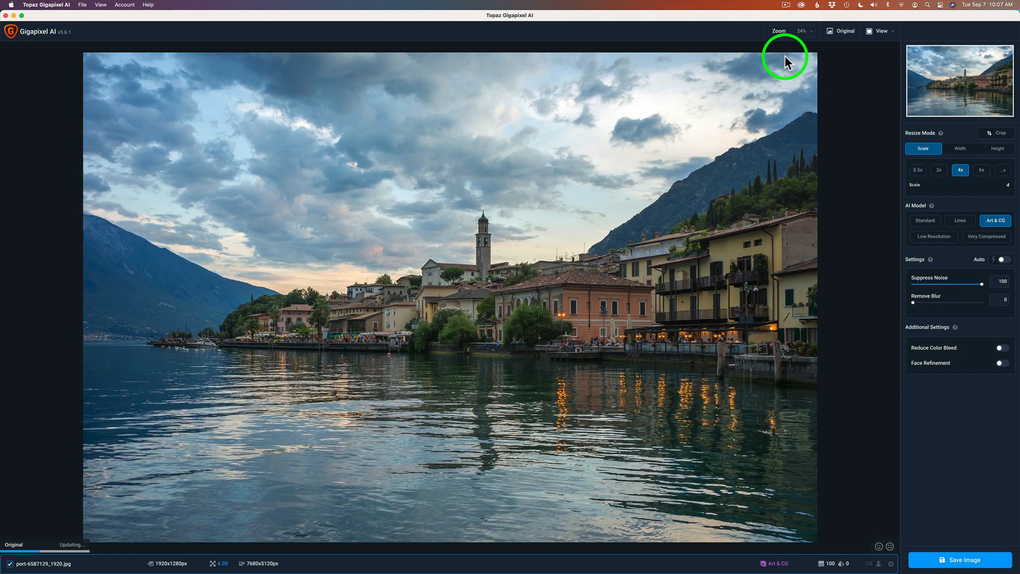
mouse_move(174, 485)
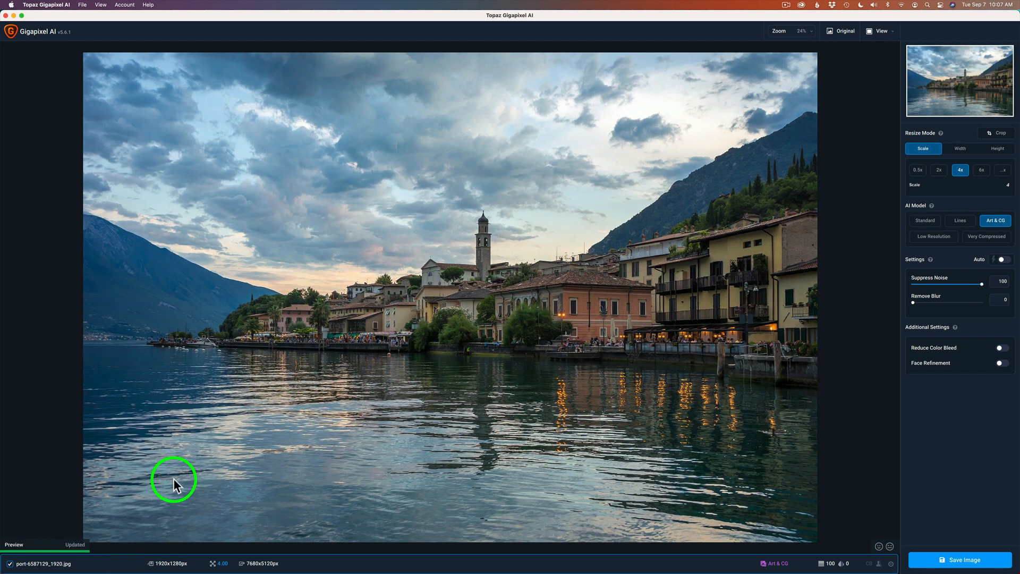
mouse_move(636, 267)
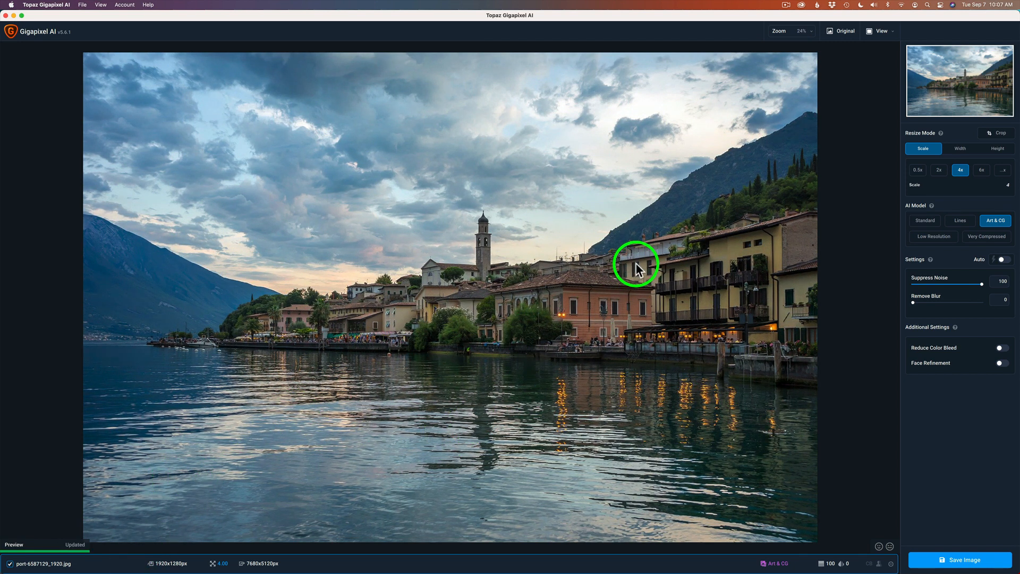
mouse_move(642, 272)
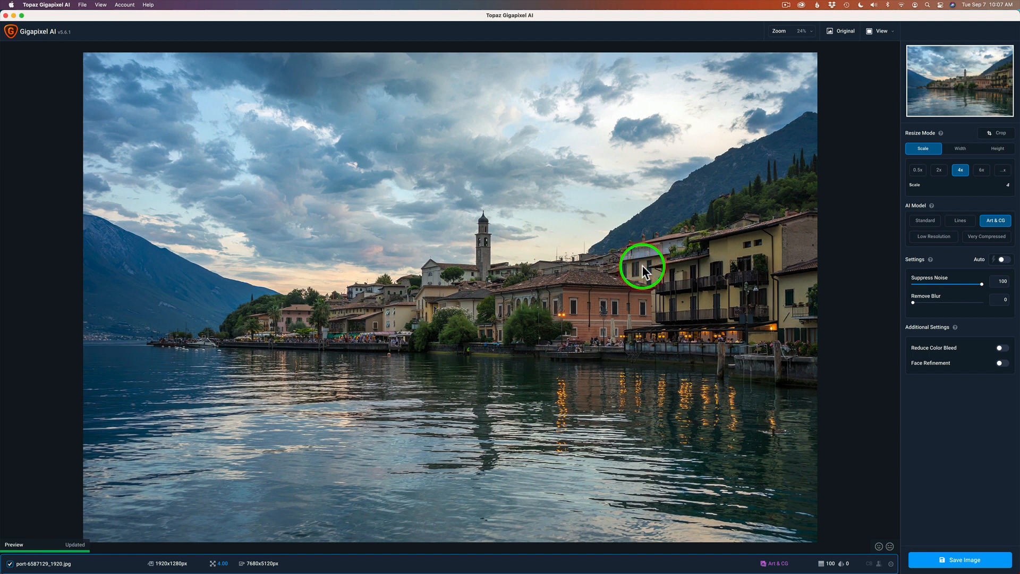
mouse_move(914, 298)
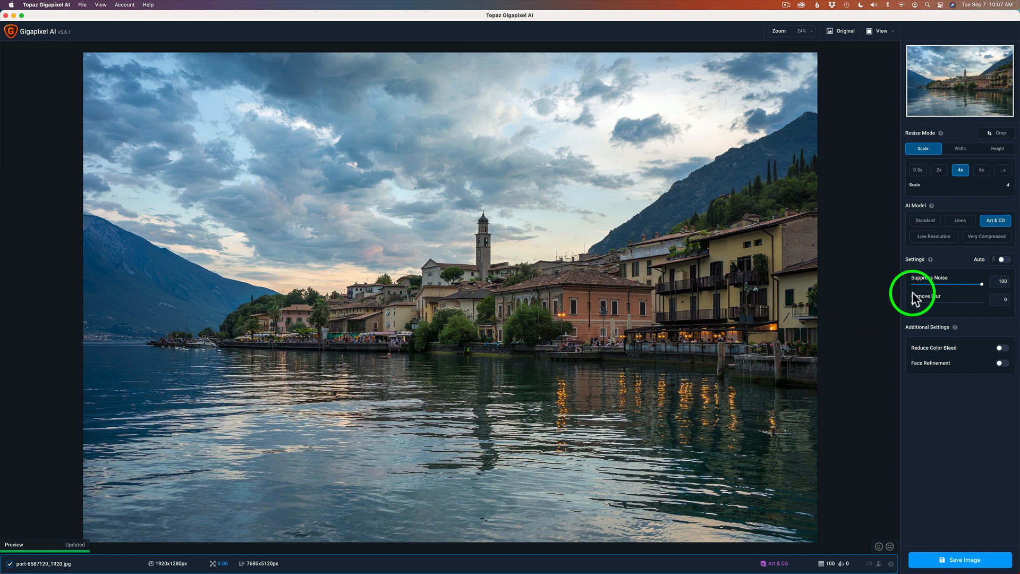
click(812, 31)
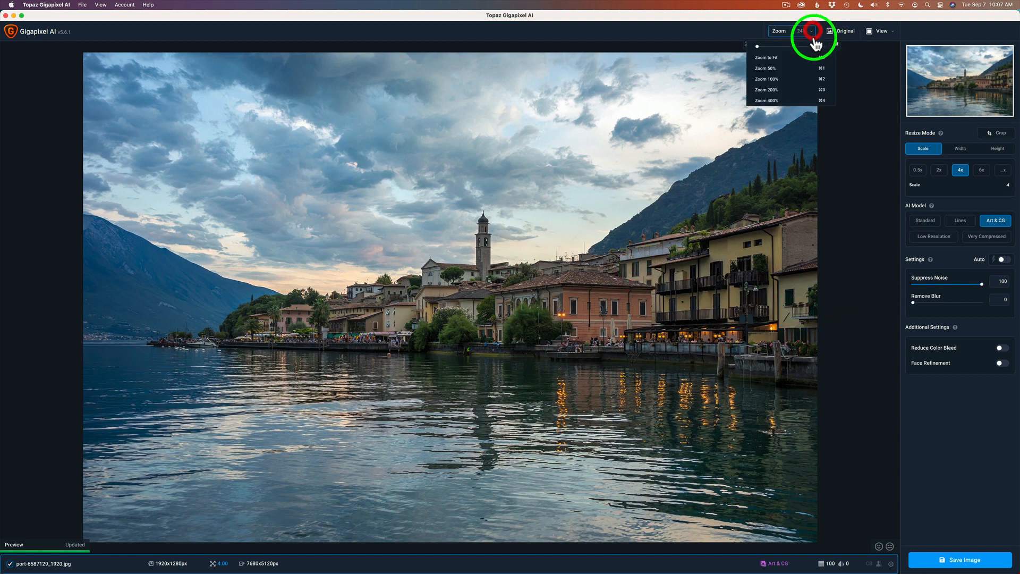
mouse_move(780, 90)
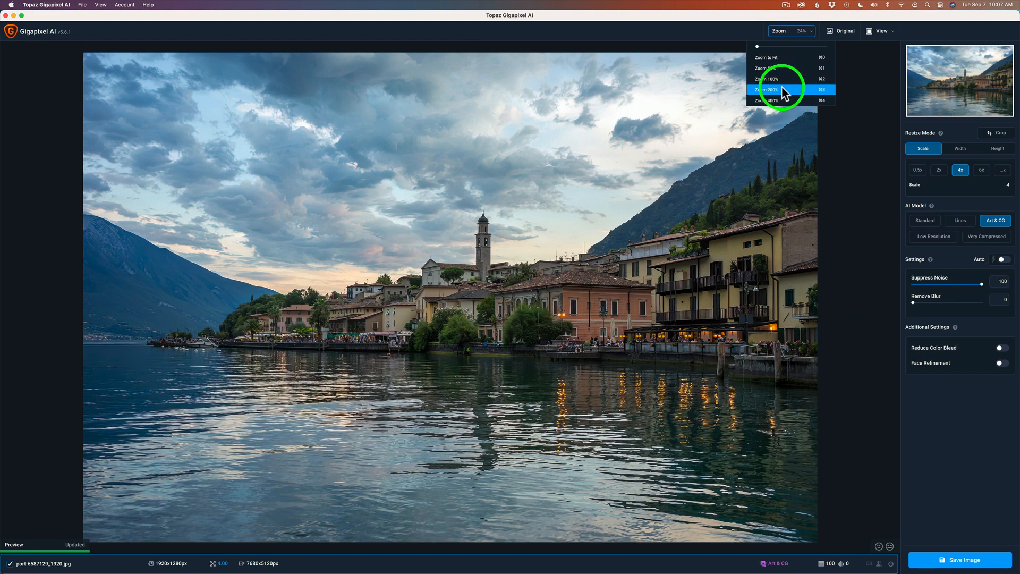
click(768, 89)
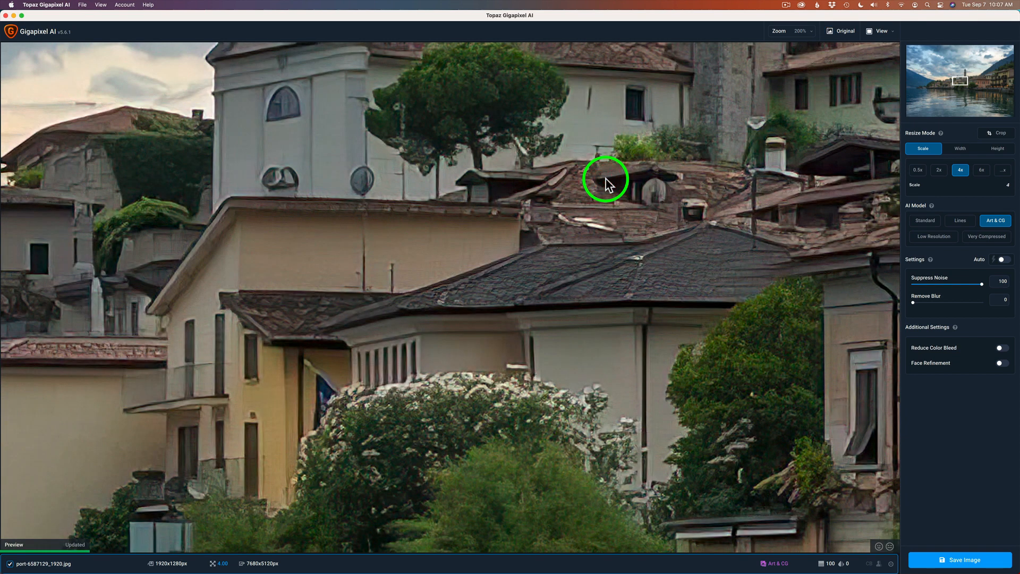
mouse_move(963, 274)
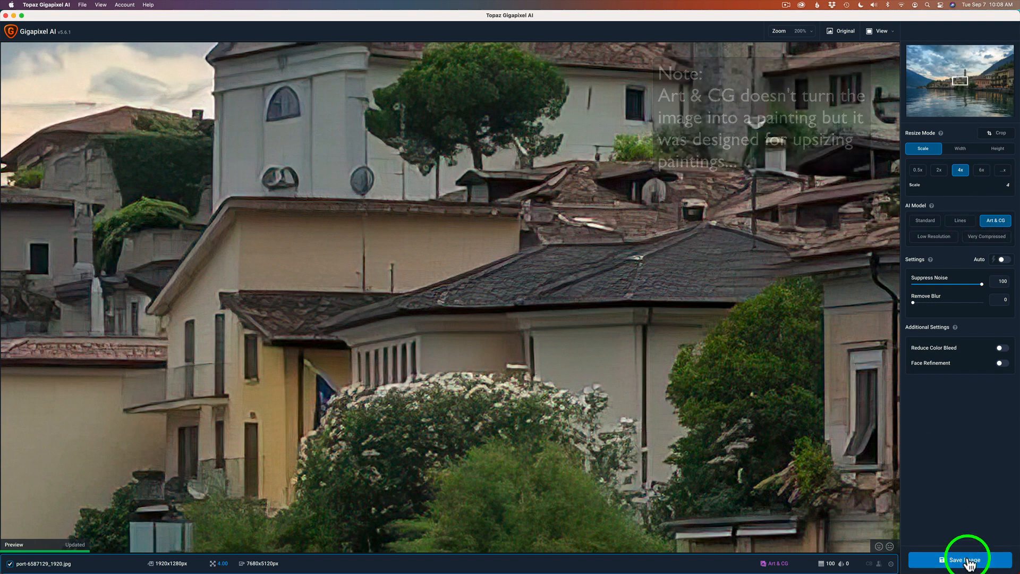
Bring up the Save Image As dialog for the 4x upscaled image
click(967, 560)
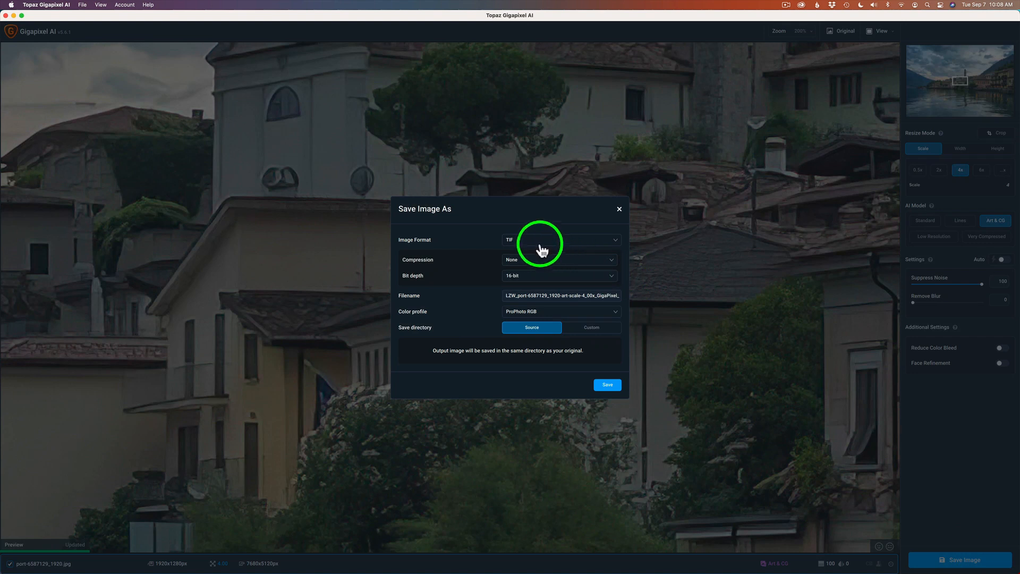
mouse_move(513, 286)
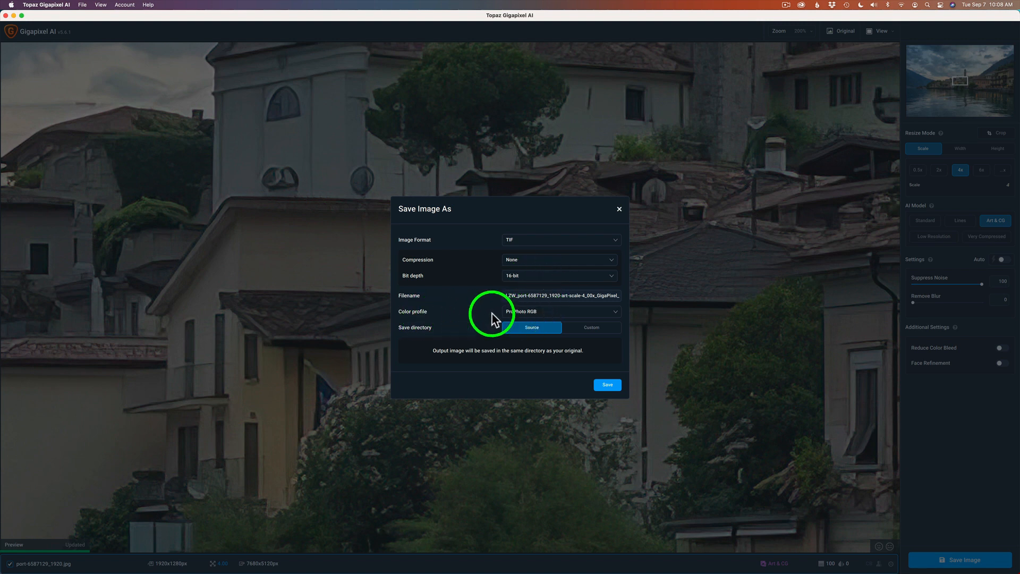
mouse_move(533, 319)
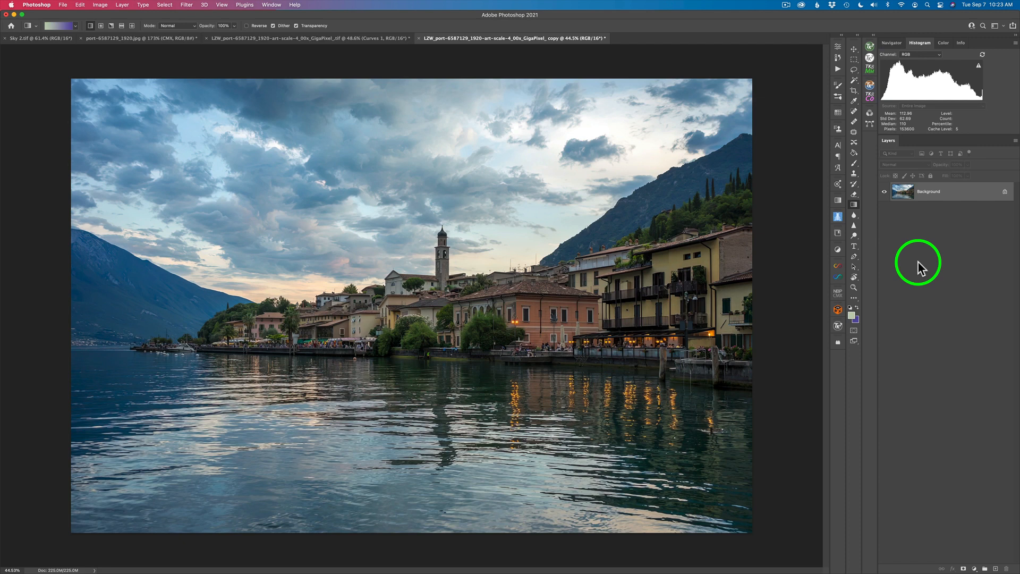
Show Photoshop's Filter menu for the upscaled lakeside copy
click(186, 5)
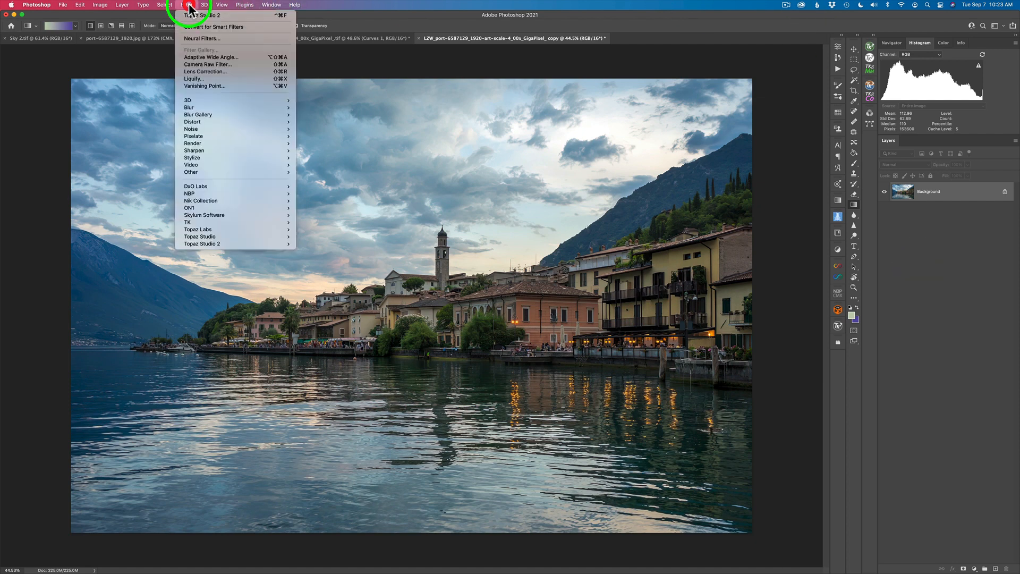
mouse_move(205, 38)
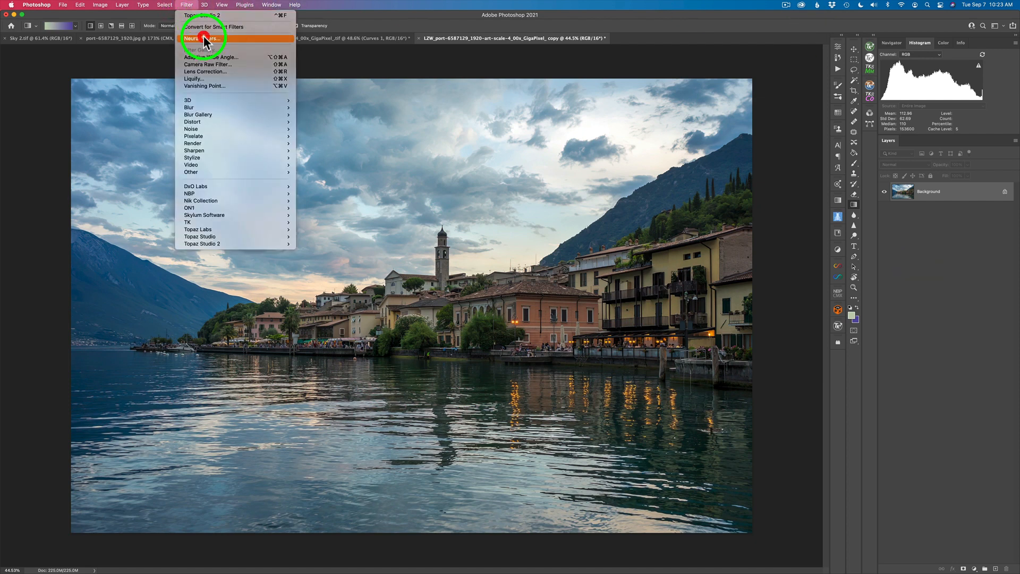
Enable Style Transfer in Neural Filters and preview a featured painterly preset
click(202, 38)
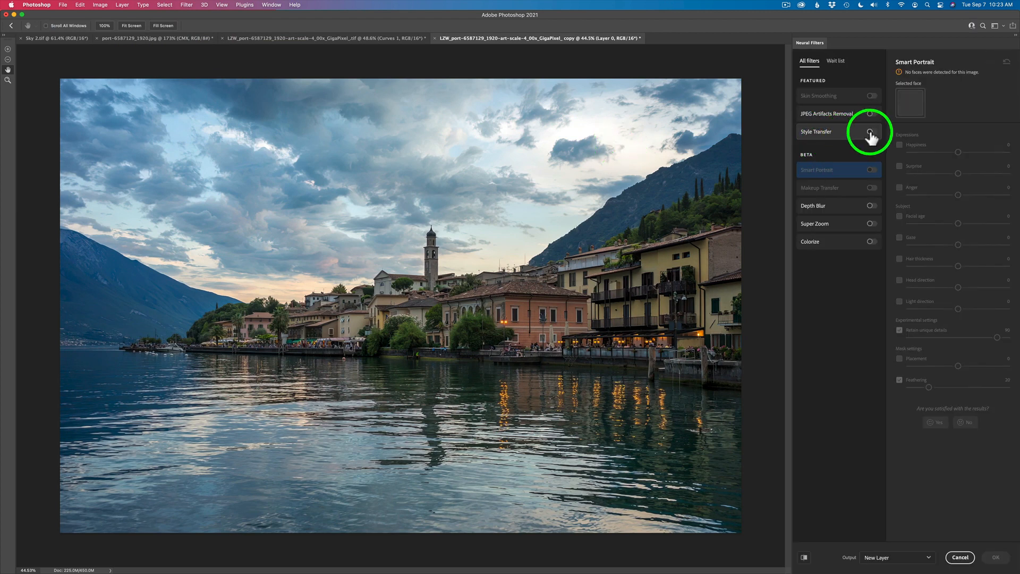
click(869, 131)
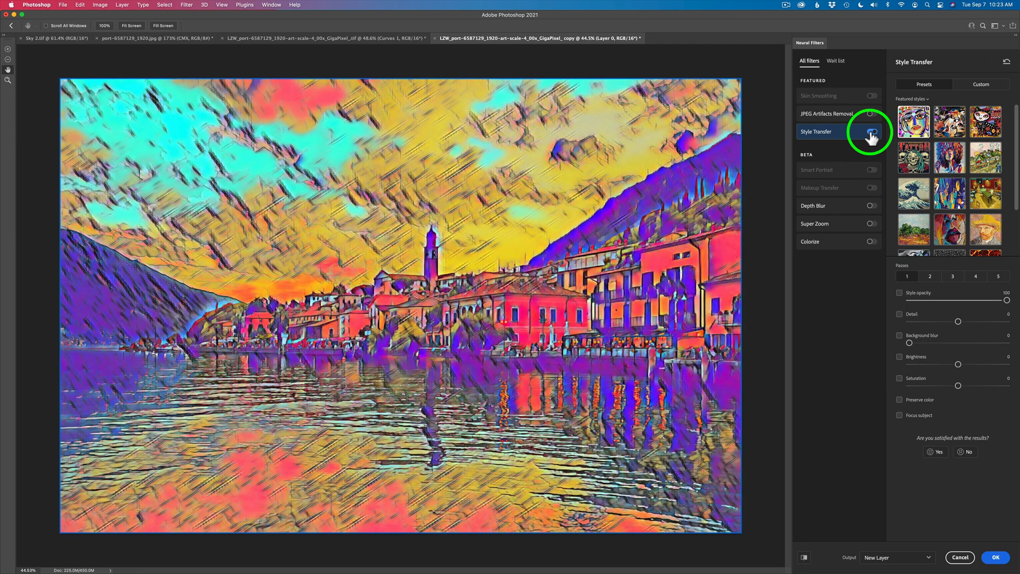
click(871, 131)
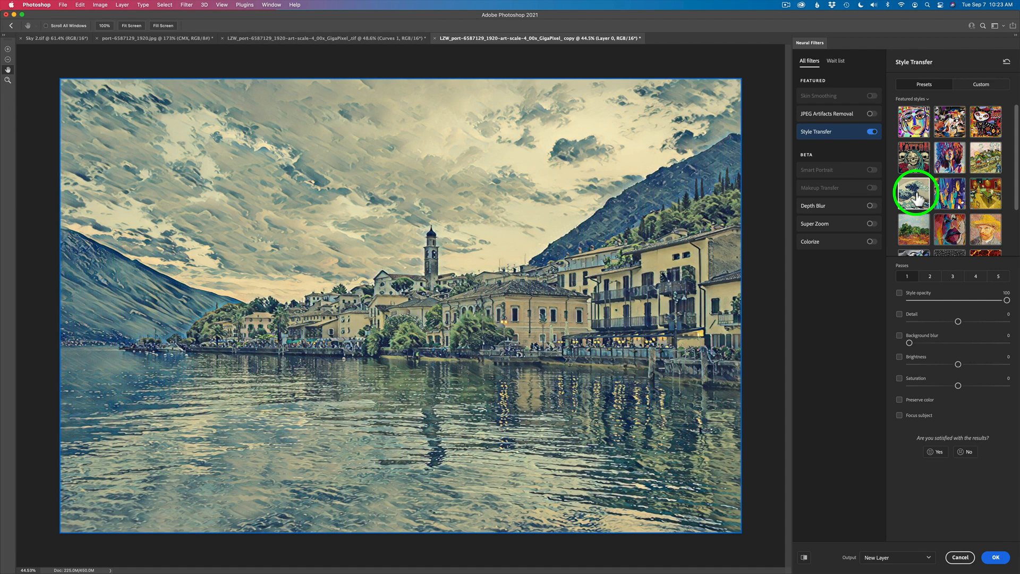
mouse_move(920, 397)
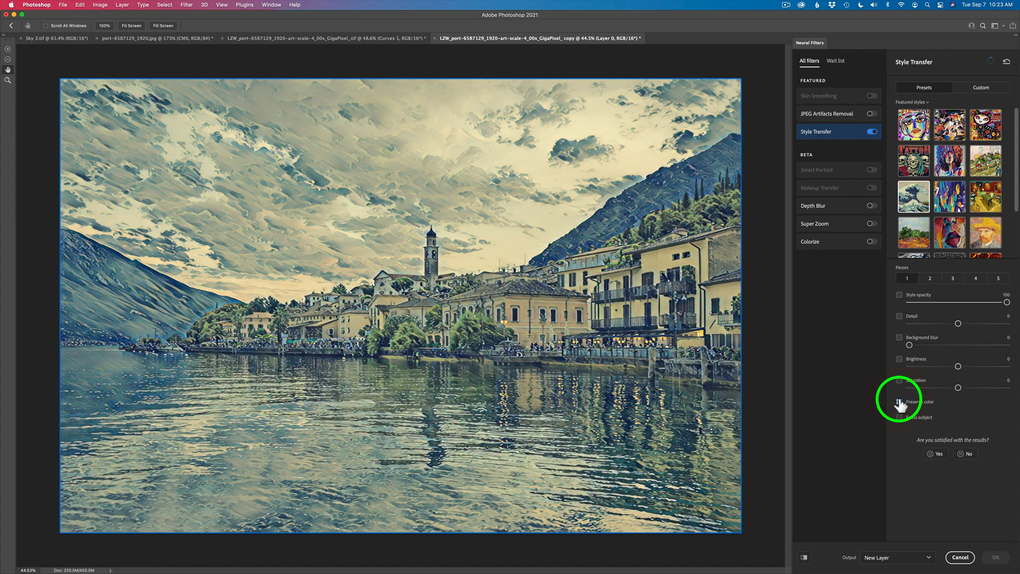
Preserve the photo's colours, output to a new layer, and apply the Style Transfer
click(899, 400)
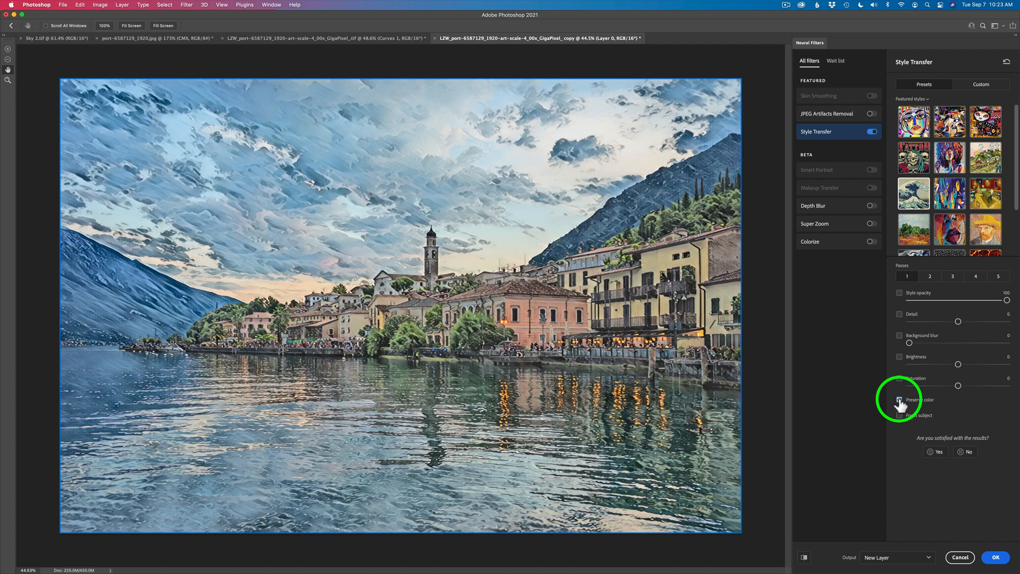
click(900, 399)
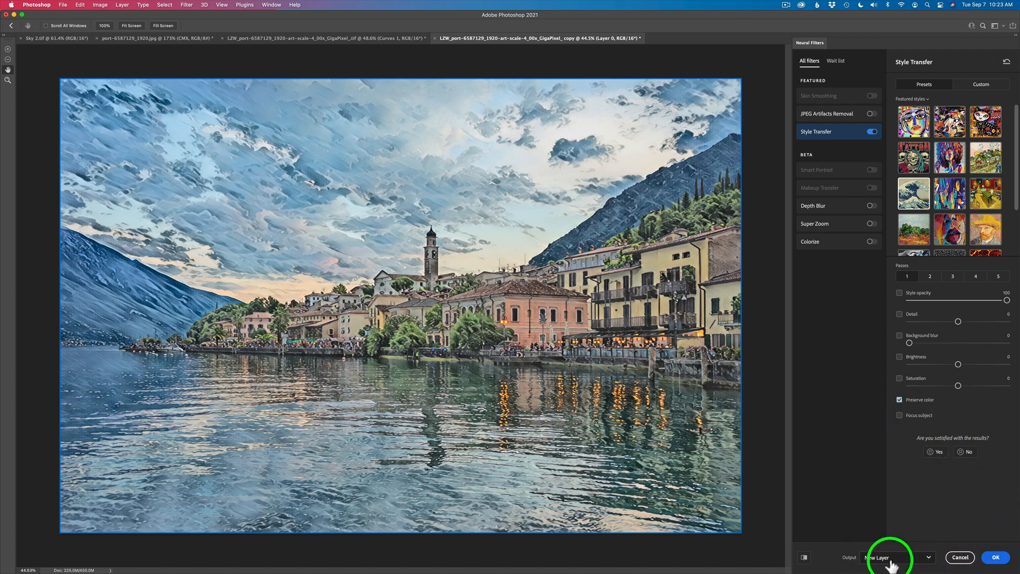
mouse_move(996, 558)
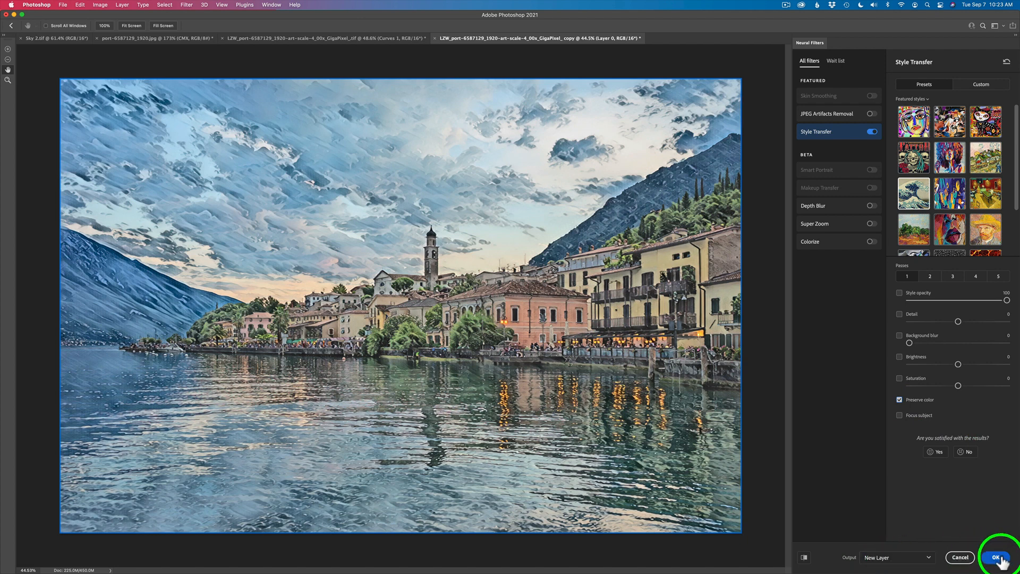
click(997, 557)
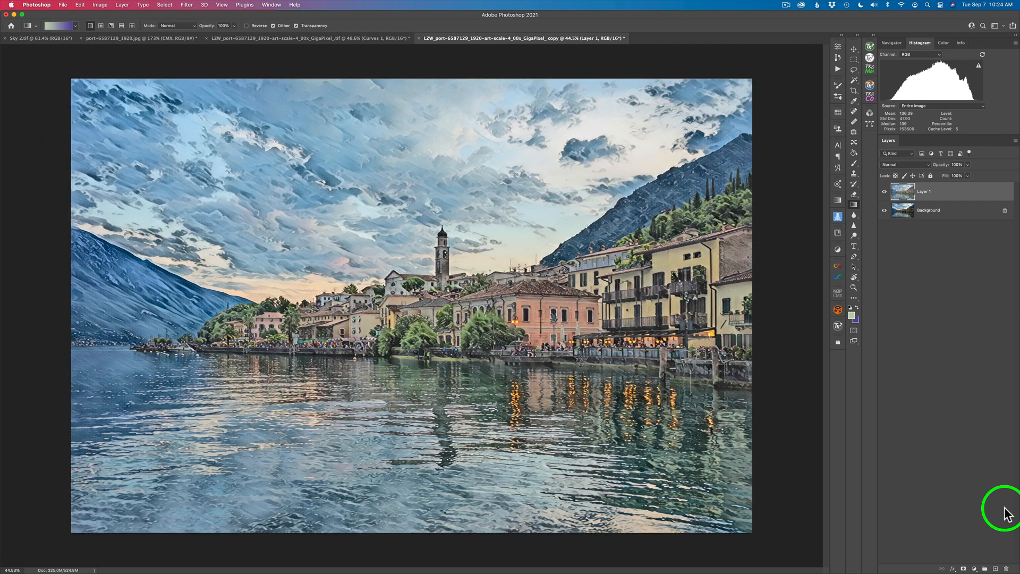
mouse_move(933, 275)
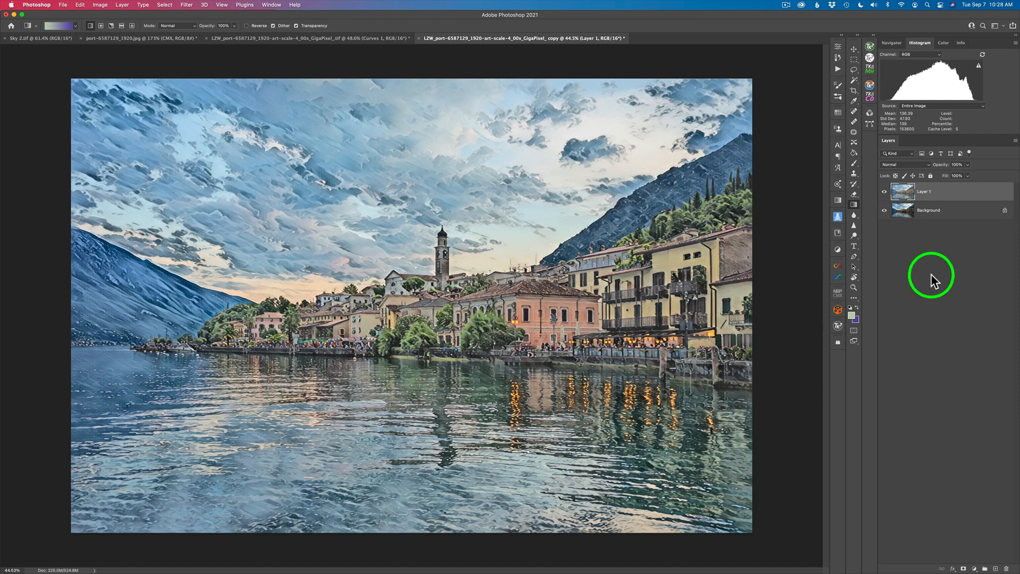
mouse_move(888, 218)
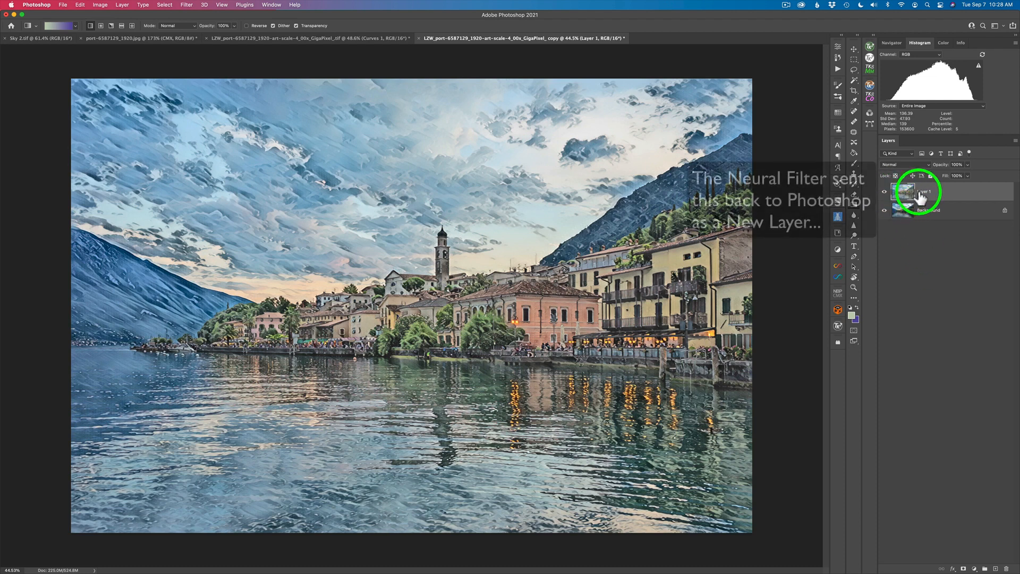
mouse_move(887, 215)
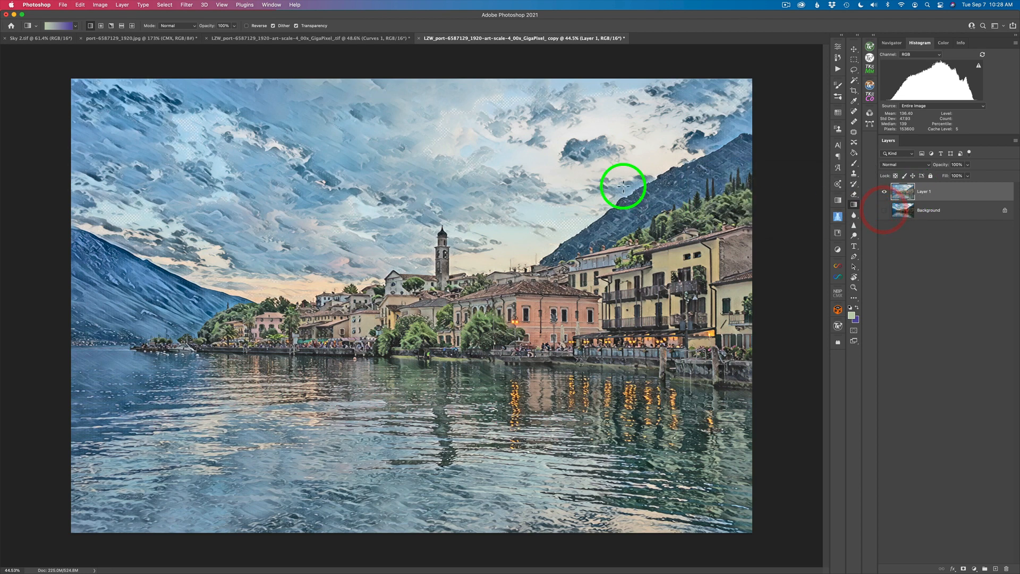
mouse_move(478, 102)
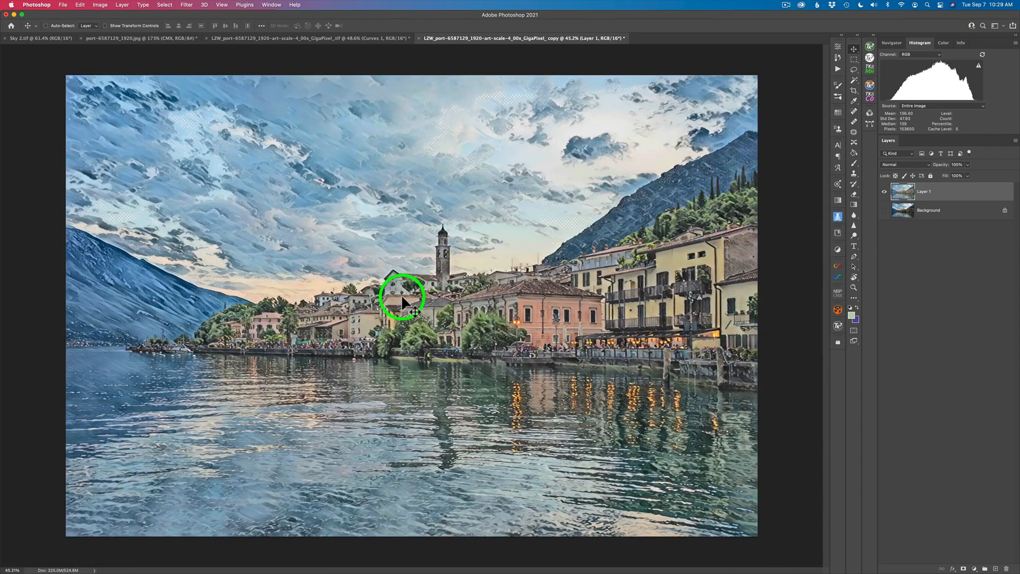
mouse_move(550, 213)
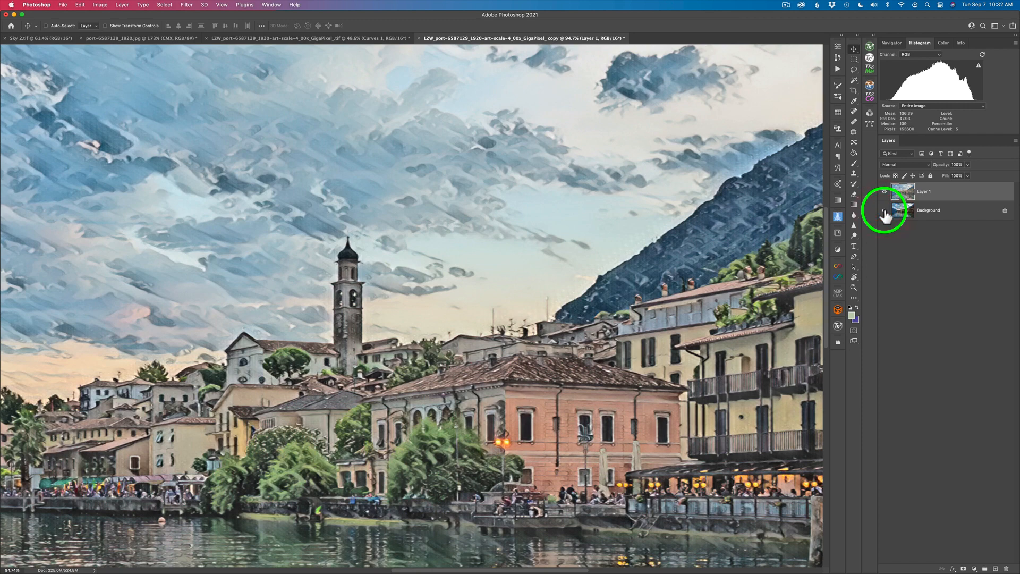
mouse_move(884, 215)
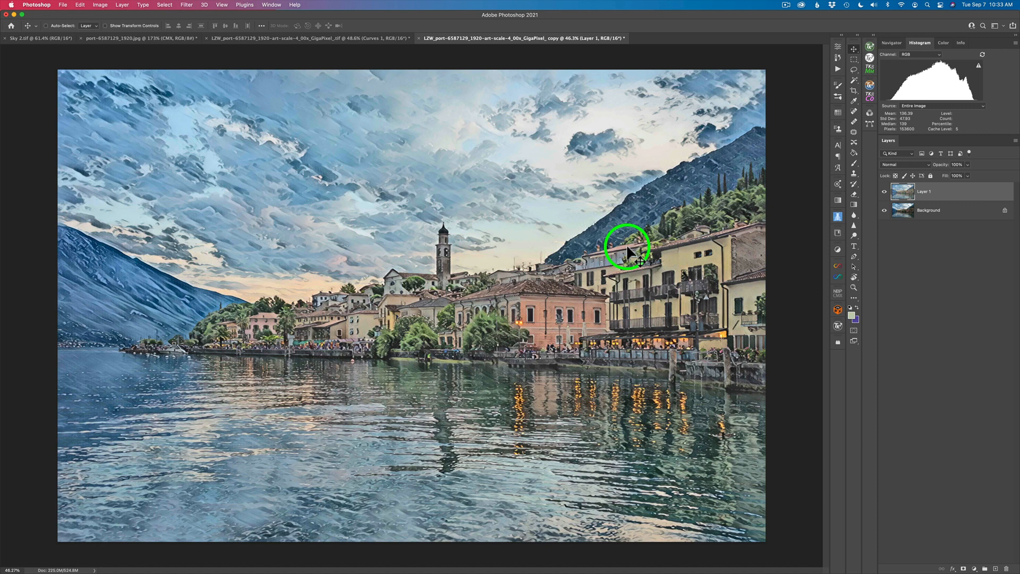
mouse_move(940, 192)
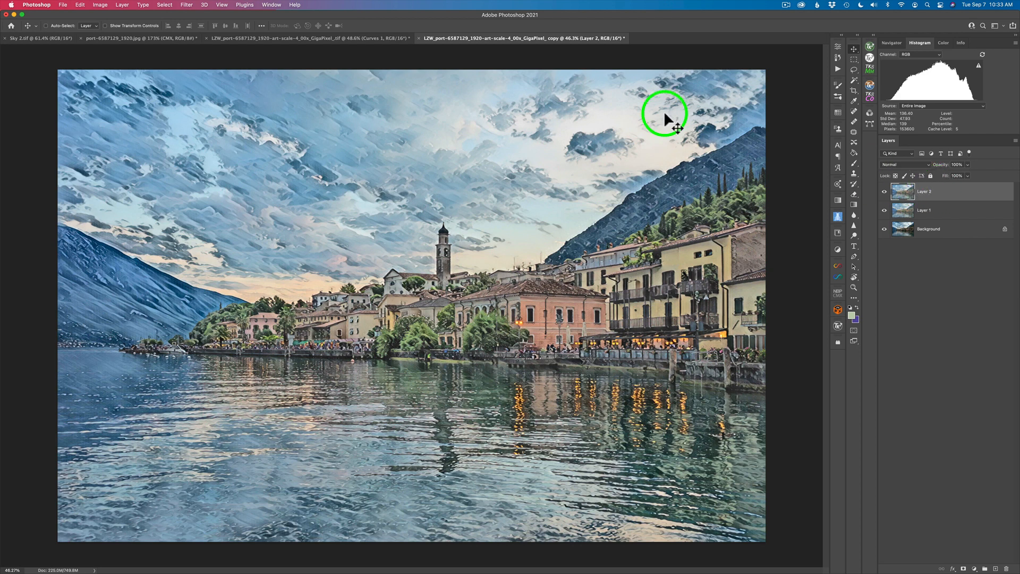
Show the Filter menu to hand the top painterly layer to Topaz Studio 2
click(187, 4)
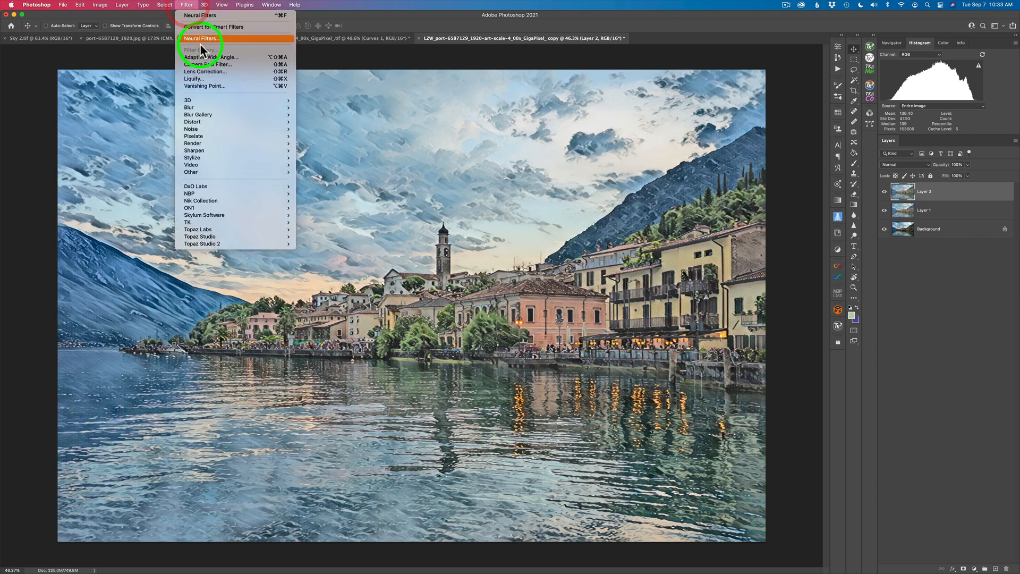
mouse_move(201, 243)
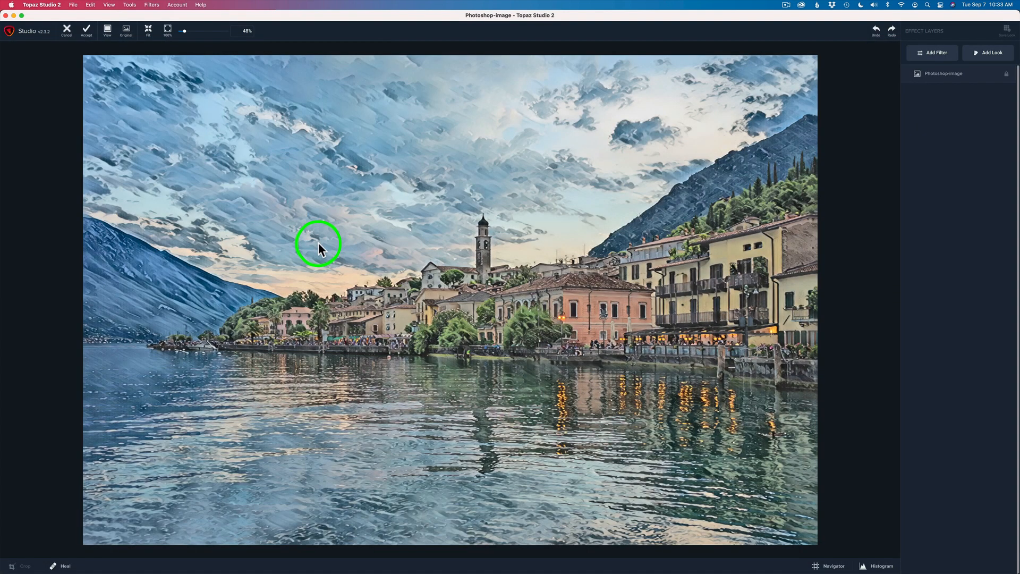
mouse_move(866, 161)
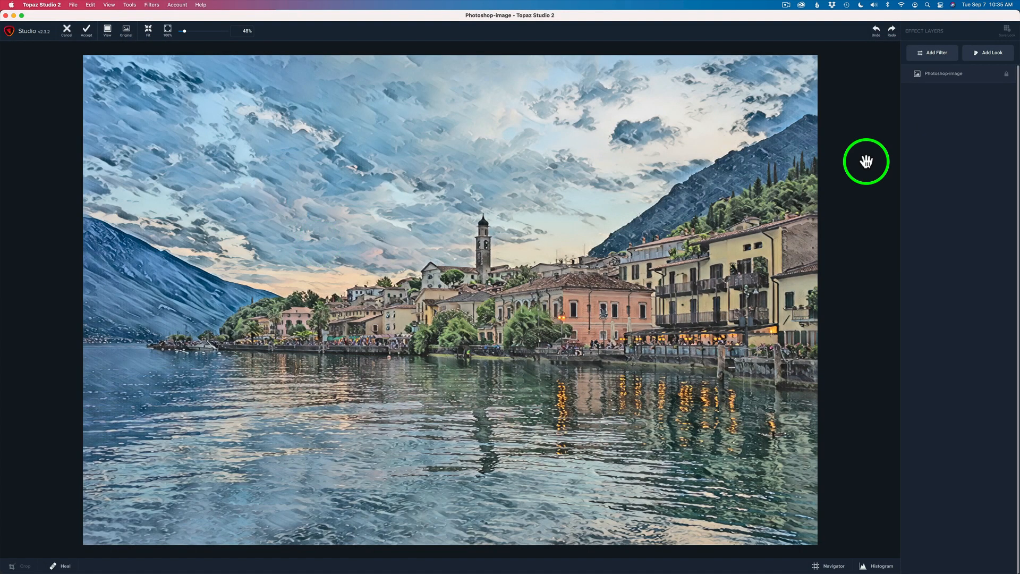
mouse_move(988, 52)
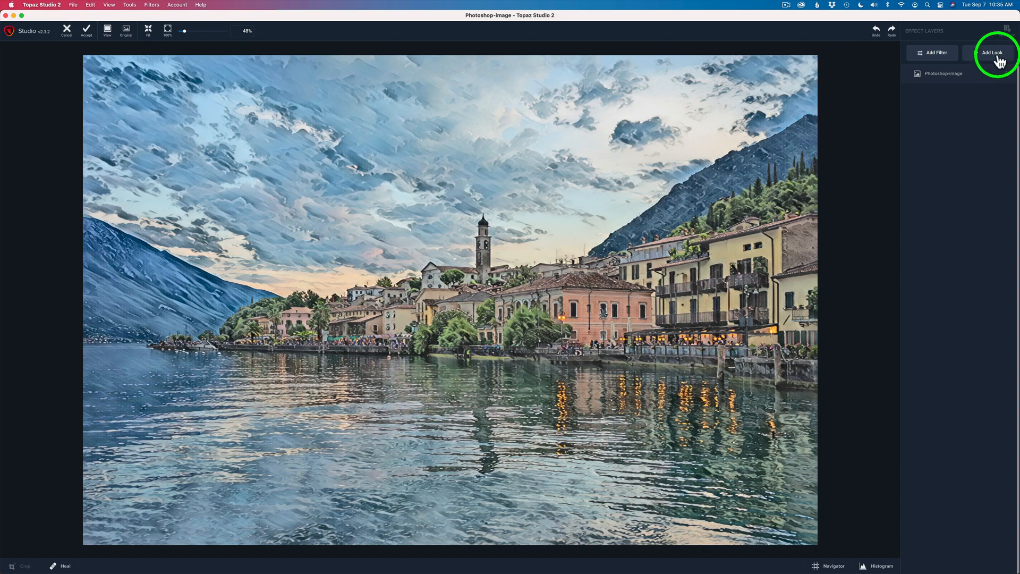
Add the saved Water and Sky look, placing an Impression layer over the image
click(994, 53)
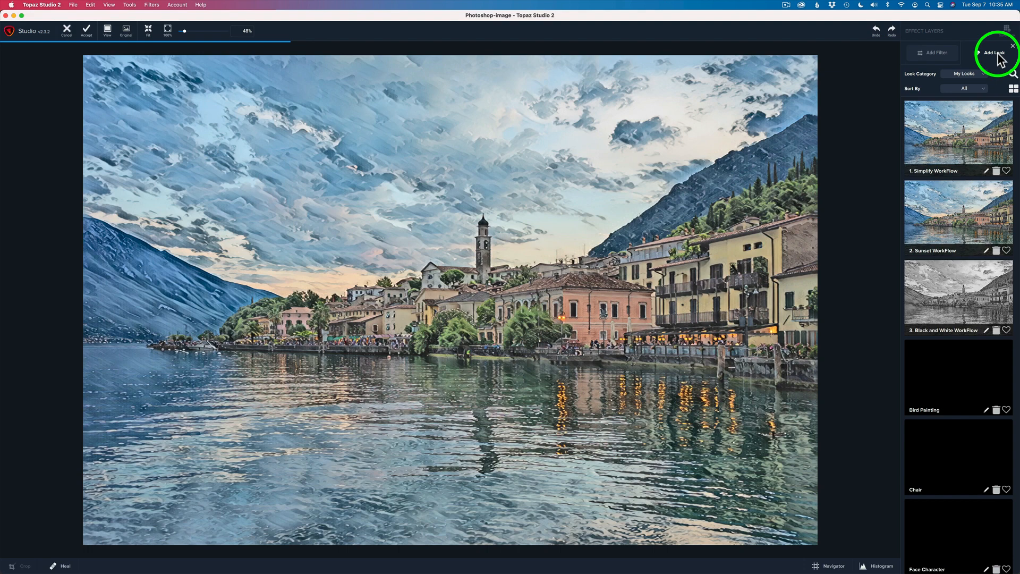
scroll(down, 3)
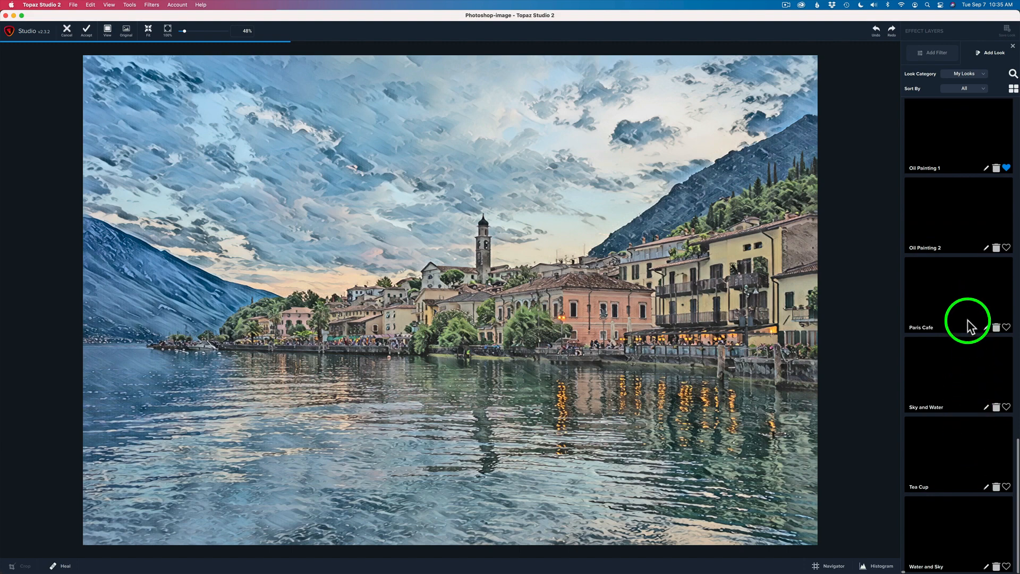
mouse_move(962, 533)
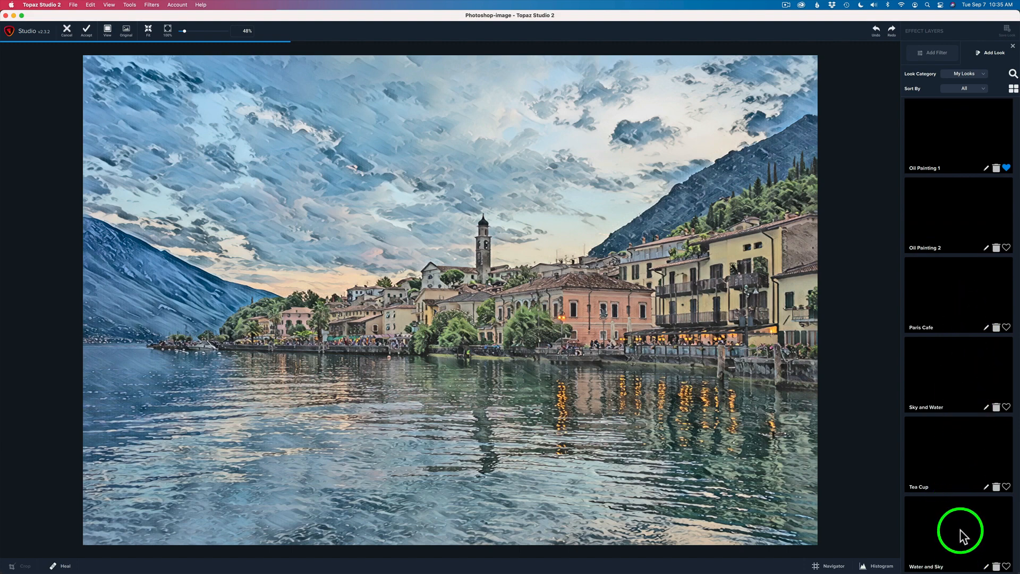
click(957, 527)
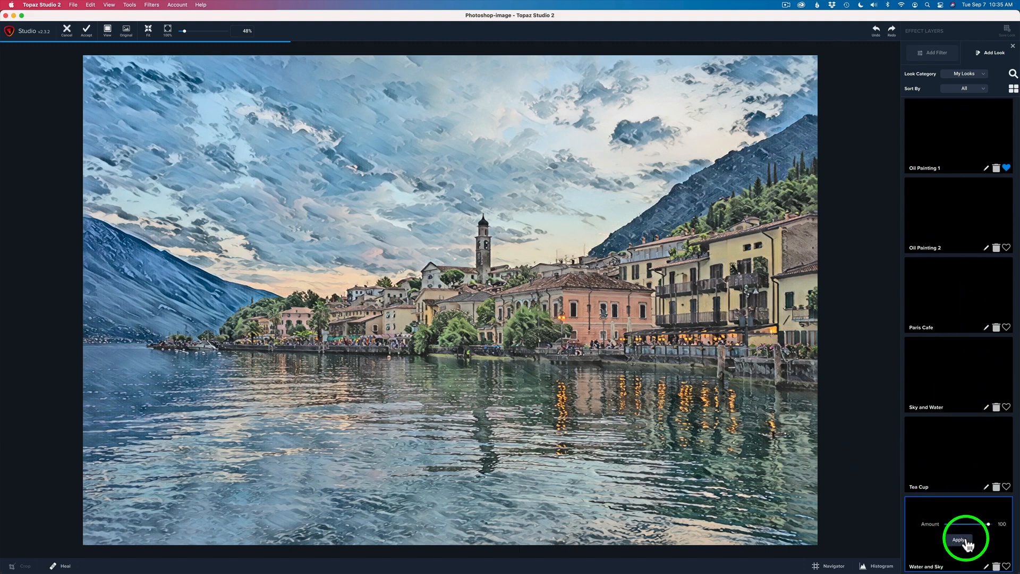
click(960, 539)
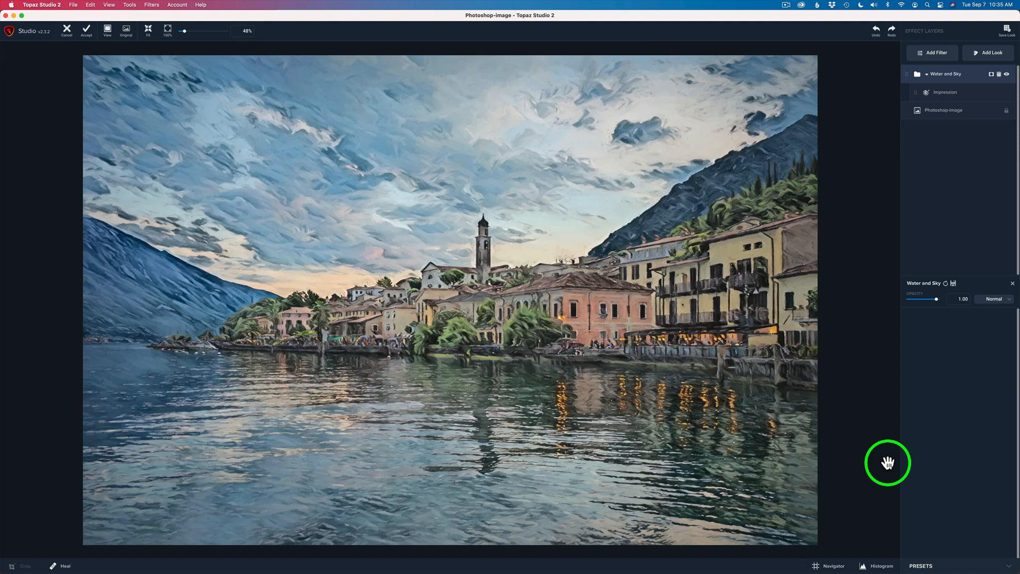
mouse_move(965, 280)
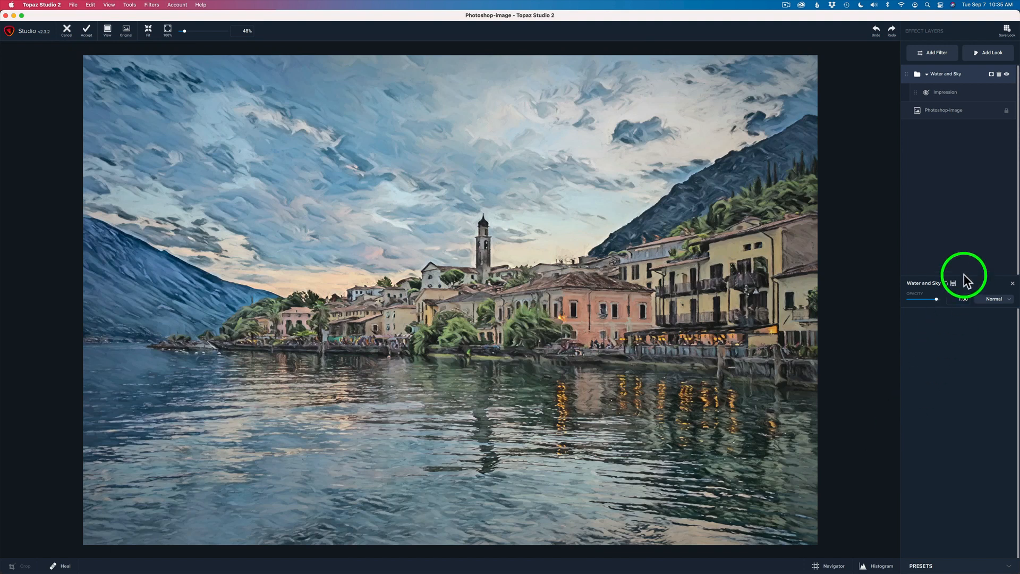
Expand the Impression filter's settings to reach its stroke controls
click(944, 92)
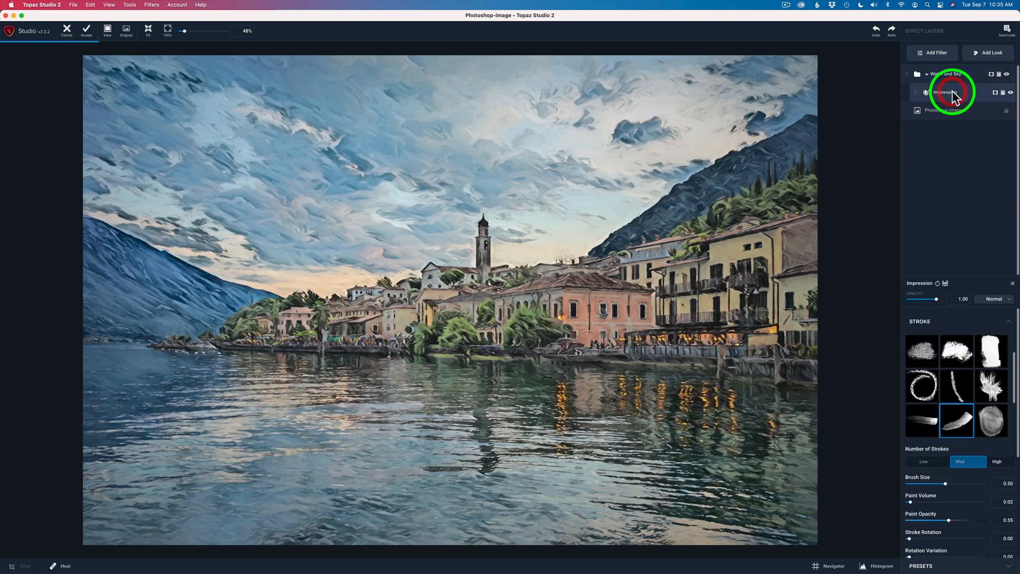
click(997, 461)
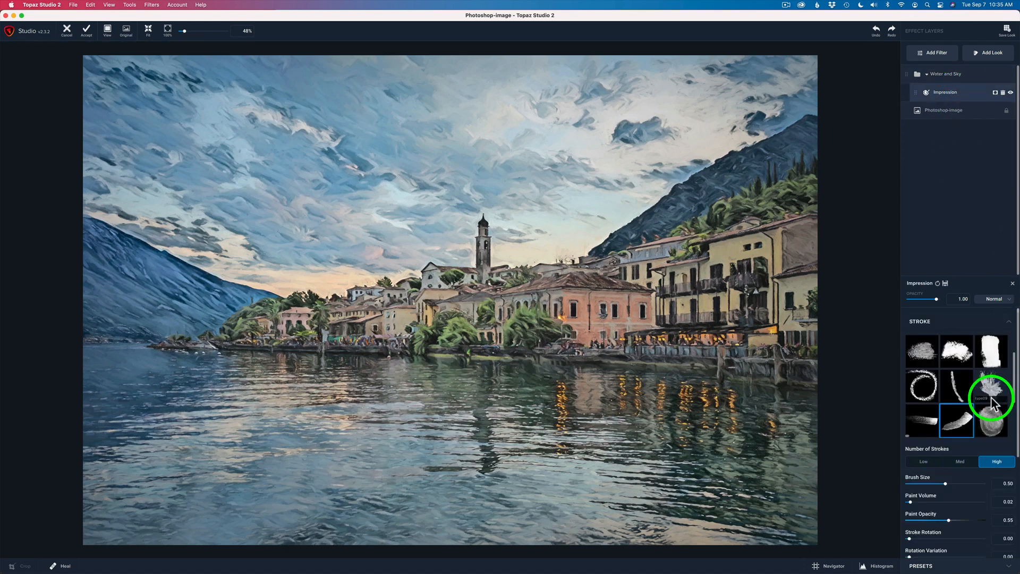
click(956, 422)
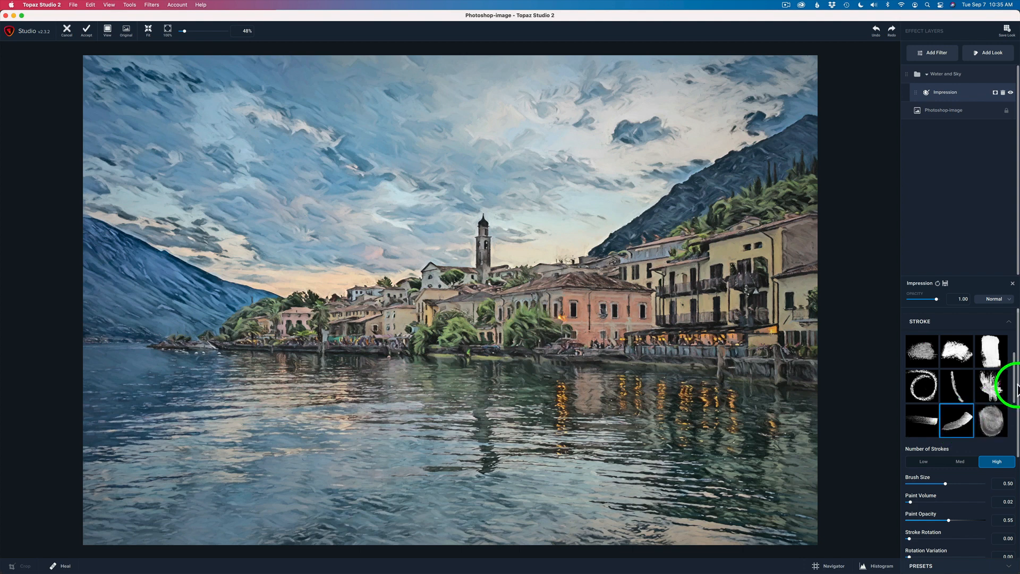
scroll(down, 3)
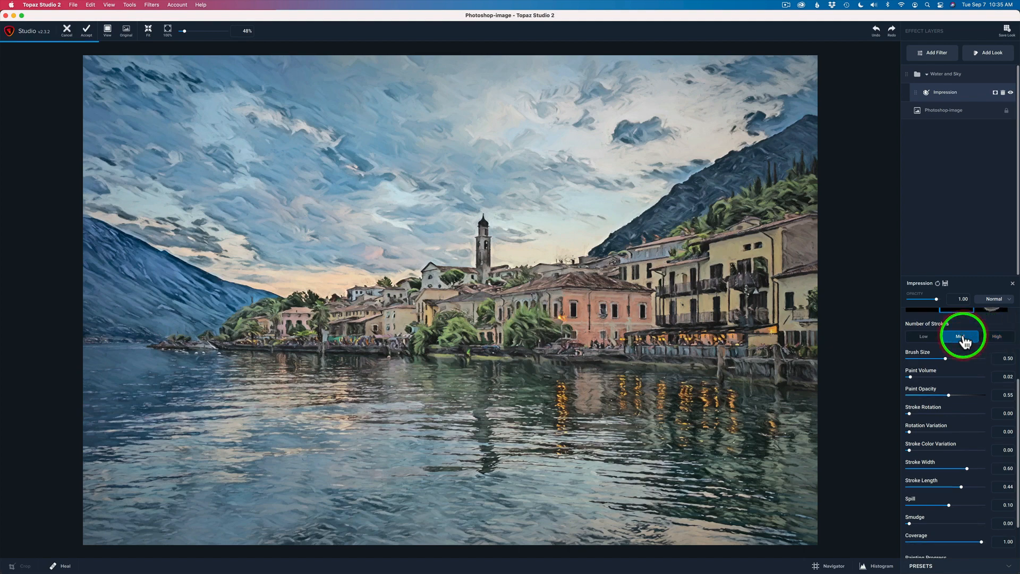
Try Med and Low stroke counts, then settle on High for Number of Strokes
click(964, 336)
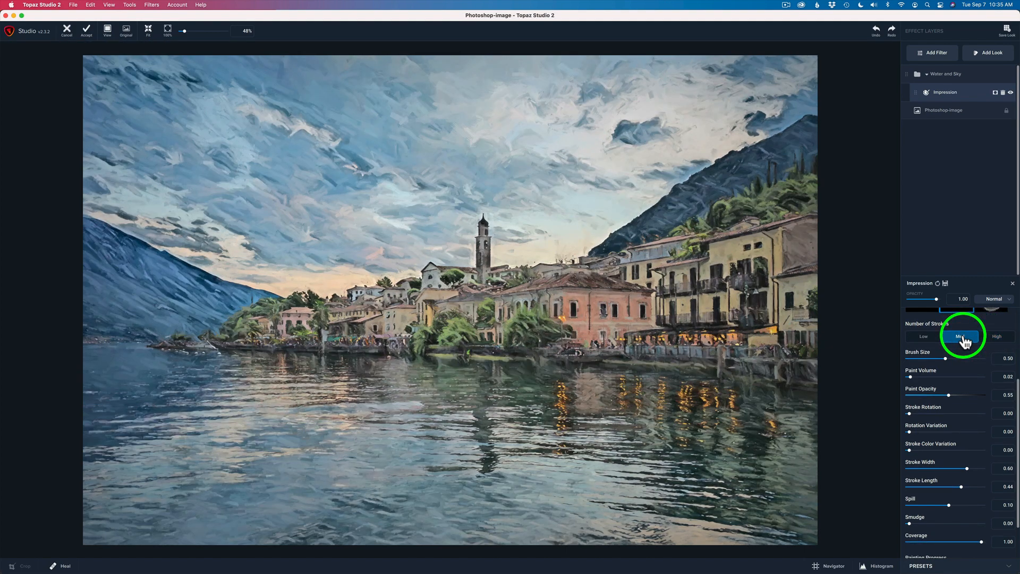
click(922, 336)
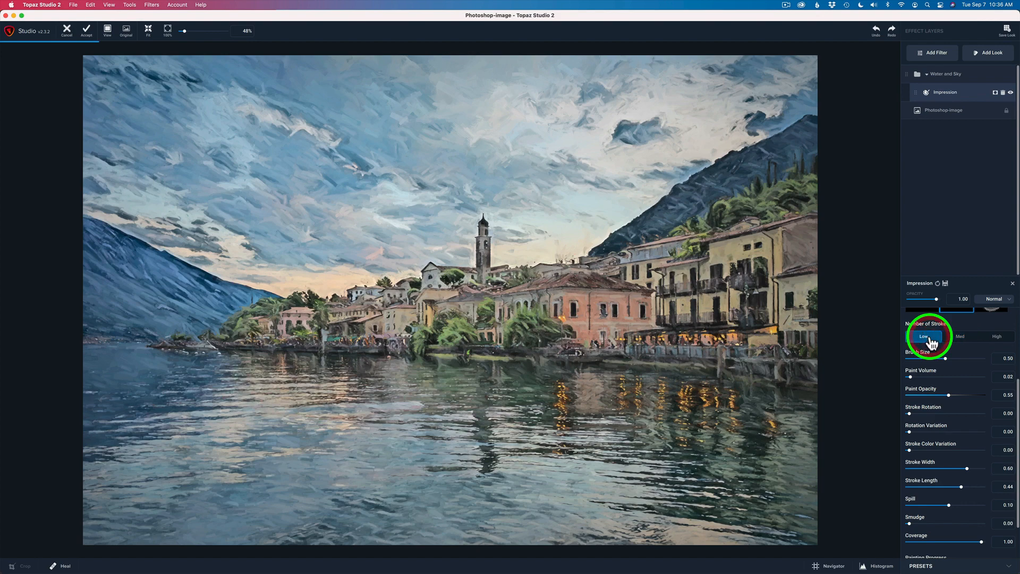
click(922, 336)
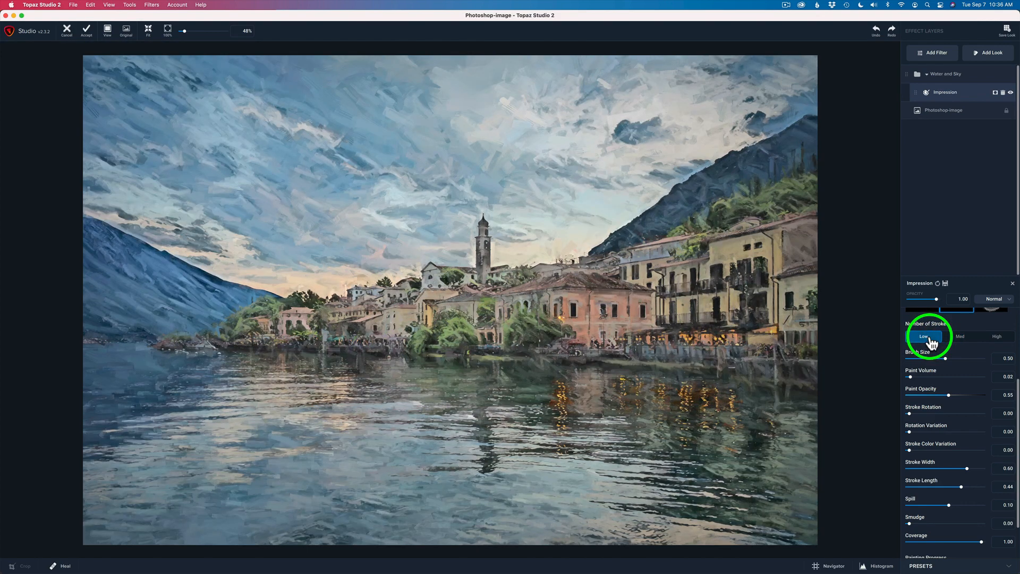
mouse_move(991, 331)
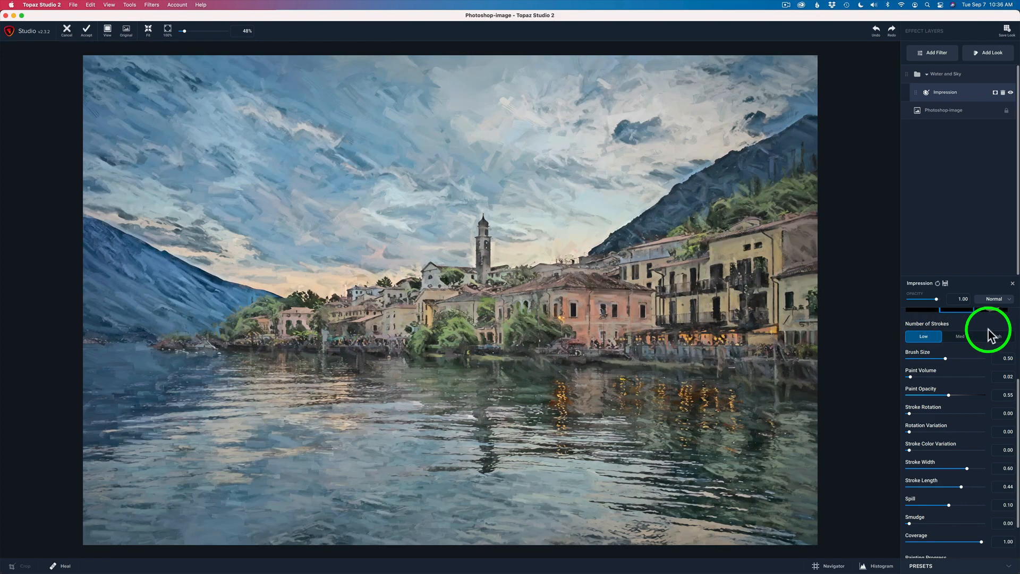
click(994, 336)
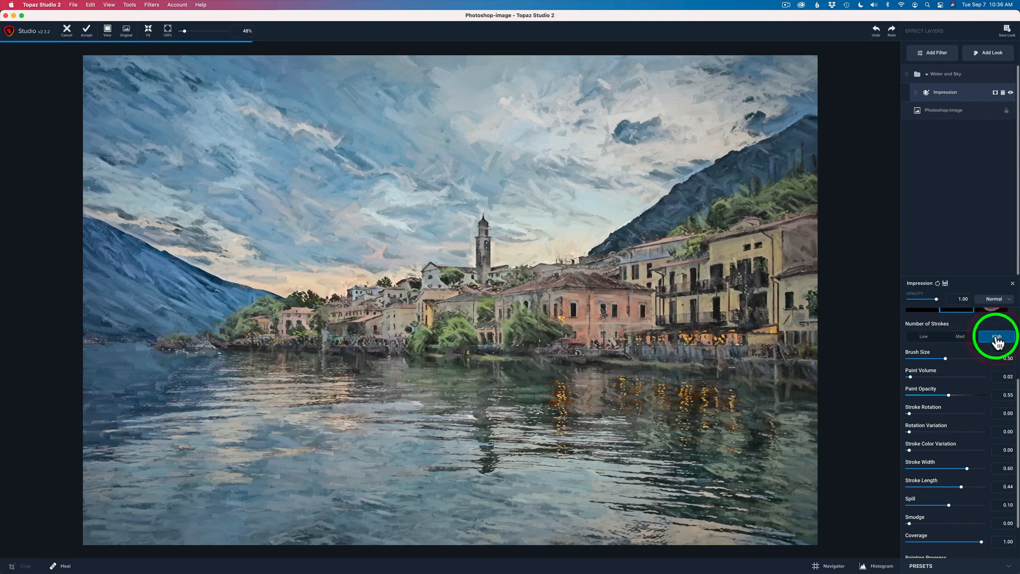
click(997, 336)
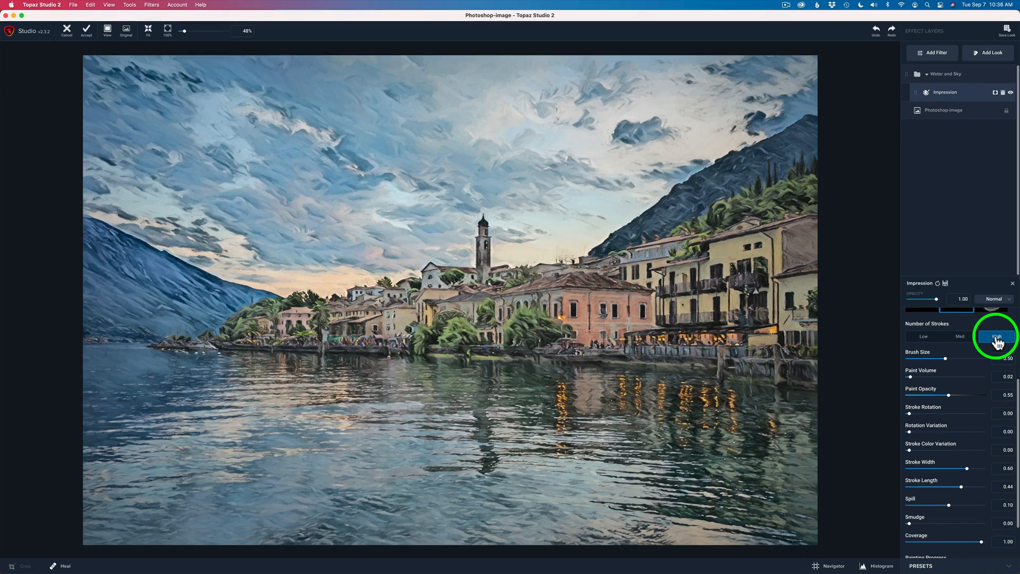
click(997, 336)
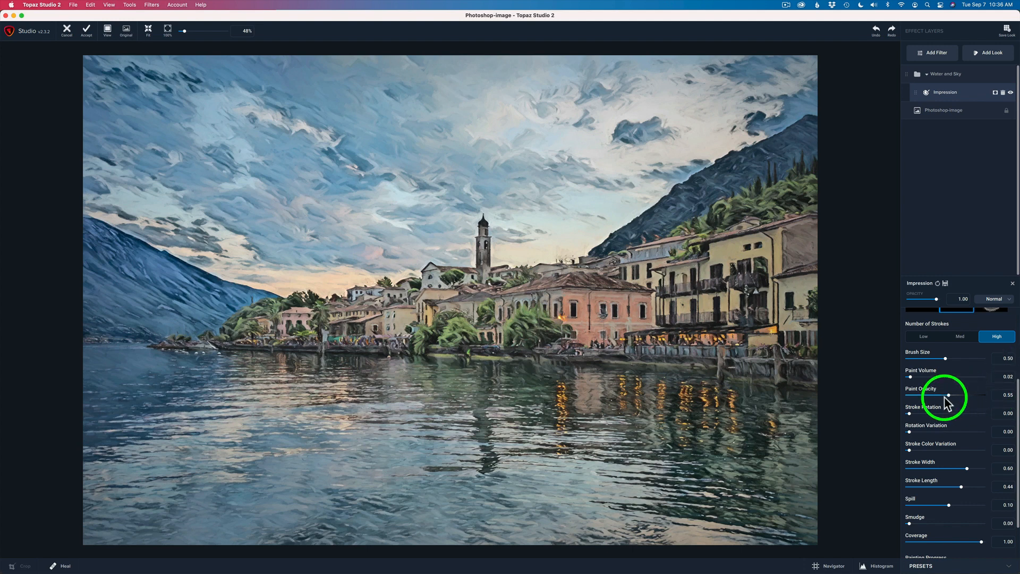
mouse_move(1014, 407)
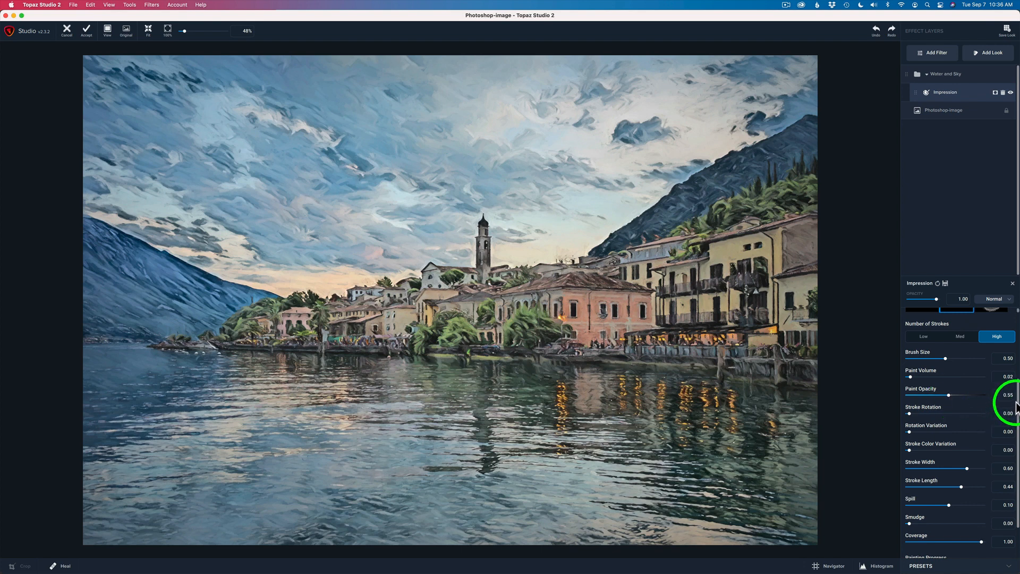
Scroll the Impression settings down toward the Stroke Width slider
scroll(down, 3)
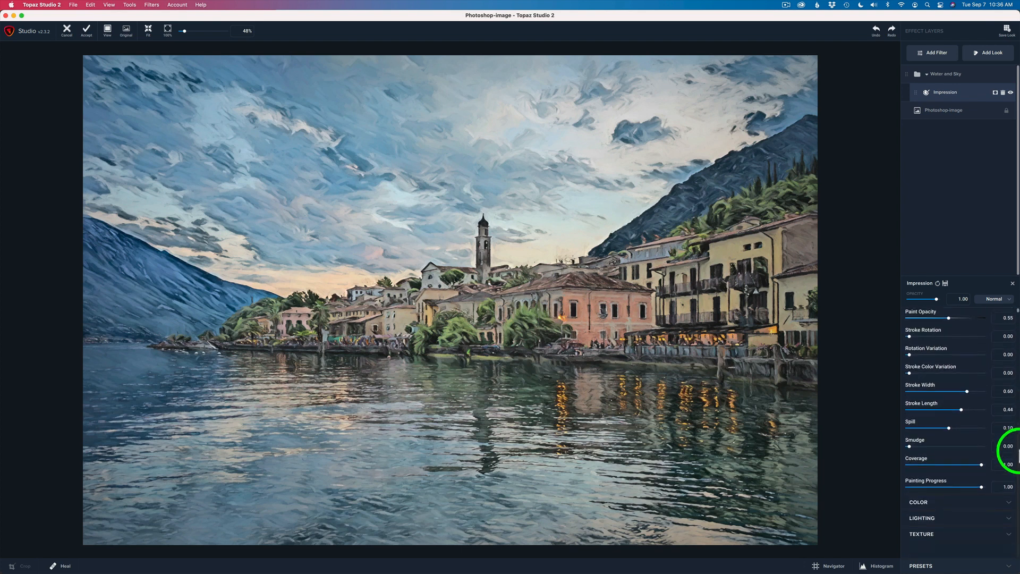
mouse_move(972, 410)
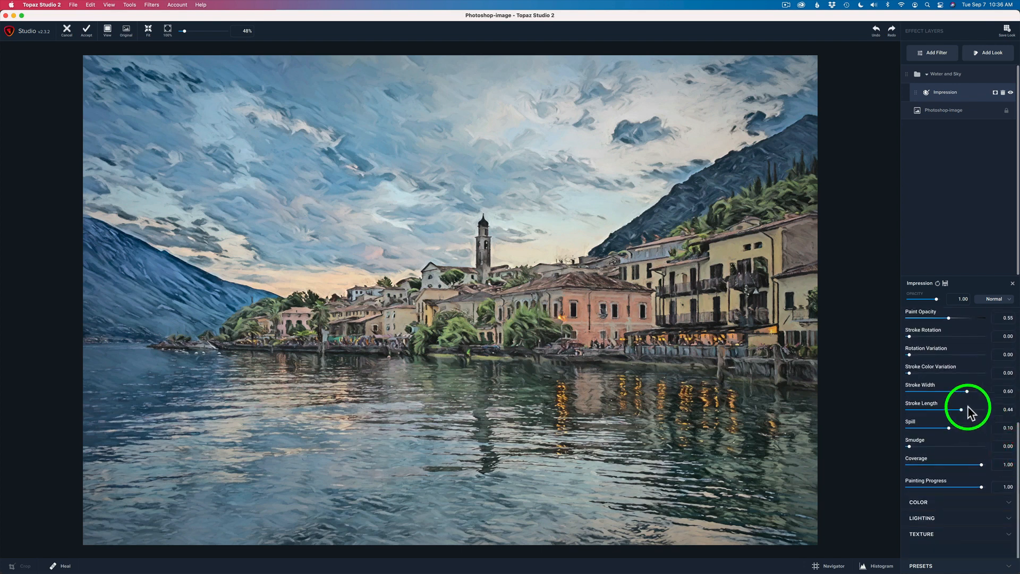
mouse_move(946, 413)
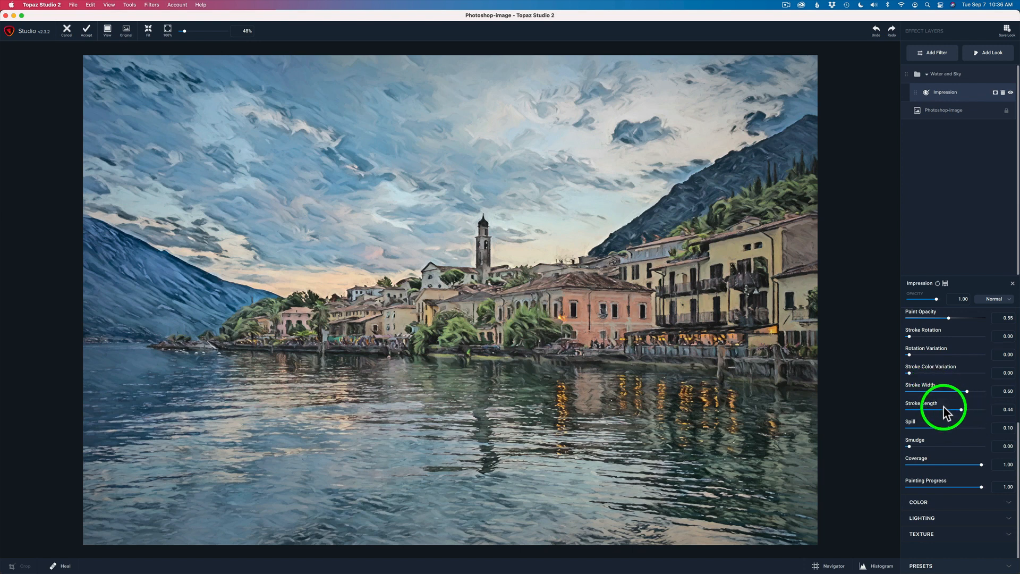
mouse_move(969, 392)
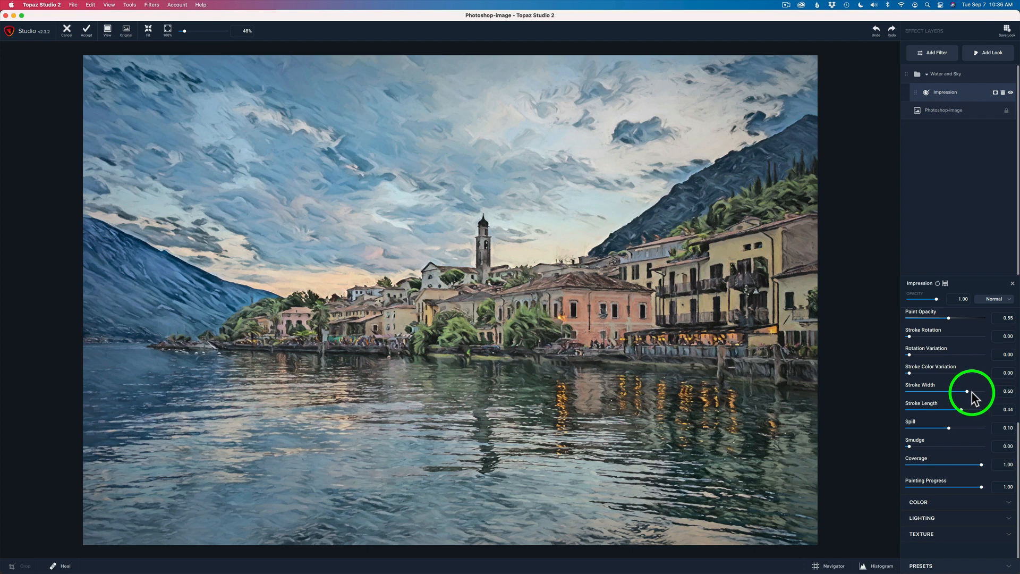
mouse_move(966, 415)
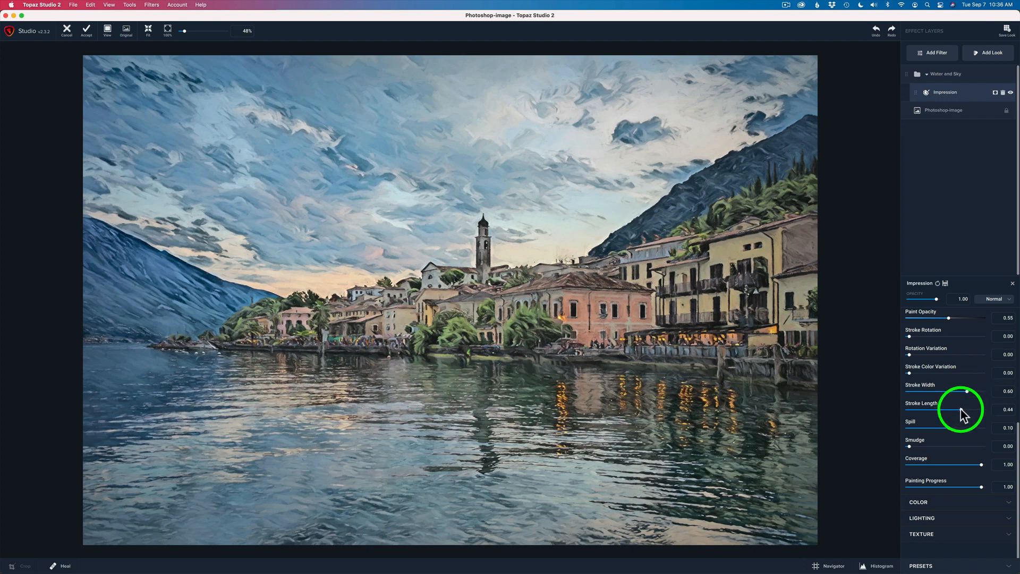
mouse_move(927, 389)
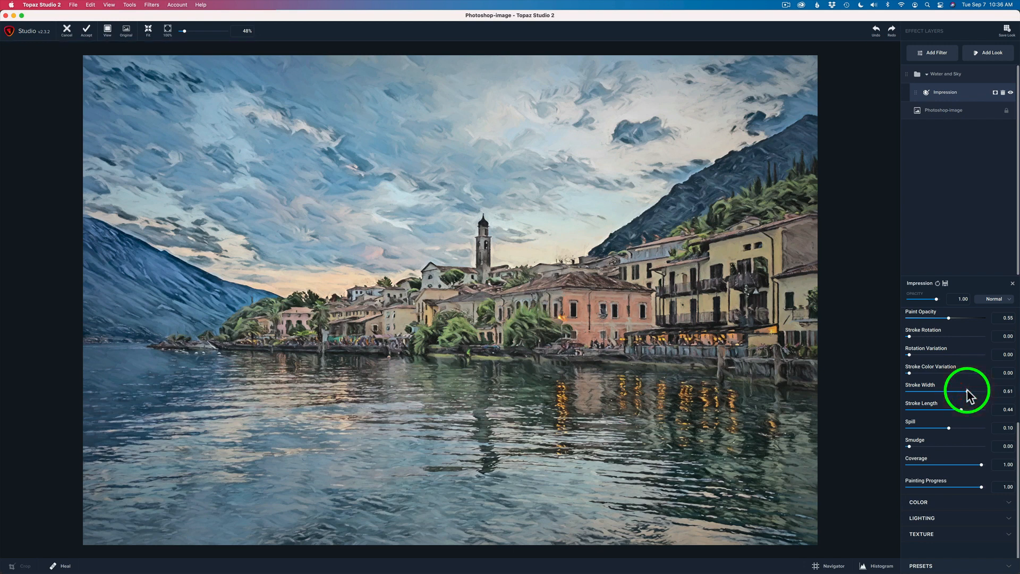
mouse_move(965, 414)
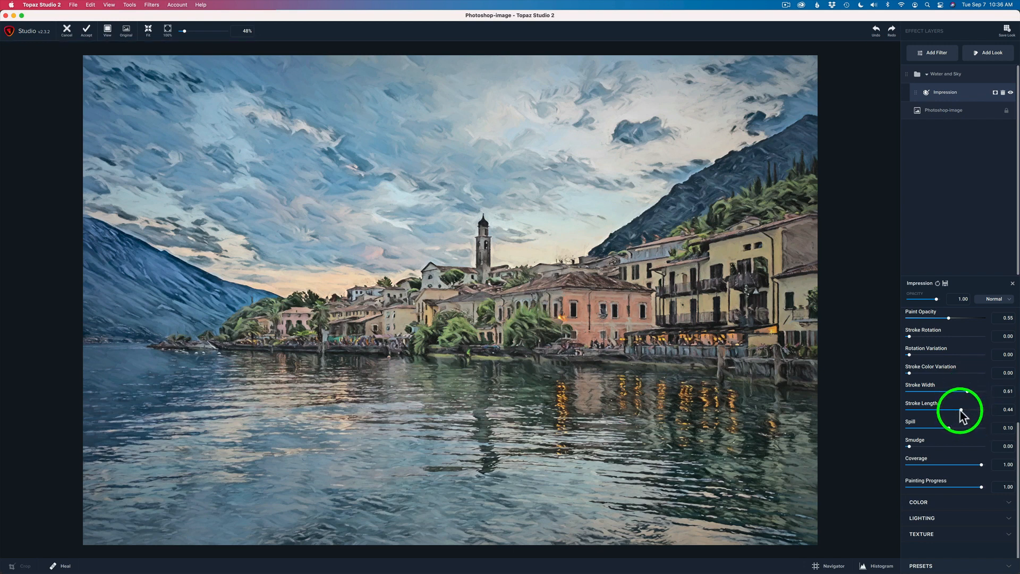
mouse_move(999, 414)
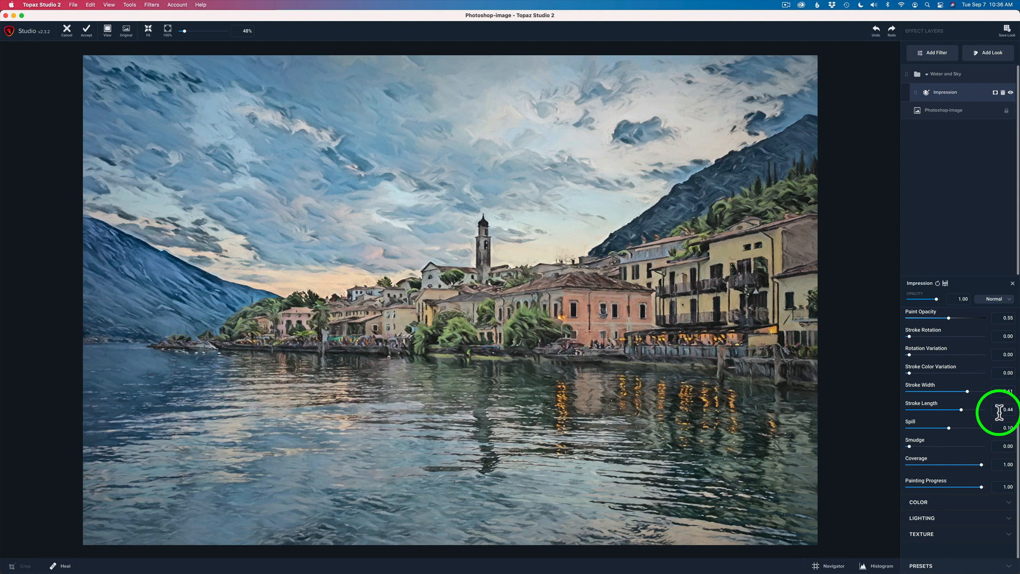
mouse_move(951, 430)
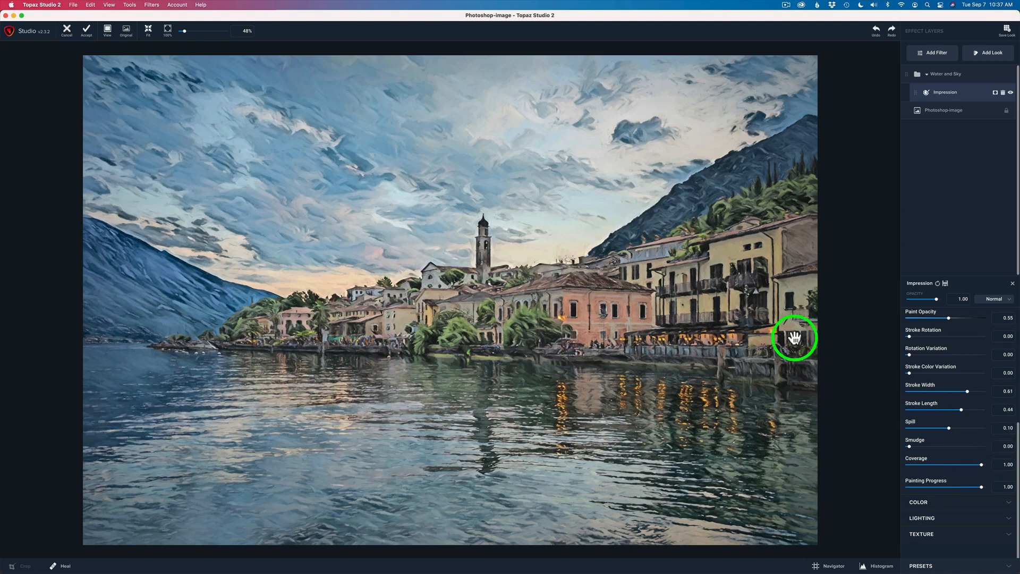
mouse_move(558, 257)
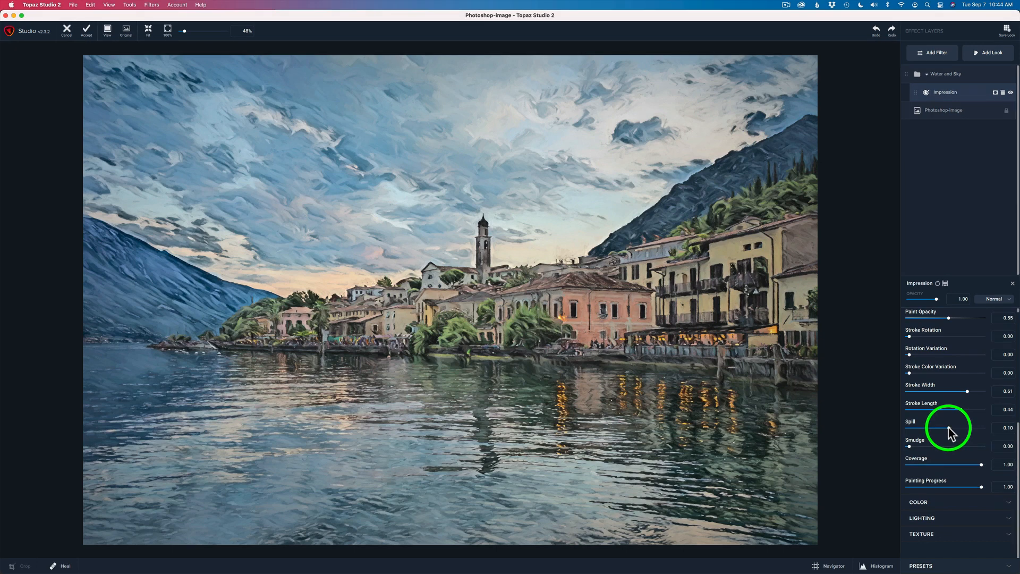
Reveal the Impression lighting adjustments to set shadow -0.63 and vignette 0.19
click(1008, 501)
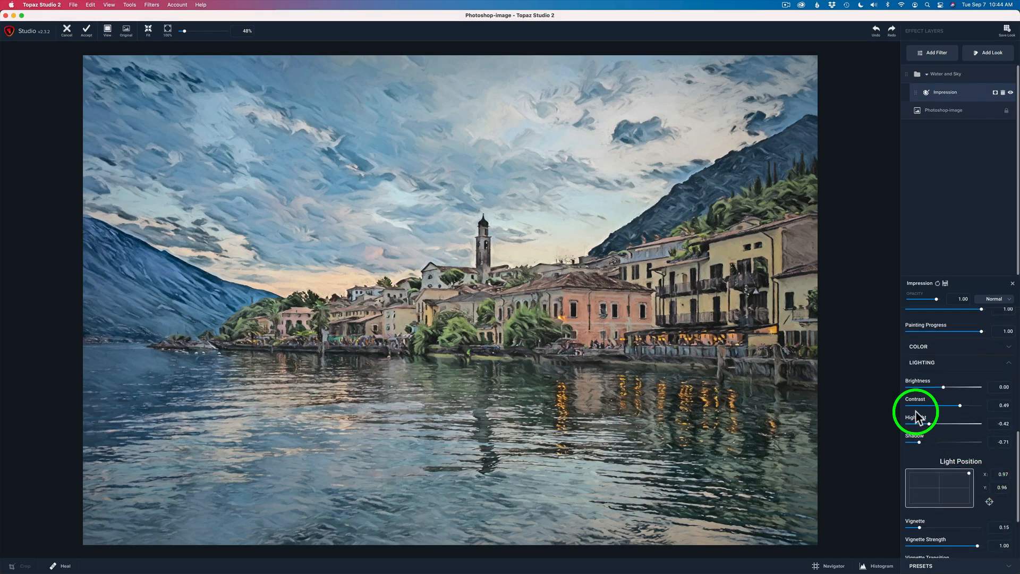
mouse_move(962, 409)
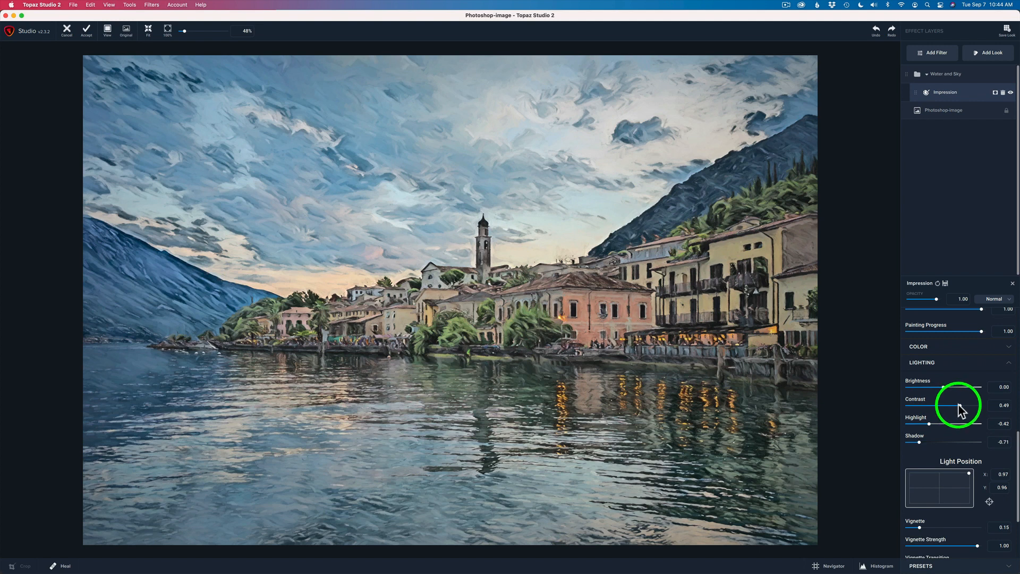
mouse_move(933, 429)
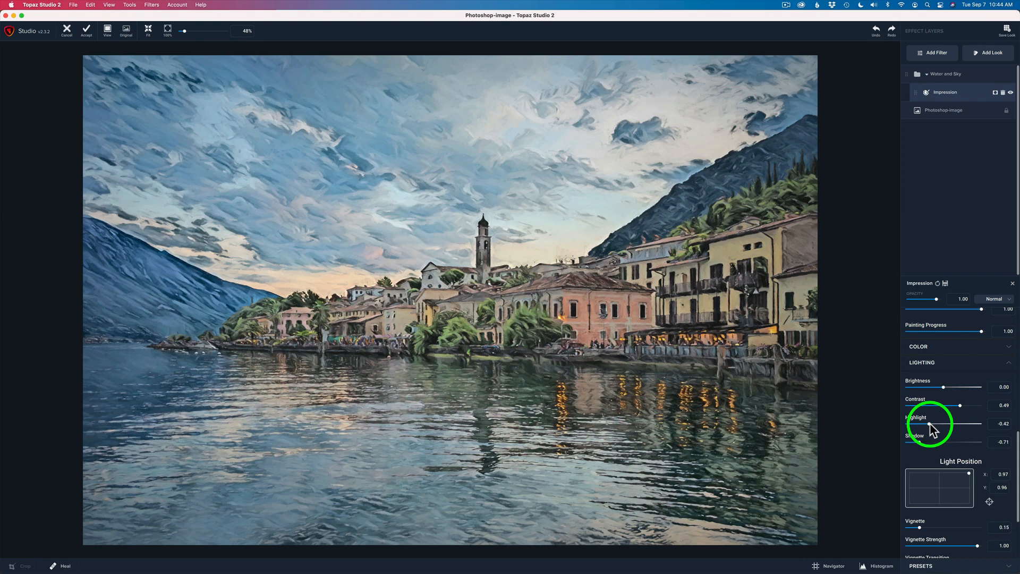
mouse_move(922, 447)
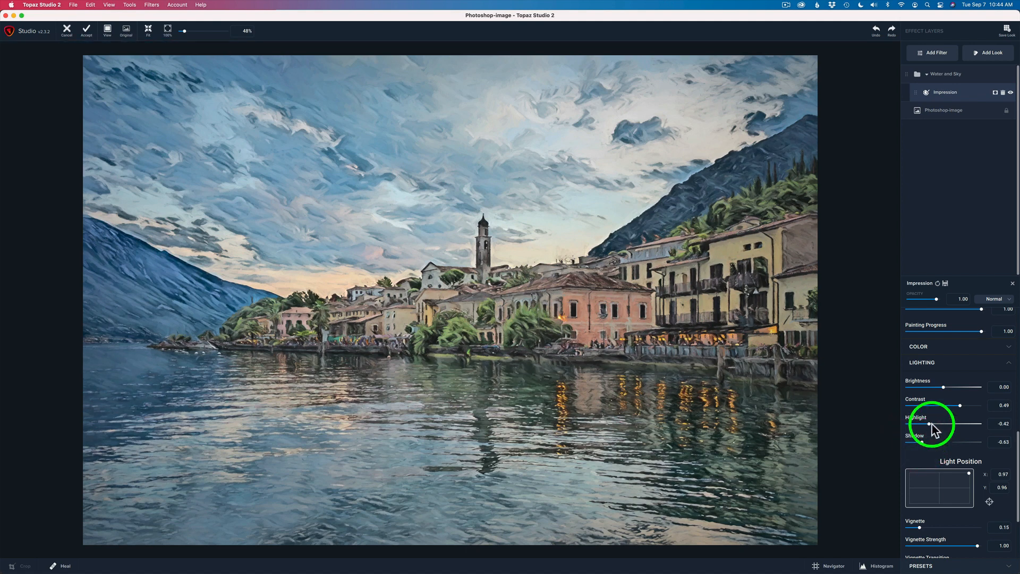
mouse_move(963, 410)
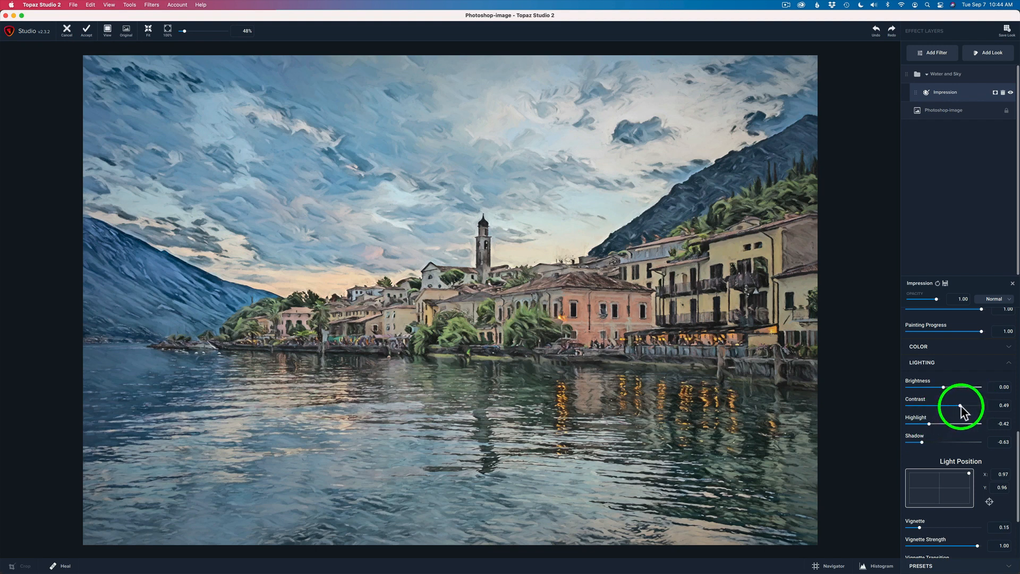
mouse_move(928, 447)
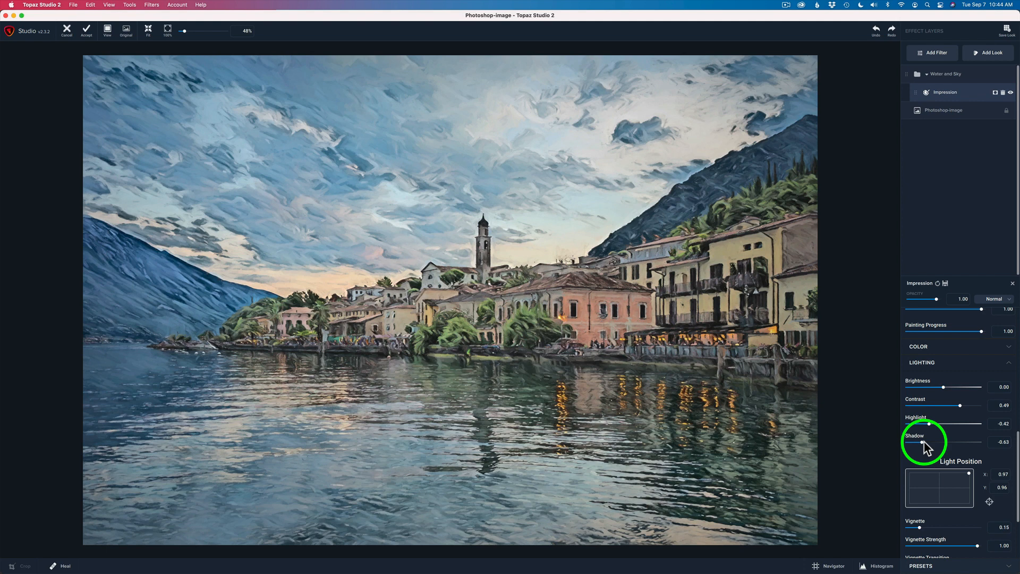
mouse_move(927, 536)
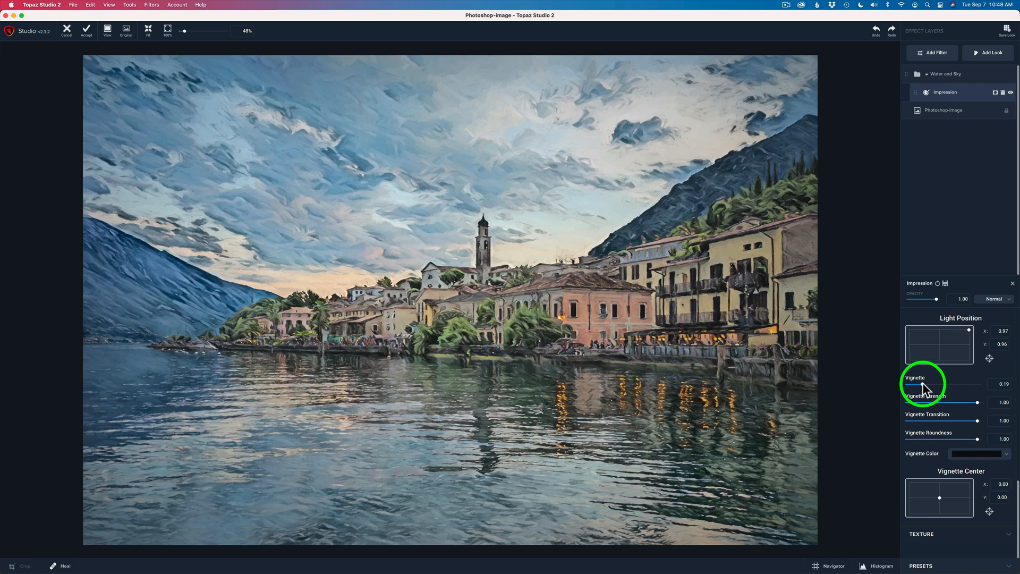
mouse_move(540, 266)
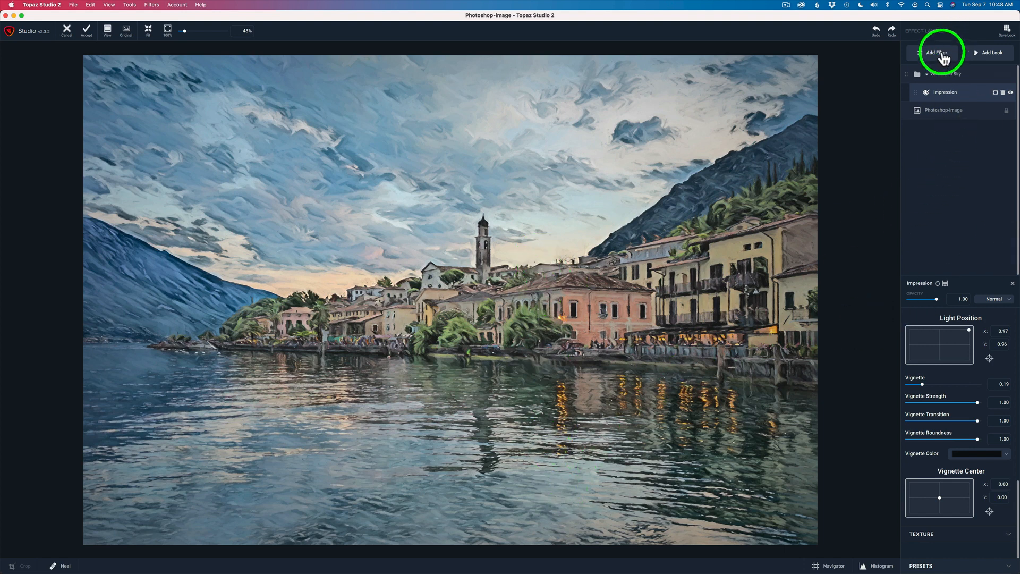
Add a Precision Detail filter layer above the Water and Sky group
click(935, 53)
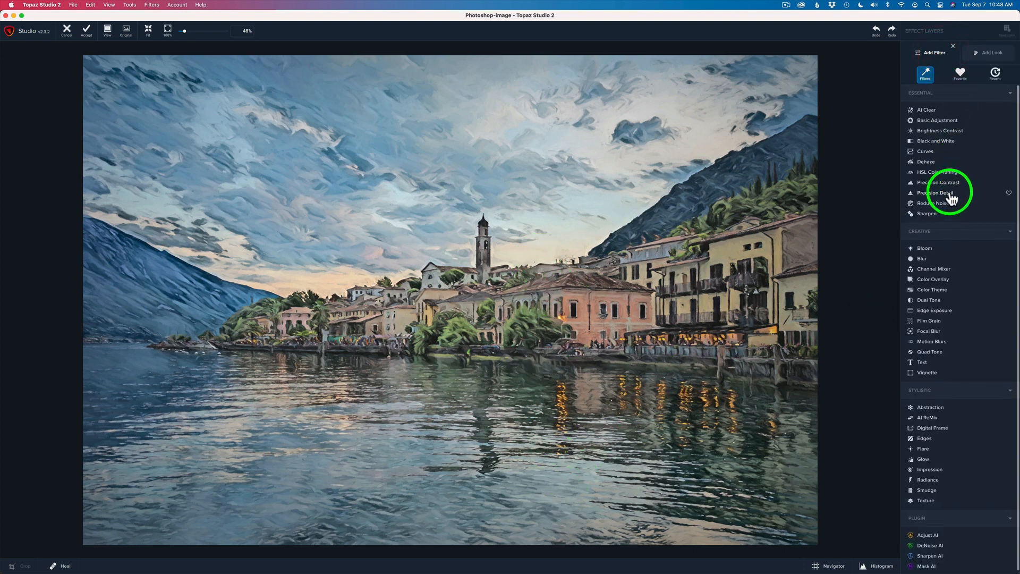
click(939, 192)
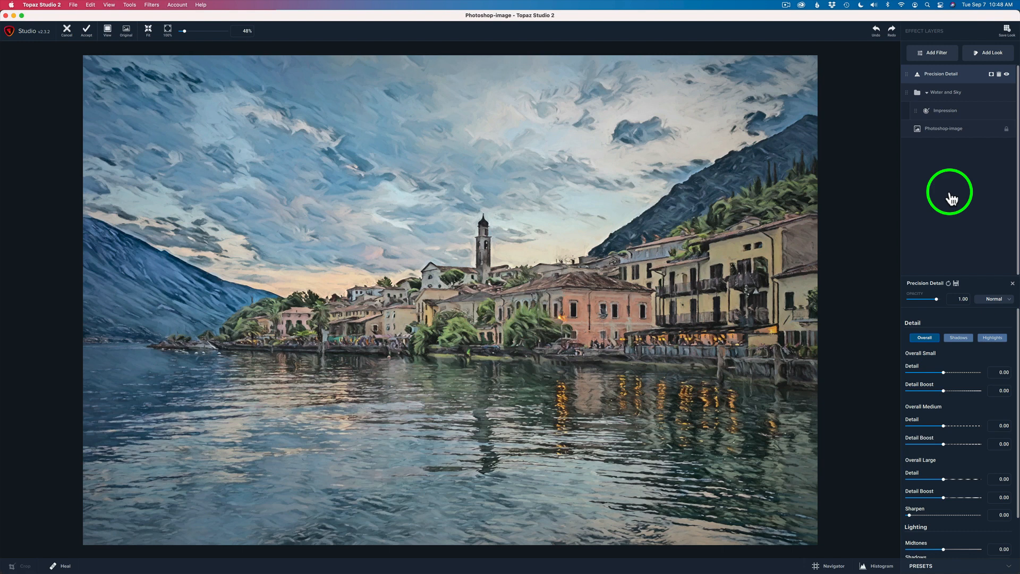
mouse_move(944, 373)
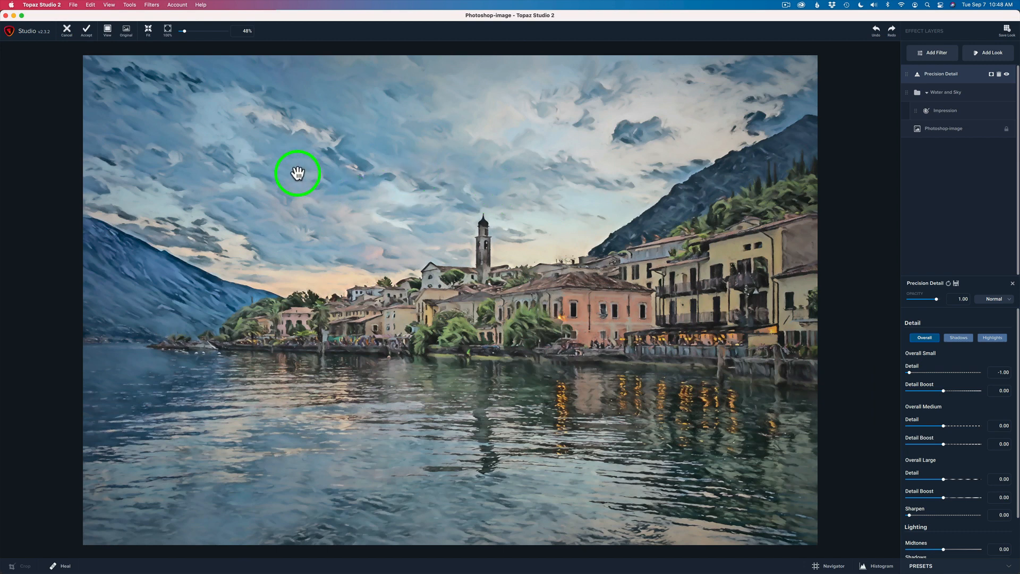
mouse_move(461, 160)
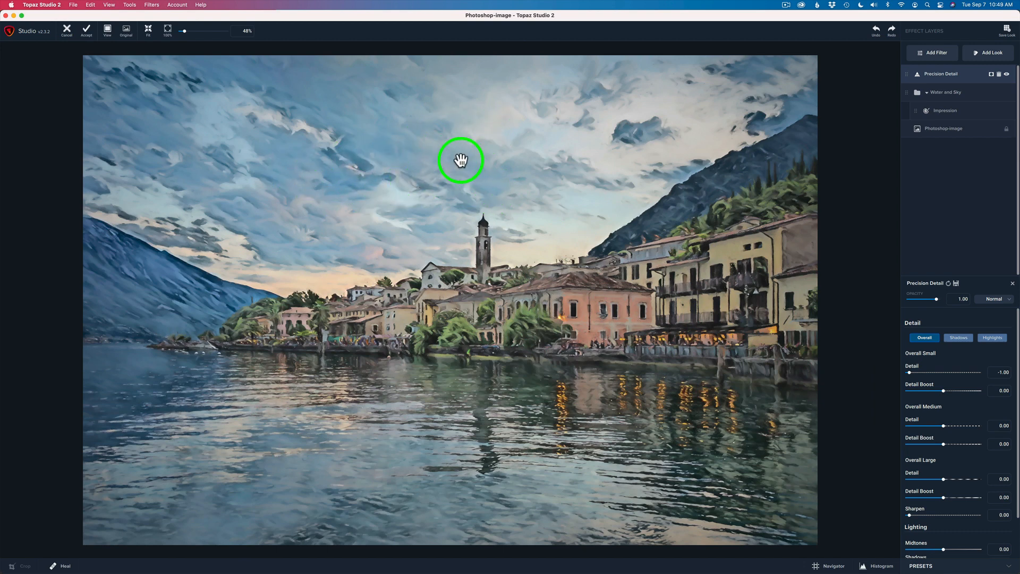
mouse_move(361, 163)
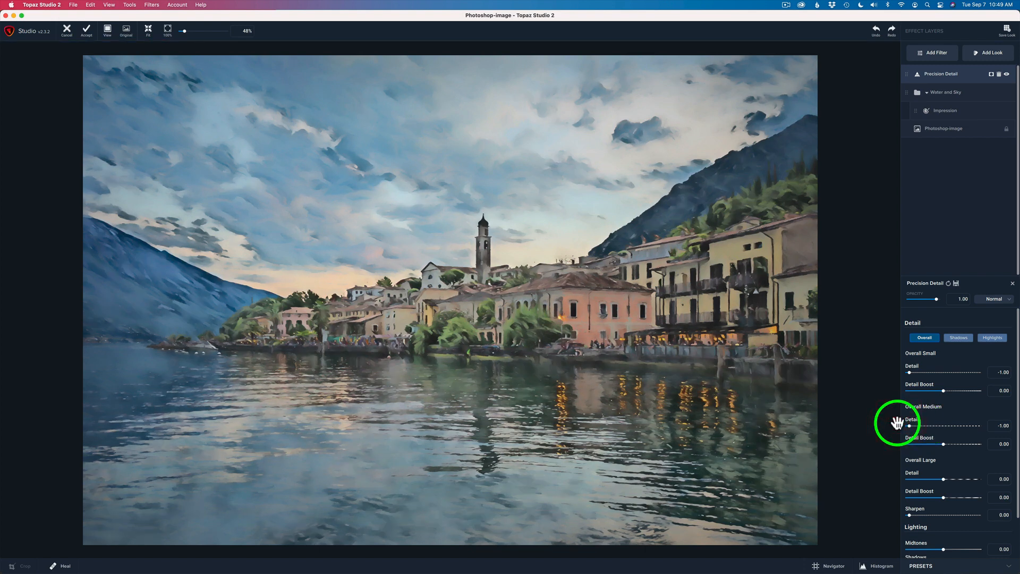
mouse_move(888, 316)
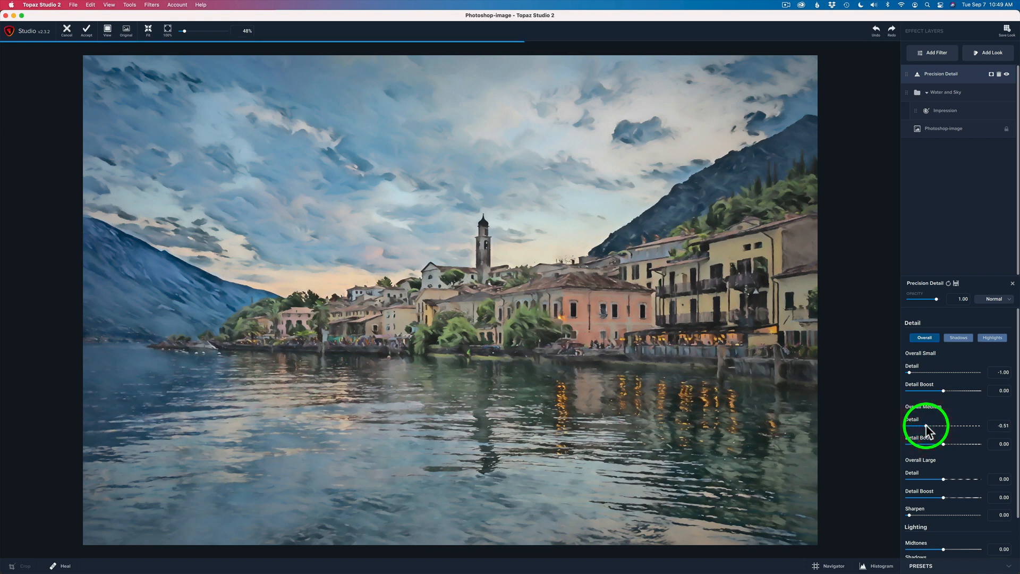
mouse_move(894, 415)
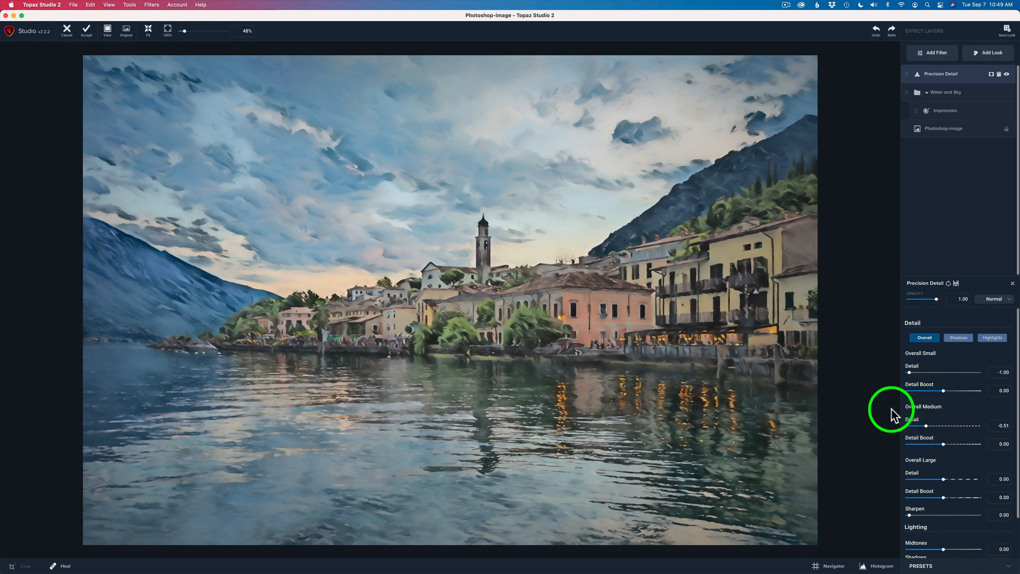
mouse_move(542, 420)
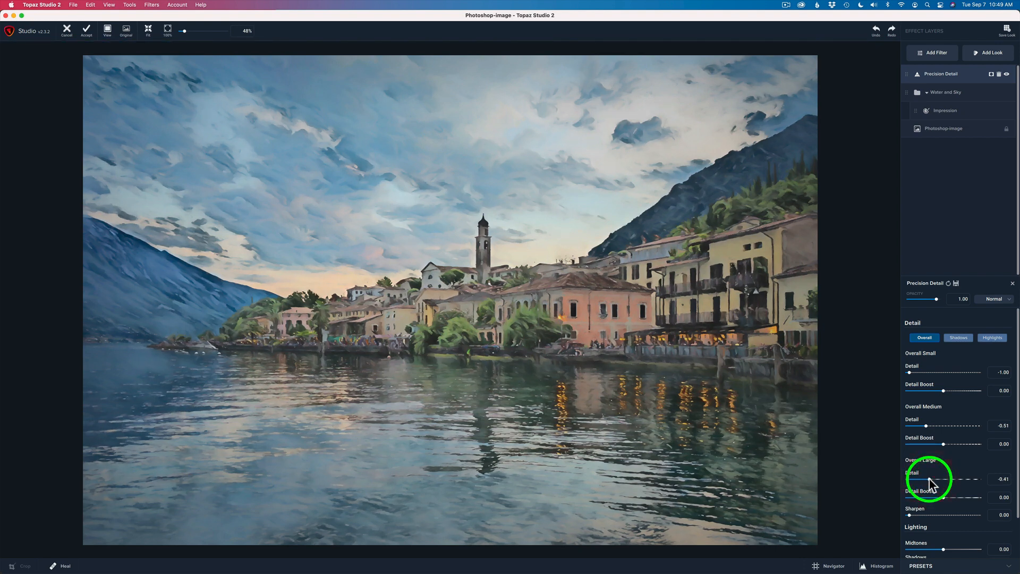
mouse_move(927, 455)
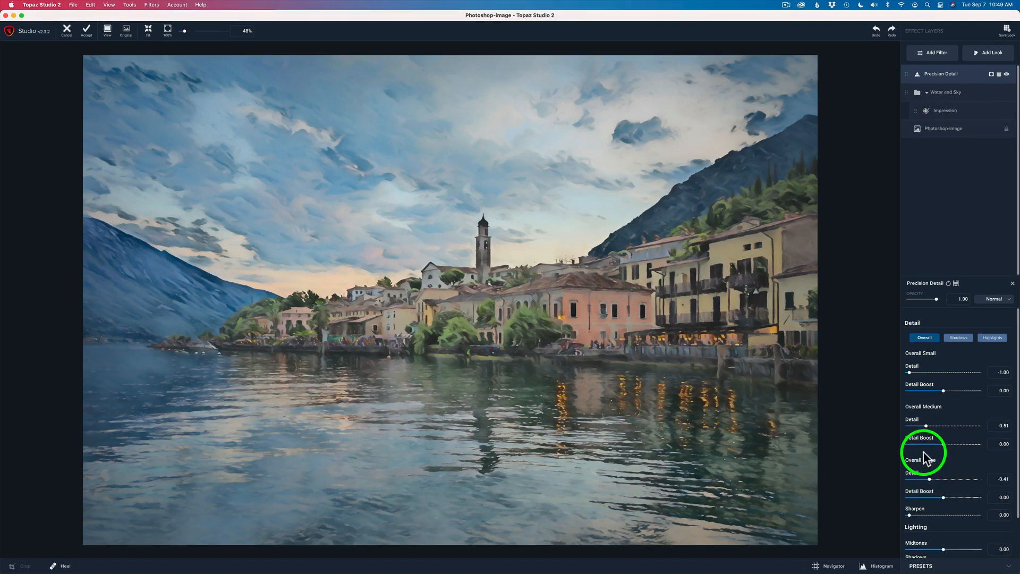
mouse_move(505, 311)
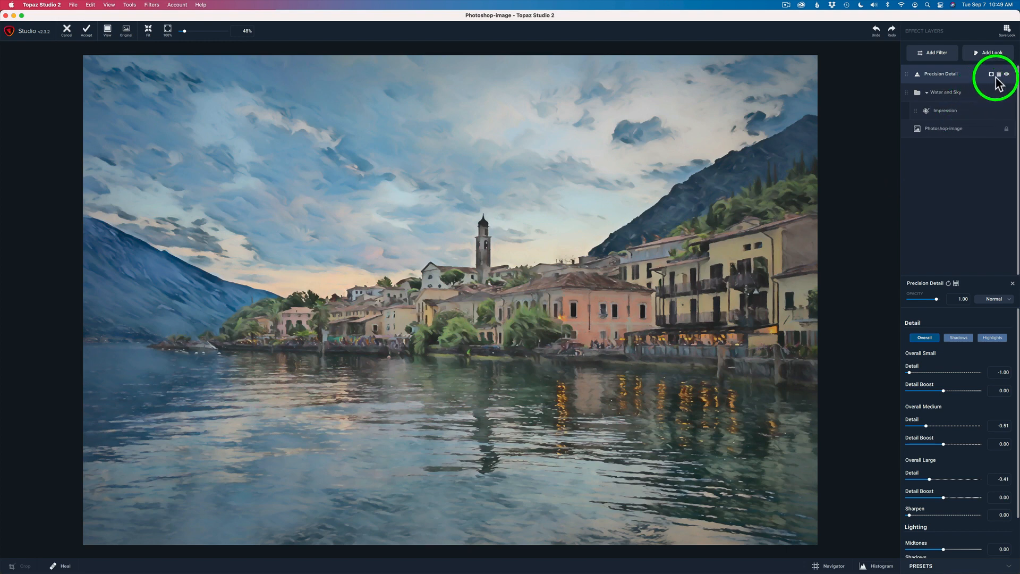
mouse_move(992, 74)
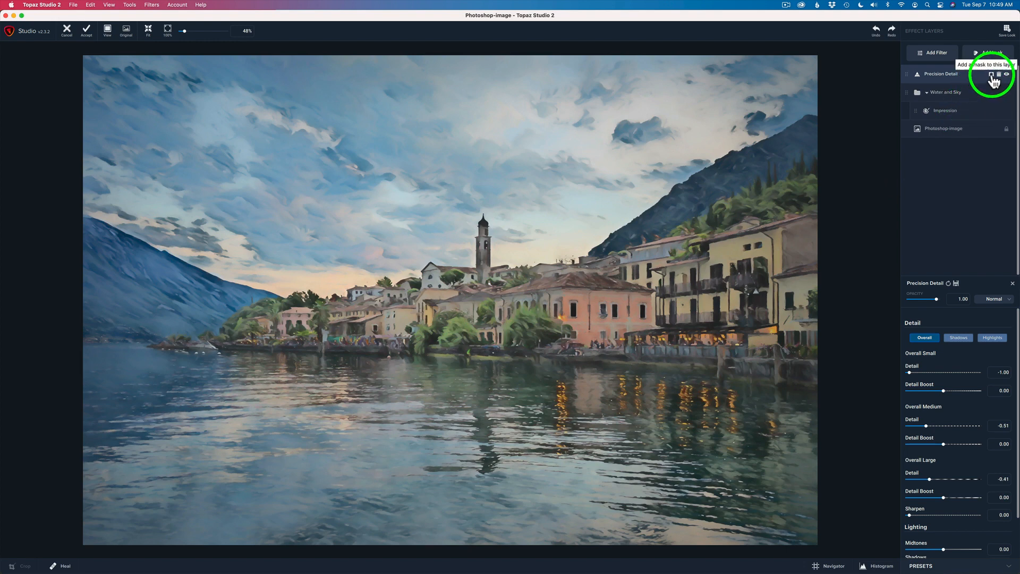
Add a mask to the Precision Detail layer with a black brush at radius 0.22
click(995, 73)
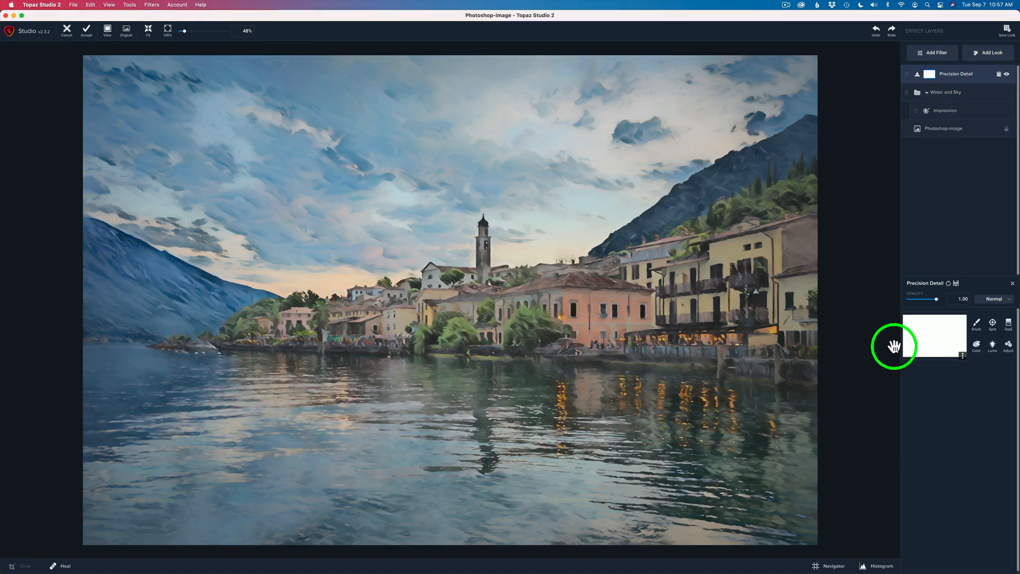
mouse_move(930, 342)
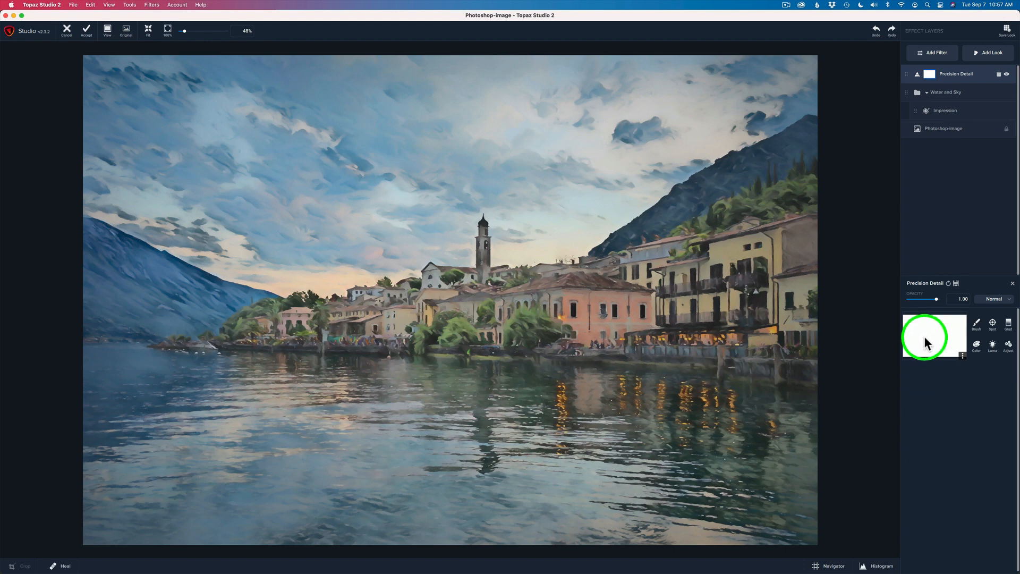
mouse_move(950, 351)
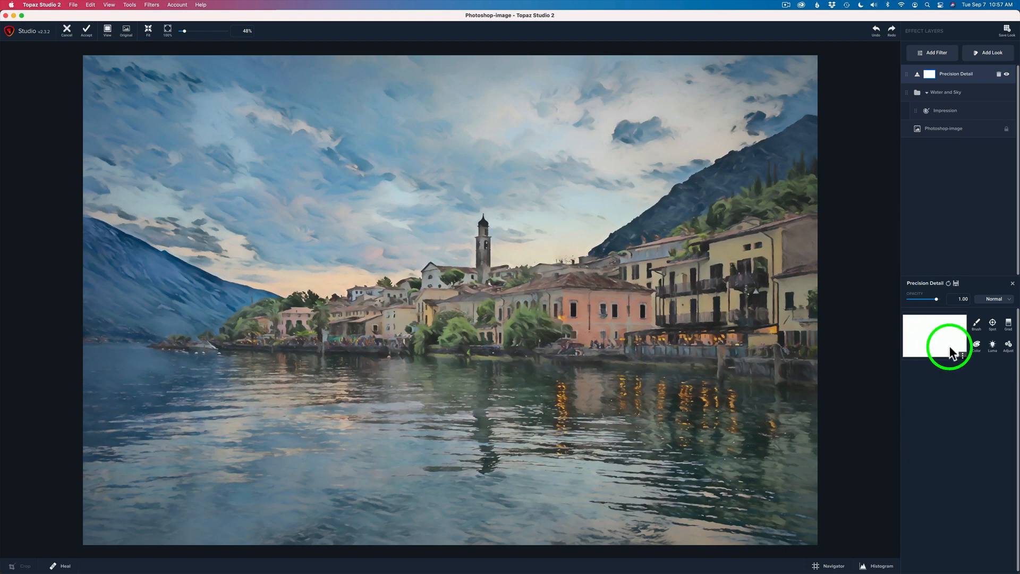
click(976, 324)
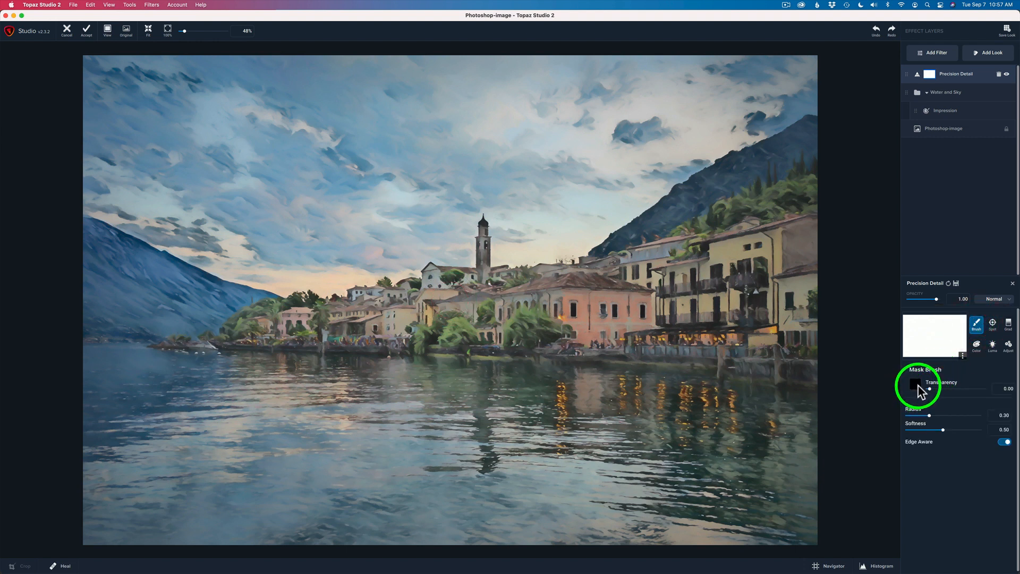
mouse_move(924, 403)
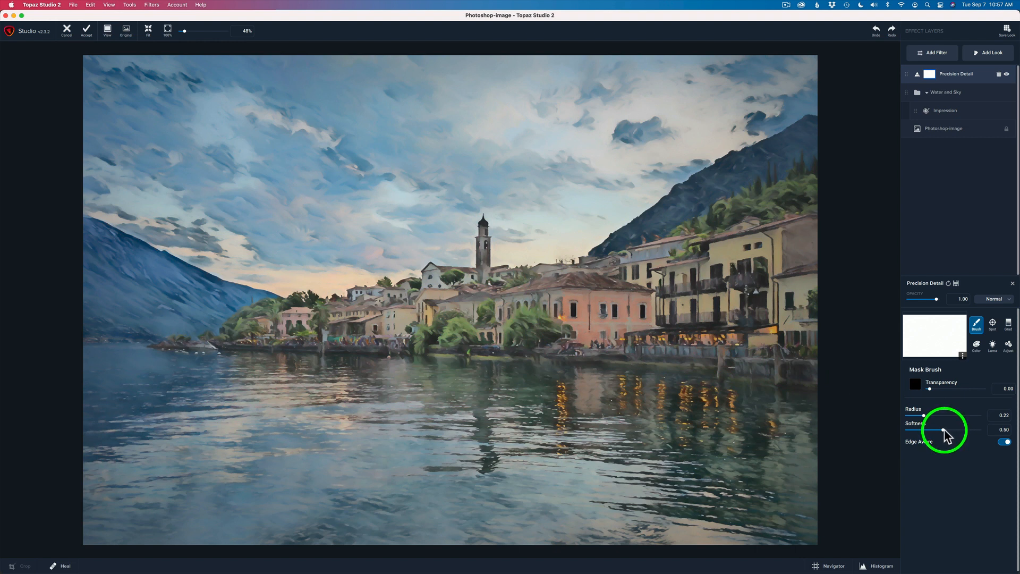
mouse_move(932, 420)
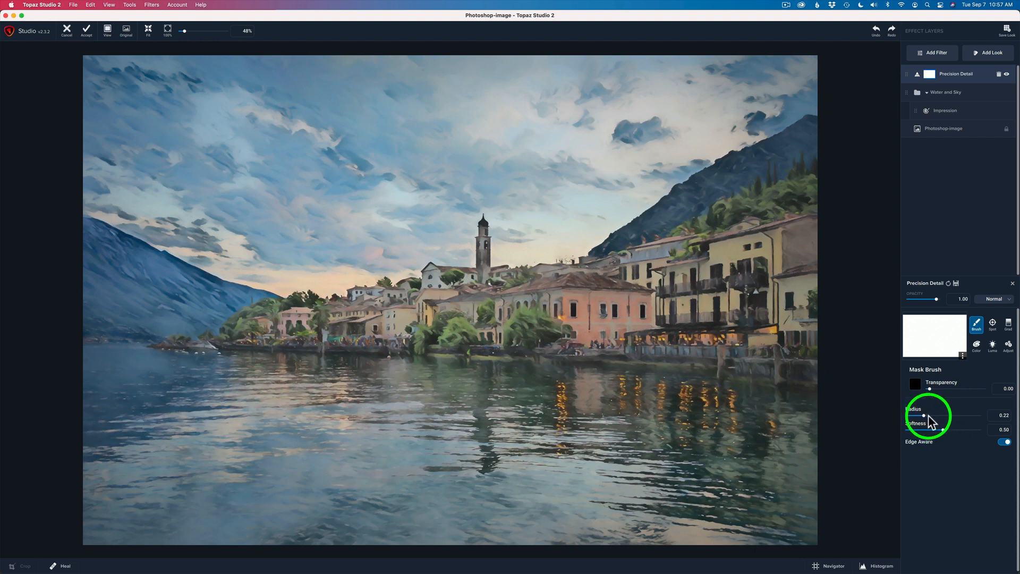
mouse_move(929, 447)
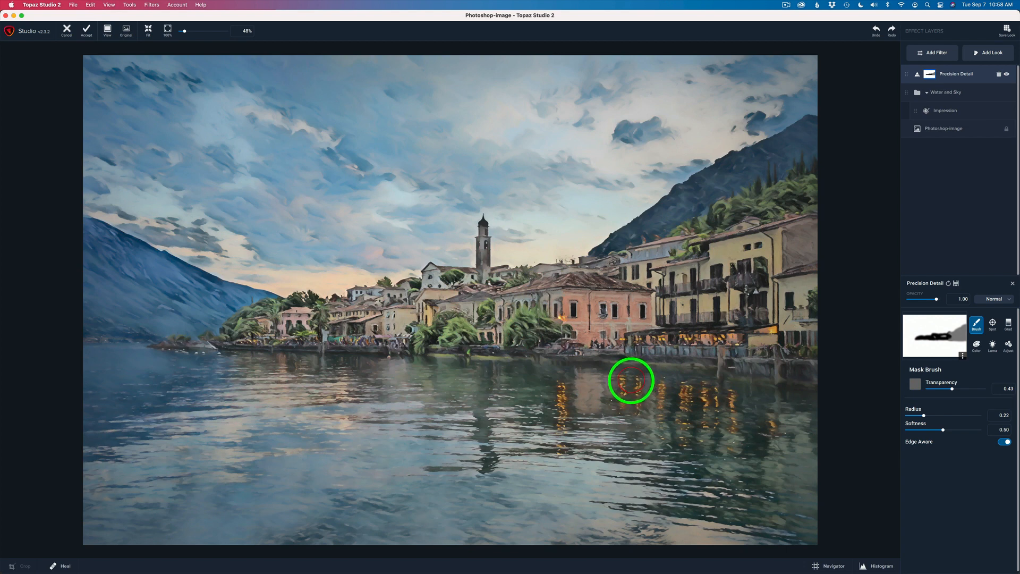
mouse_move(607, 395)
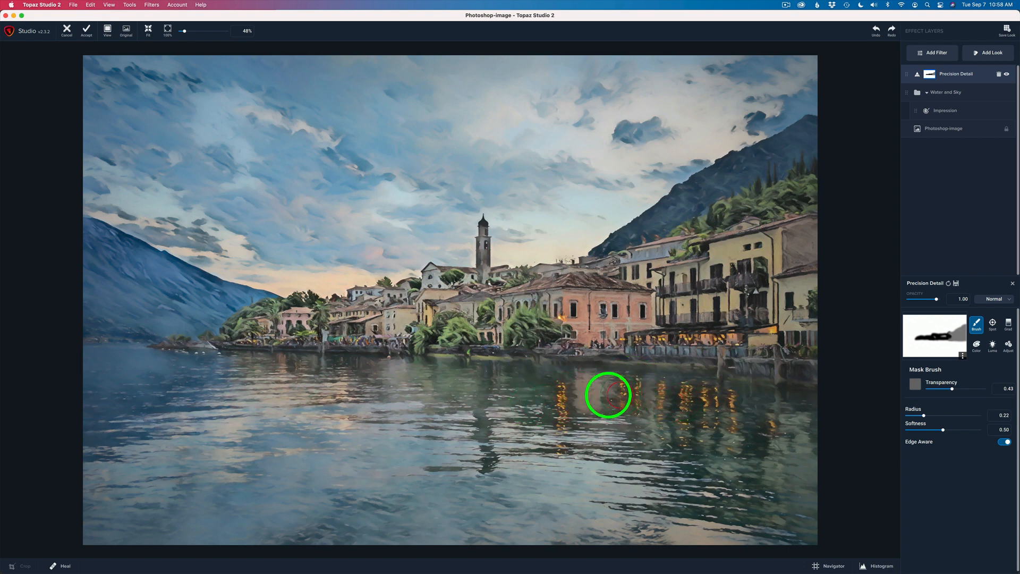
mouse_move(930, 393)
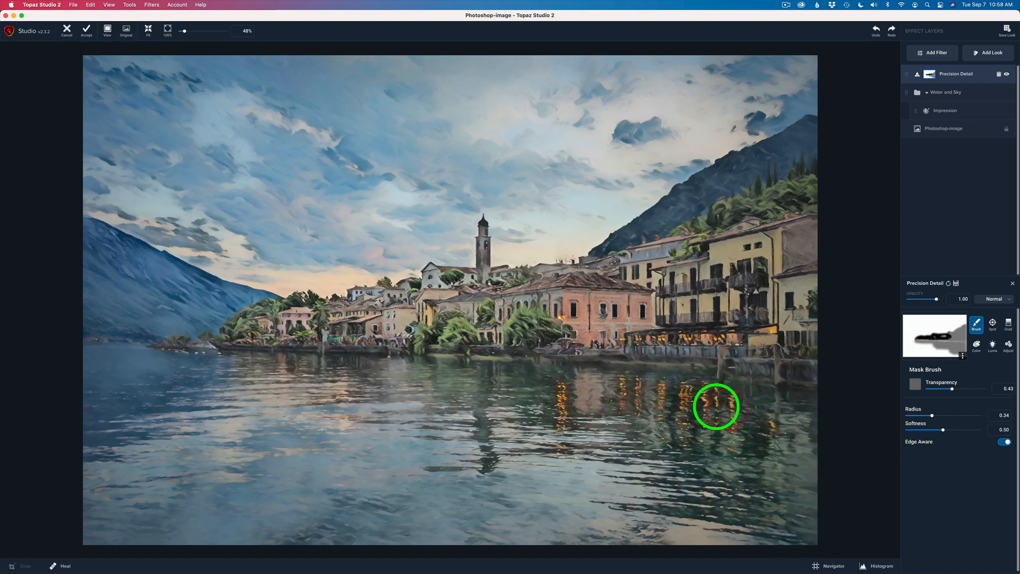
mouse_move(731, 406)
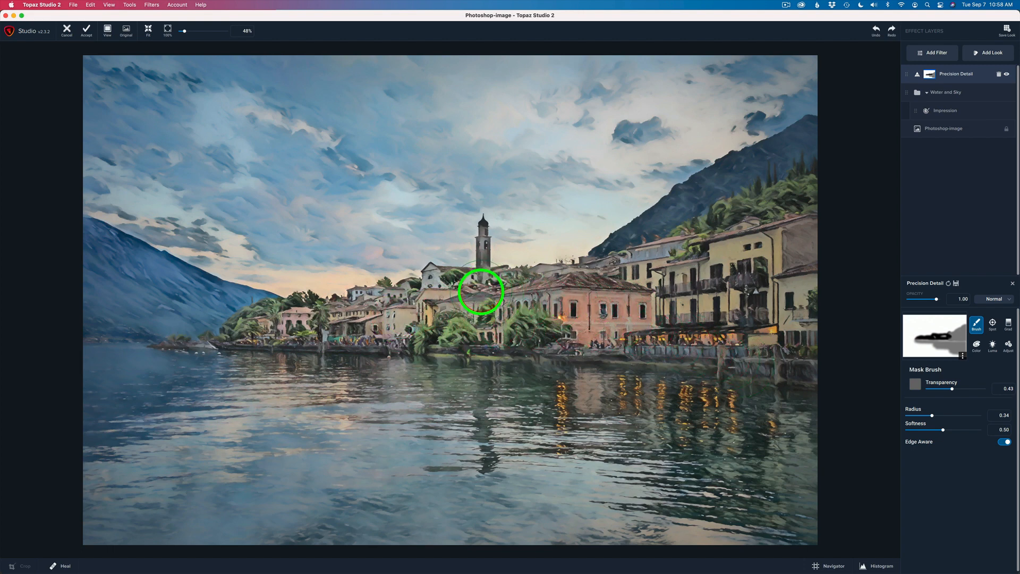
mouse_move(290, 184)
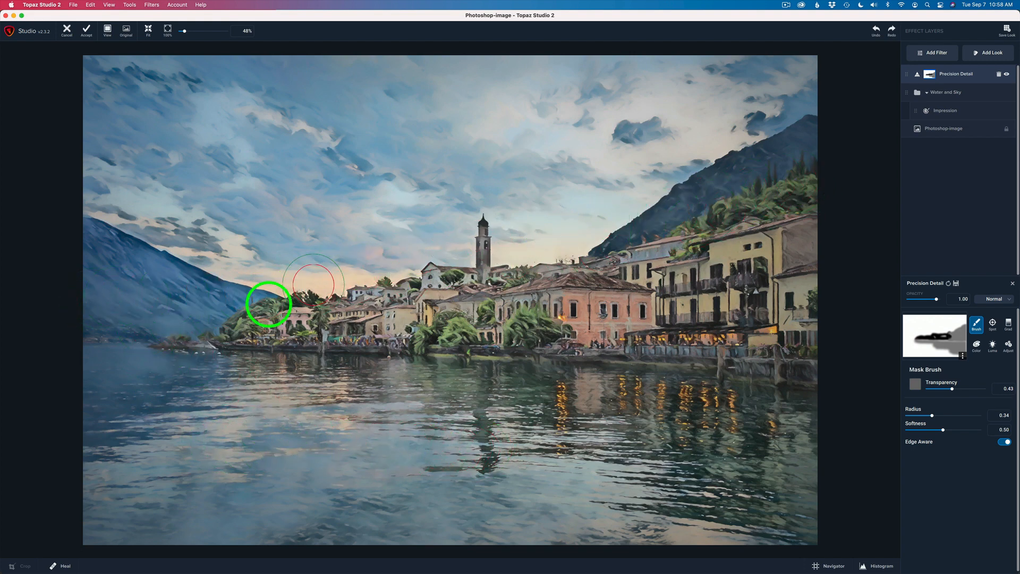
mouse_move(480, 229)
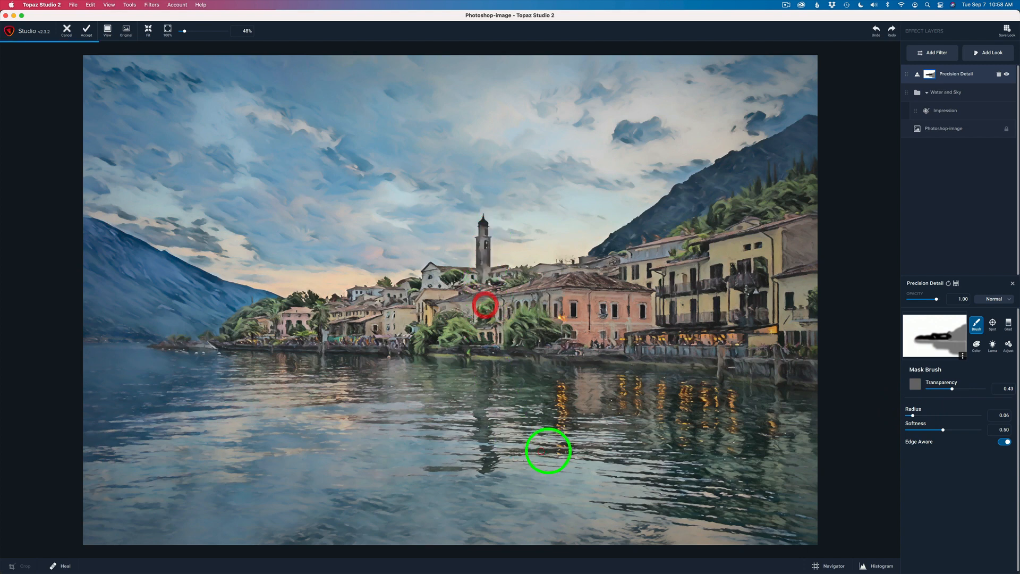
mouse_move(661, 374)
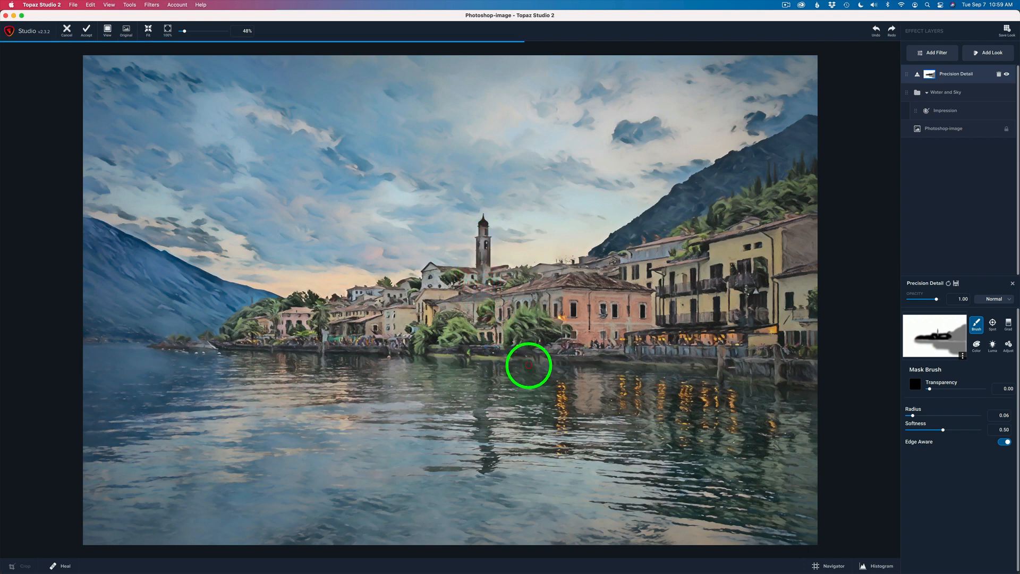
mouse_move(988, 273)
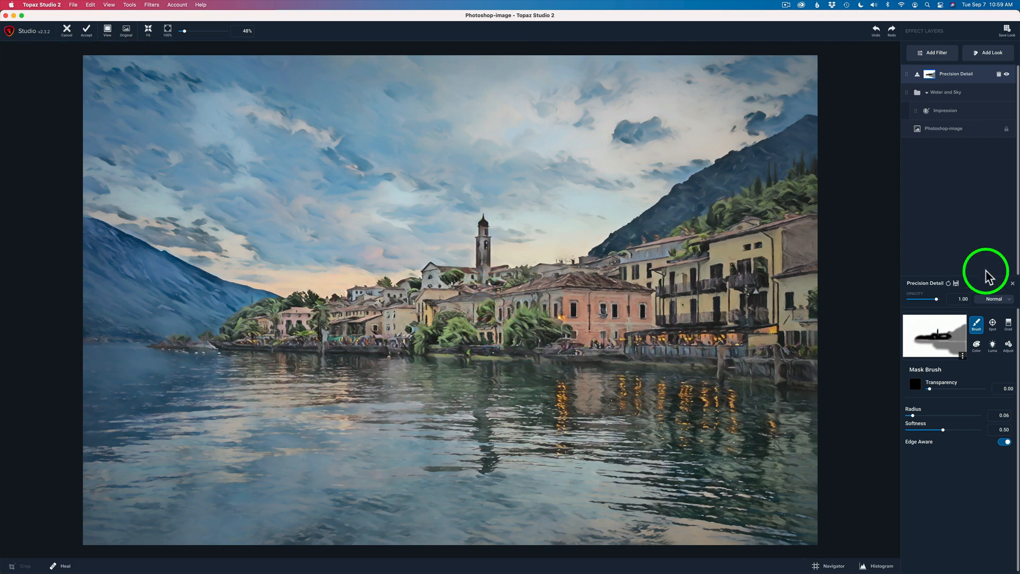
mouse_move(766, 244)
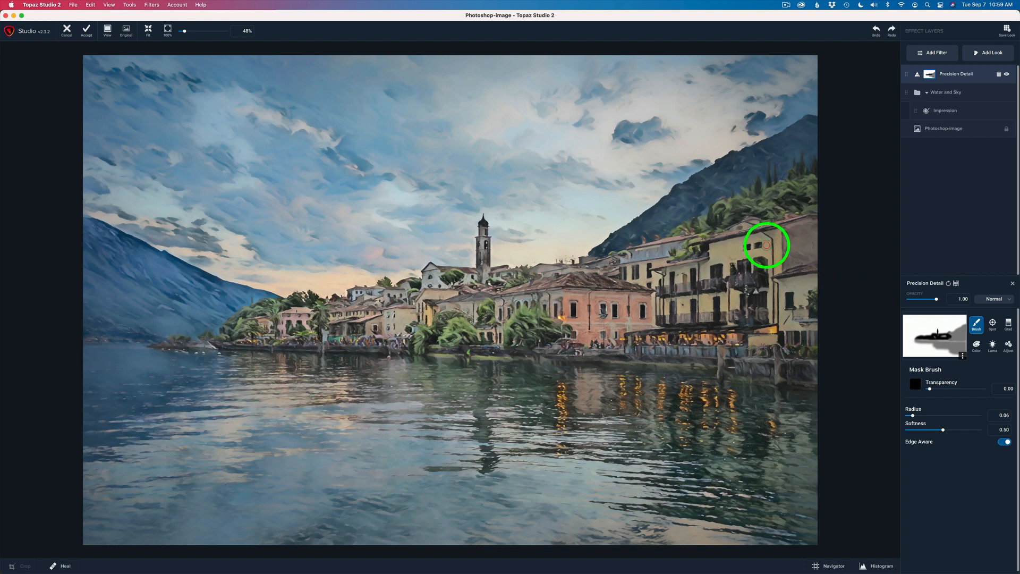
Mask the Precision Detail effect off the yellow buildings on the right shoreline
click(125, 31)
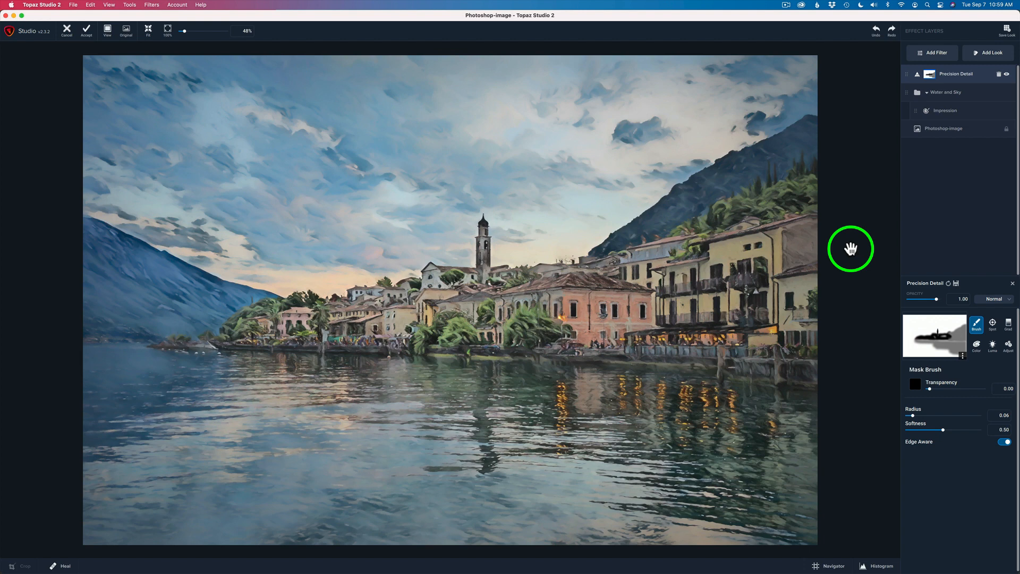
mouse_move(955, 353)
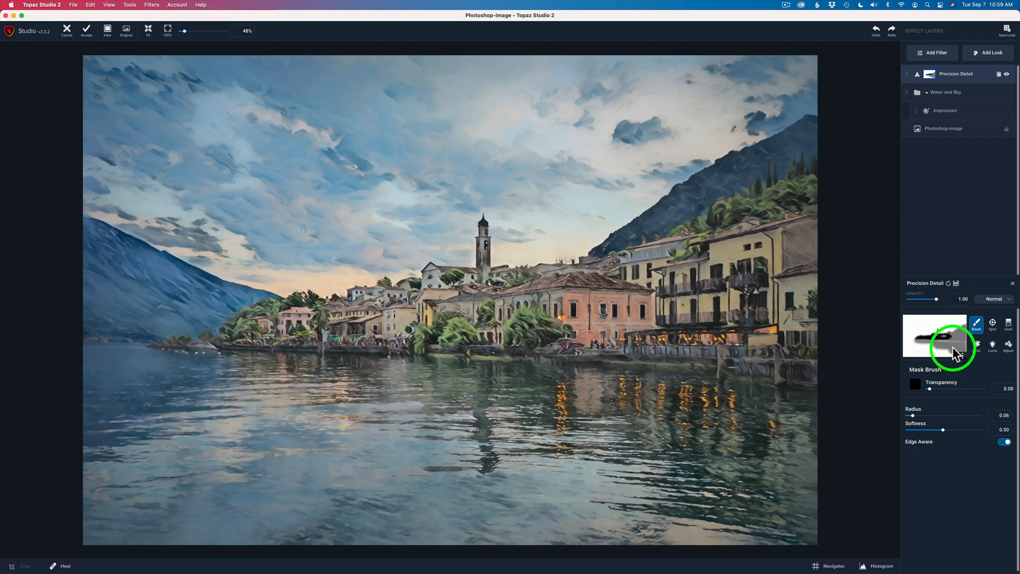
mouse_move(494, 169)
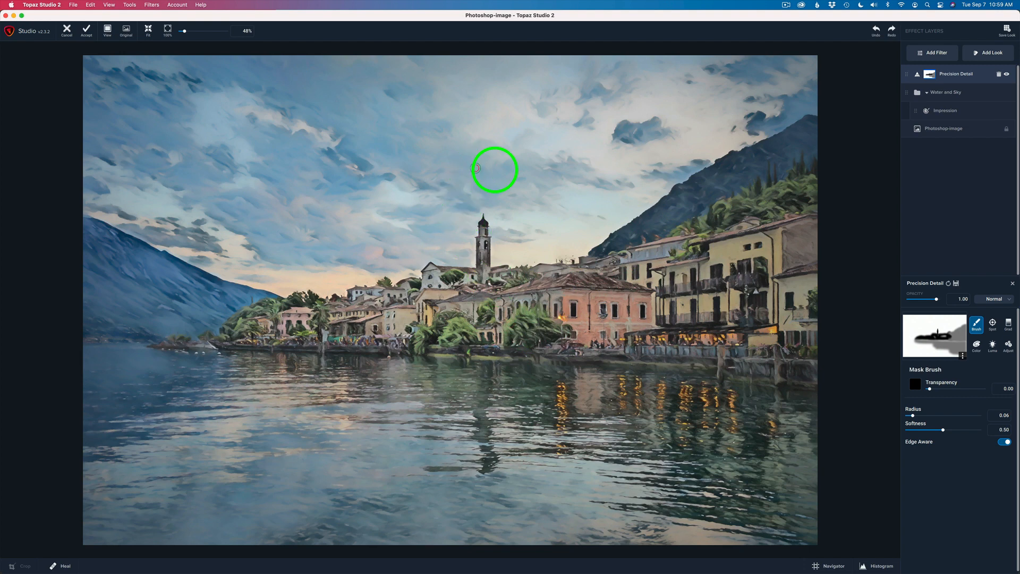
mouse_move(861, 200)
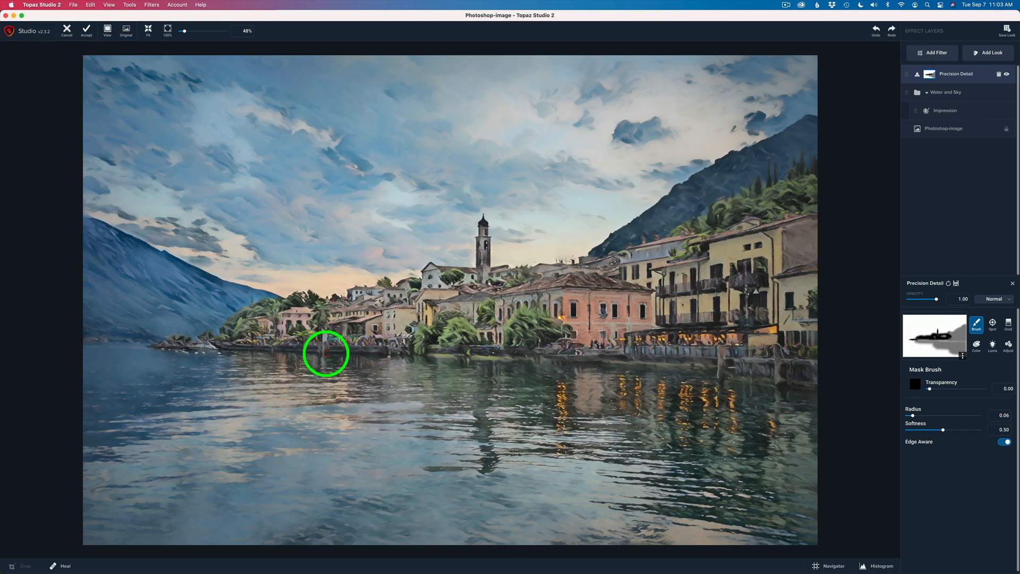
mouse_move(316, 357)
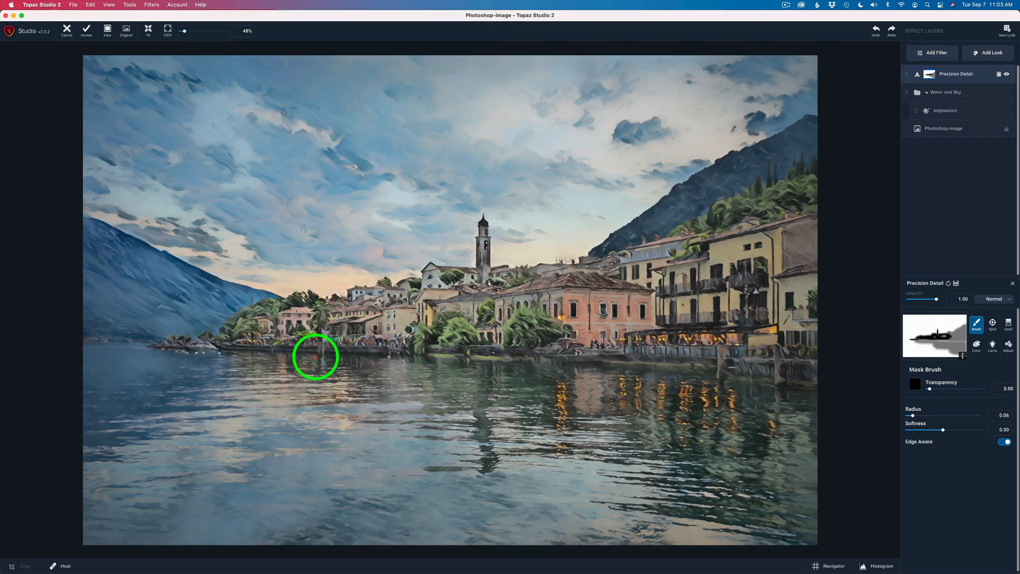
mouse_move(86, 30)
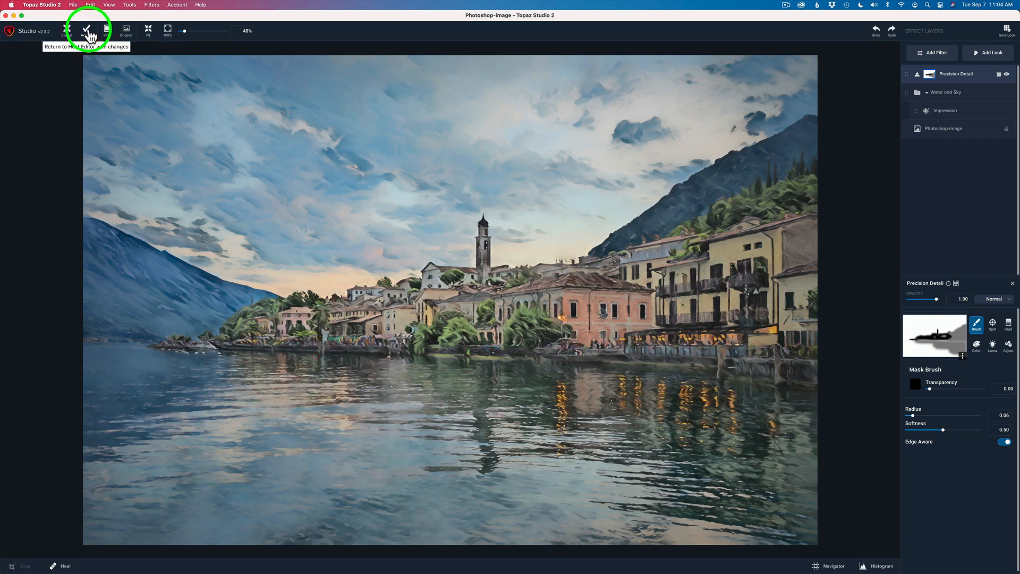
Accept the Topaz result into Layer 2 and compare it against the original photo
click(84, 30)
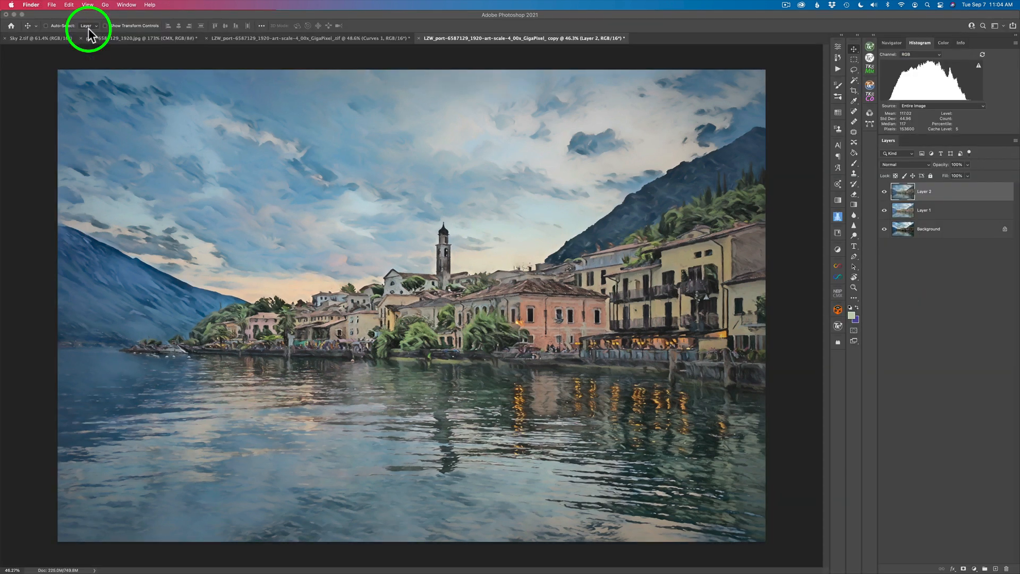
mouse_move(659, 163)
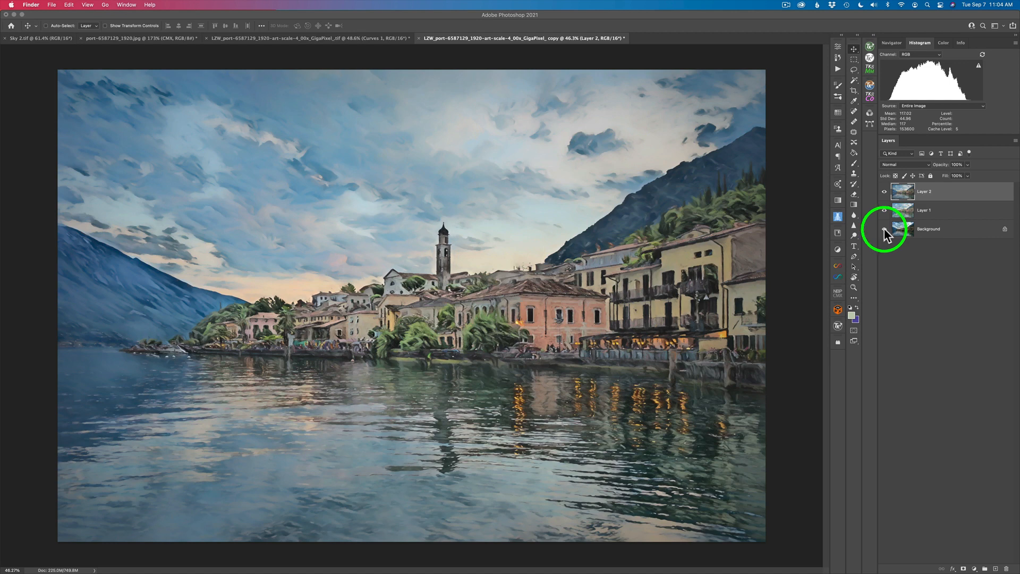
click(884, 191)
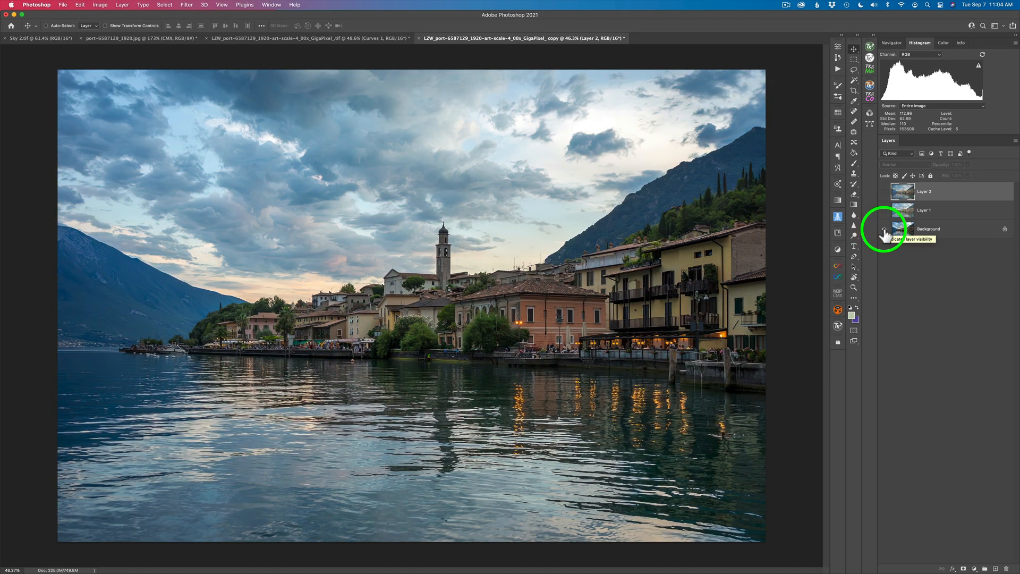
click(884, 190)
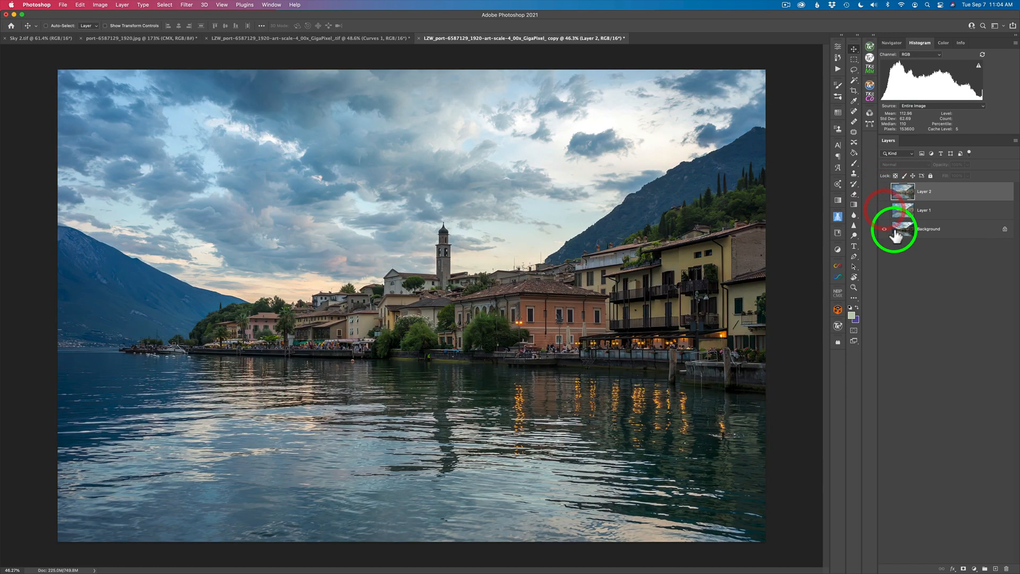
mouse_move(896, 233)
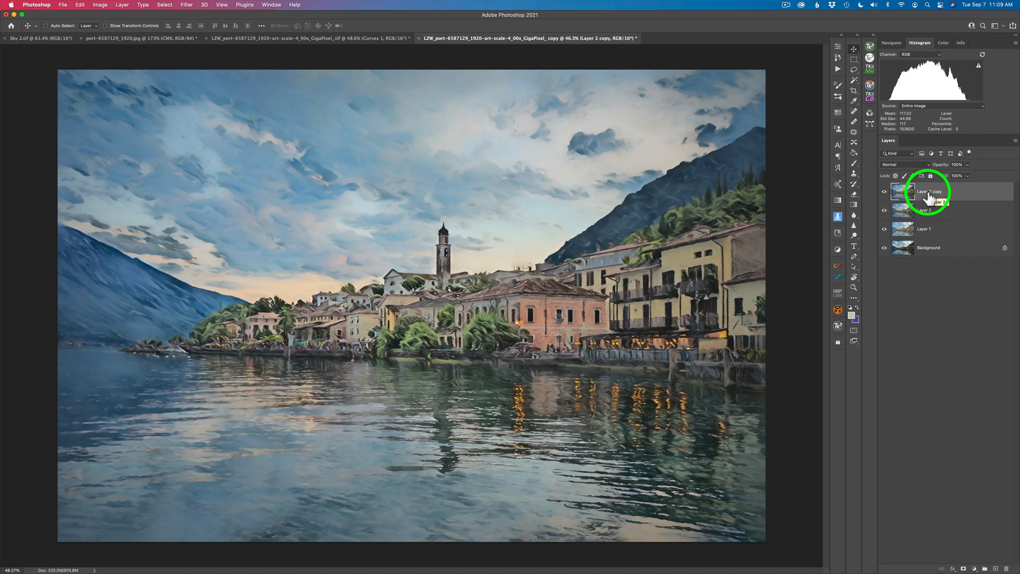
Blend Layer 2 copy in Linear Light at 20% fill
click(895, 164)
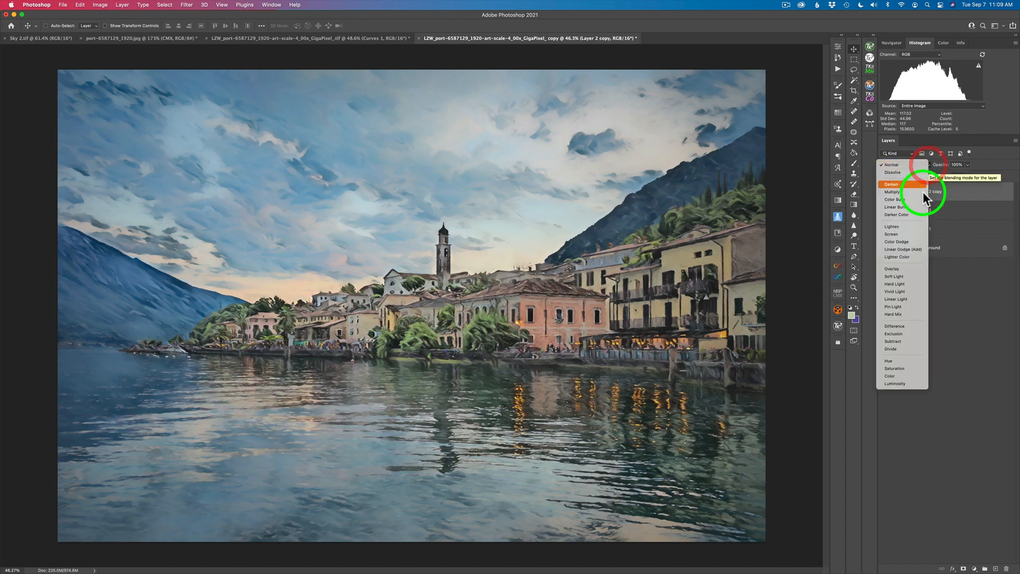
click(896, 298)
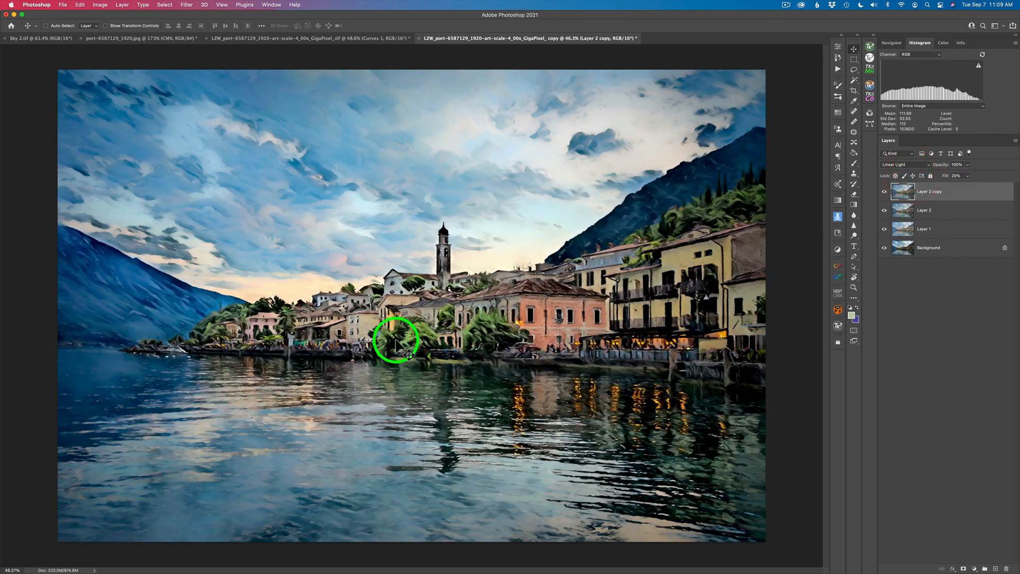
mouse_move(498, 319)
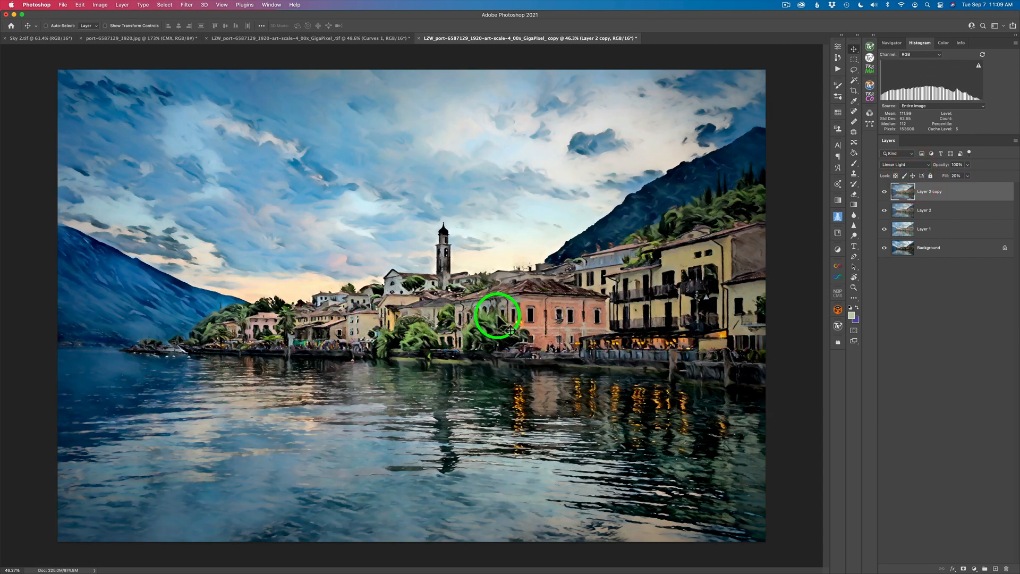
mouse_move(486, 284)
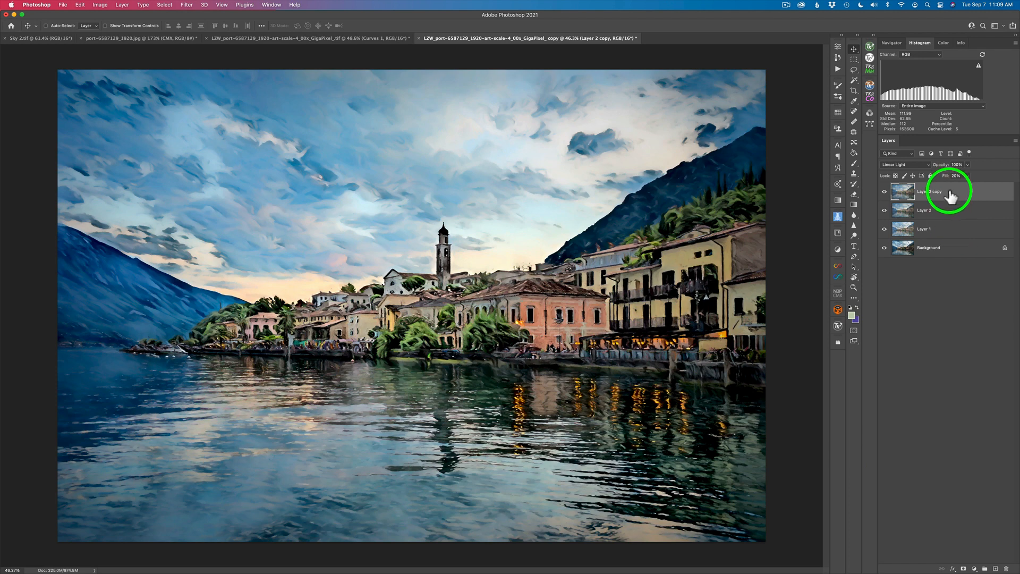
mouse_move(941, 533)
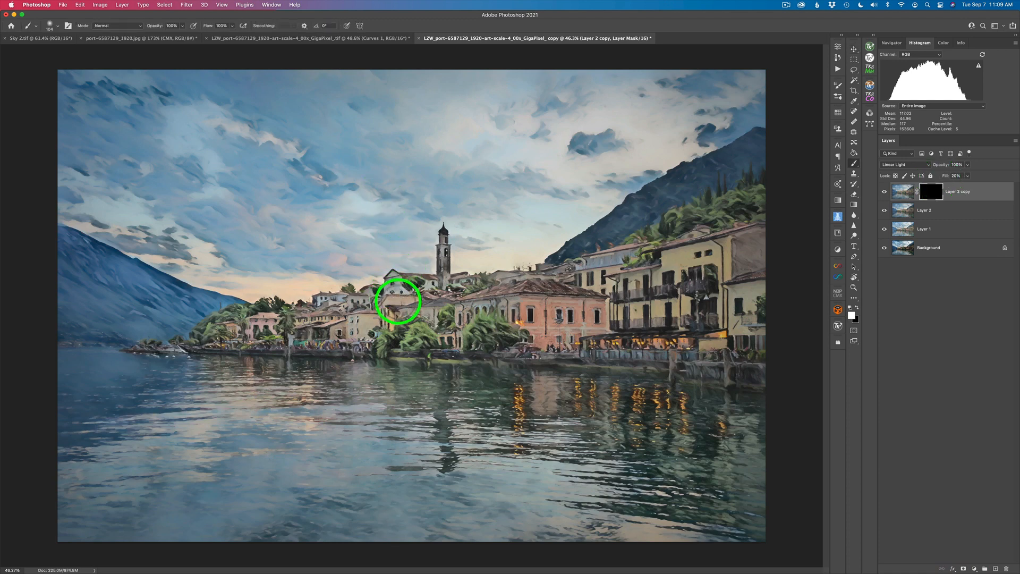
mouse_move(327, 312)
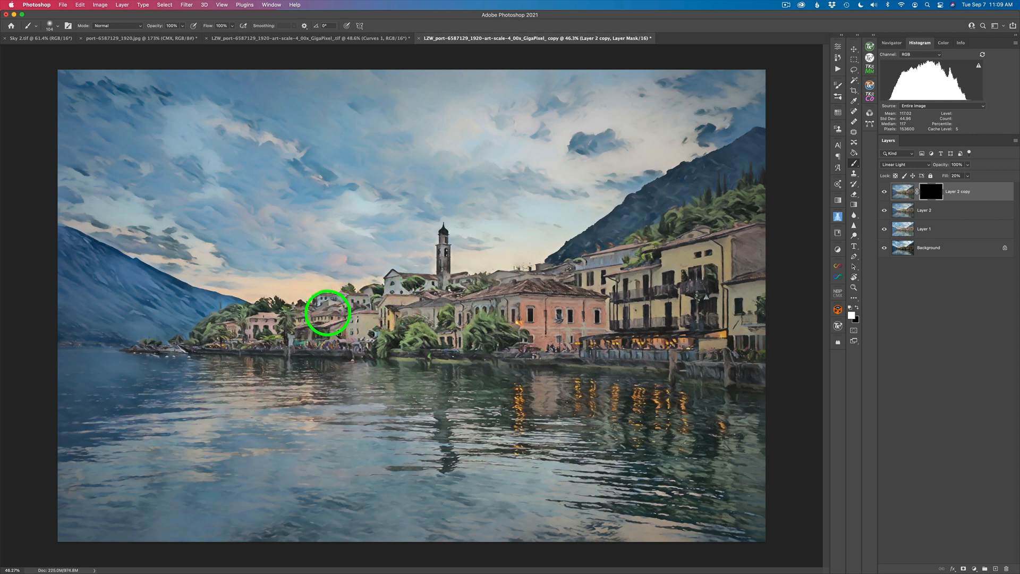
mouse_move(300, 324)
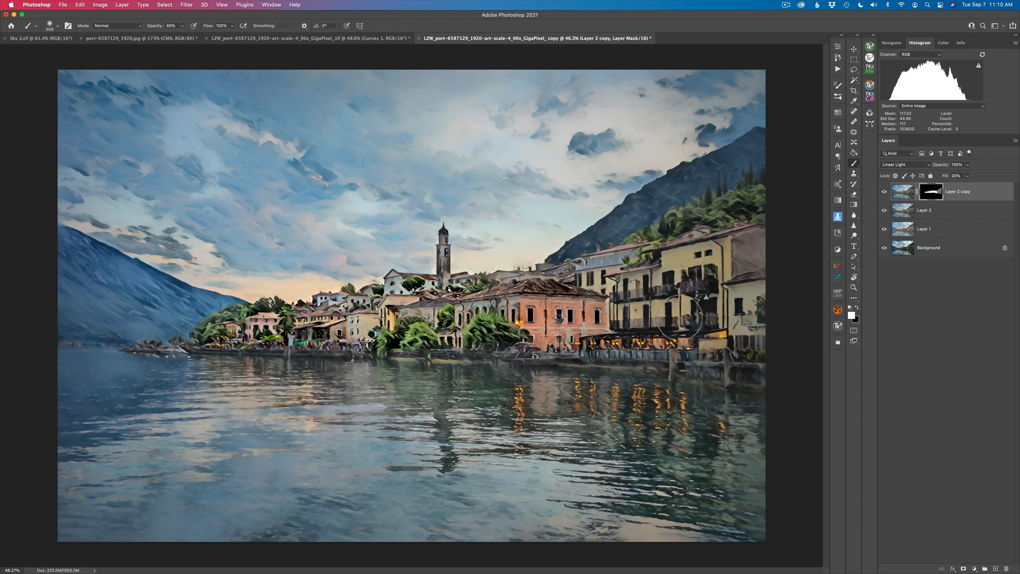
Lower the brush opacity for gentler white painting on the buildings' mask edges
click(172, 26)
text(20)
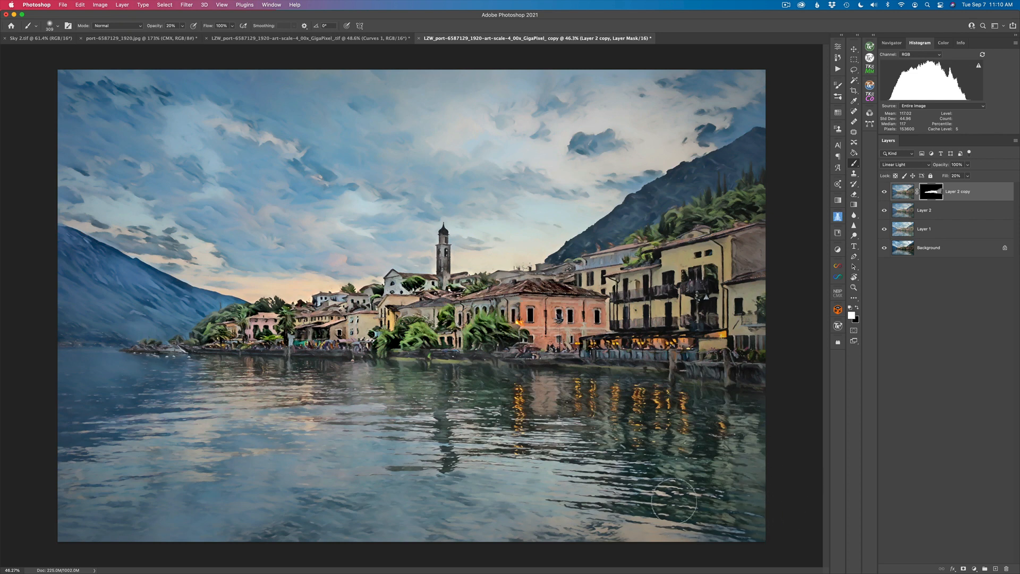
mouse_move(277, 362)
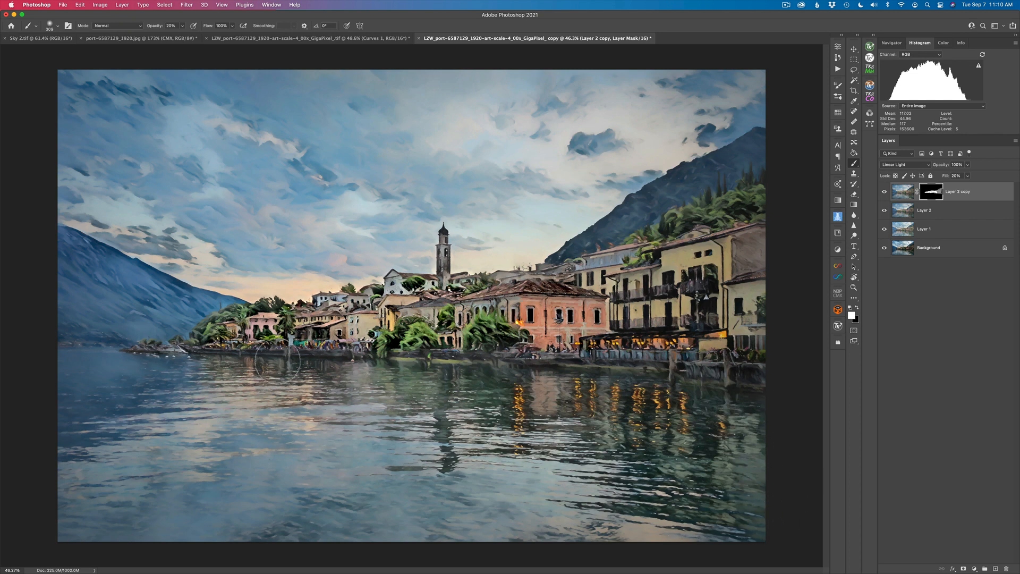
mouse_move(471, 377)
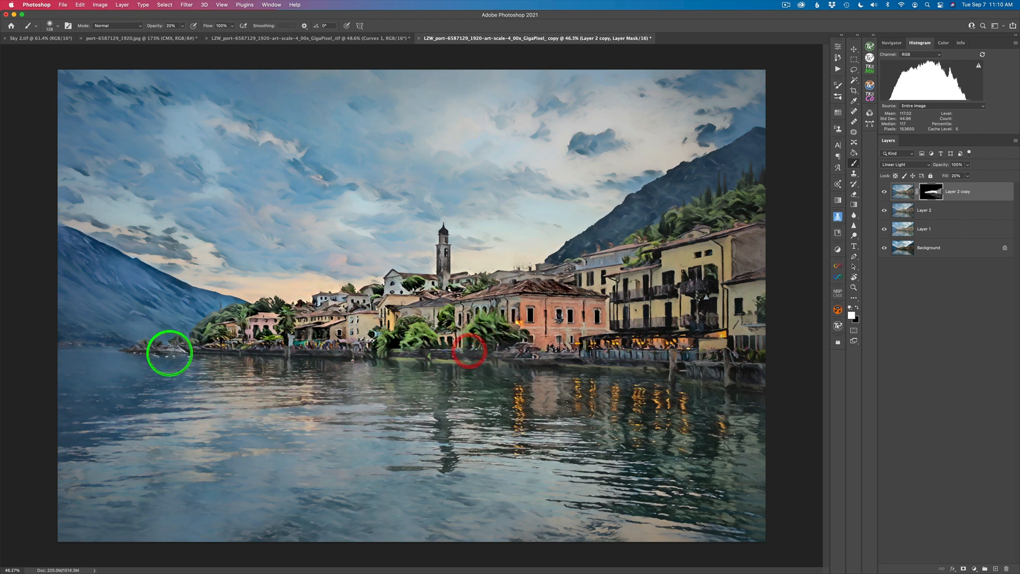
mouse_move(200, 345)
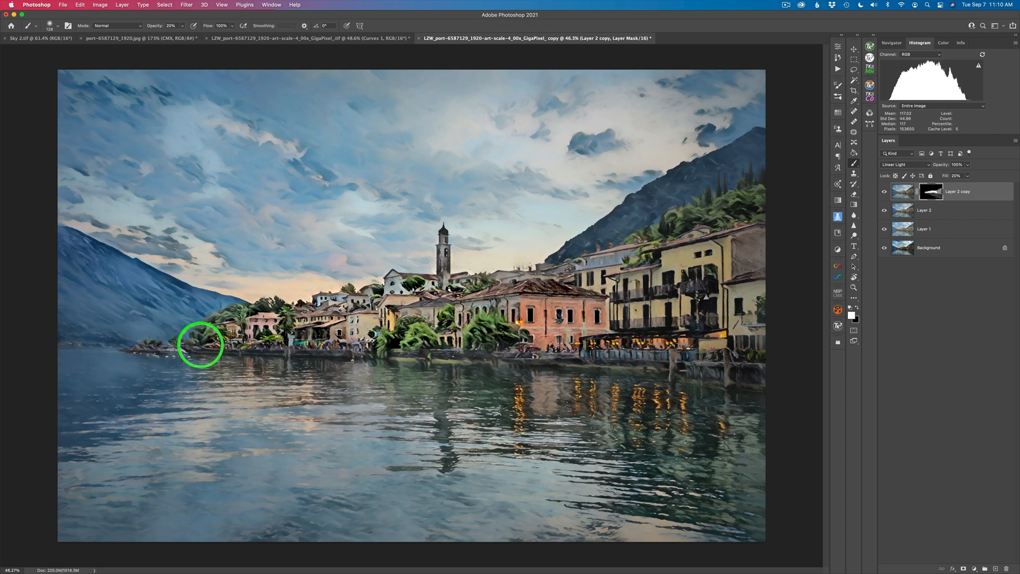
mouse_move(528, 374)
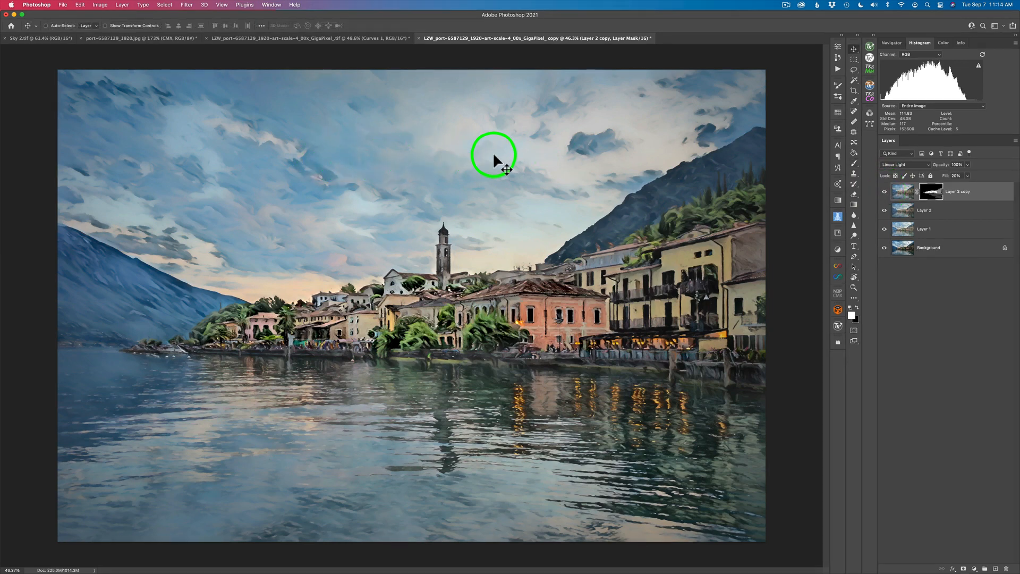
mouse_move(427, 160)
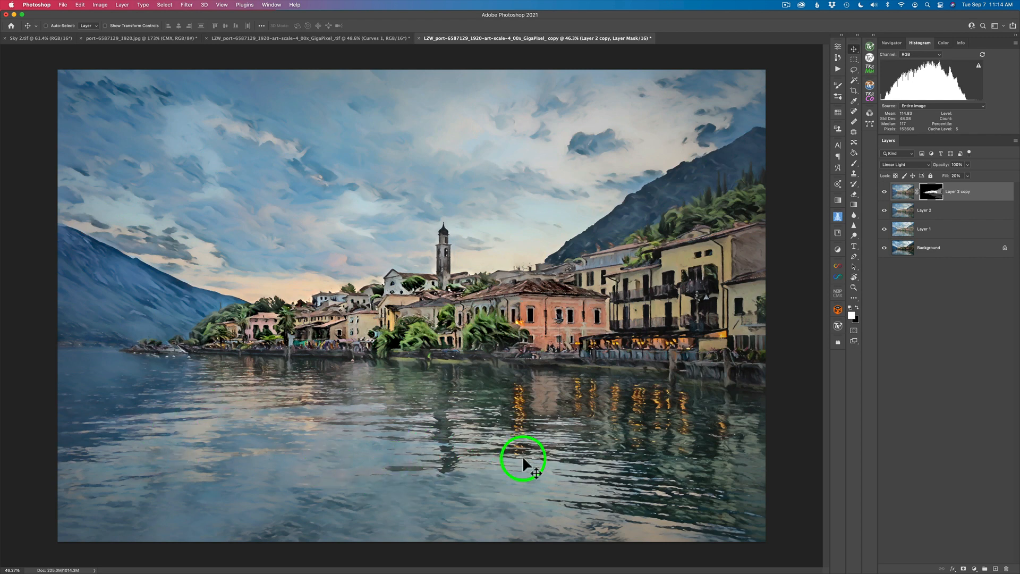
mouse_move(484, 269)
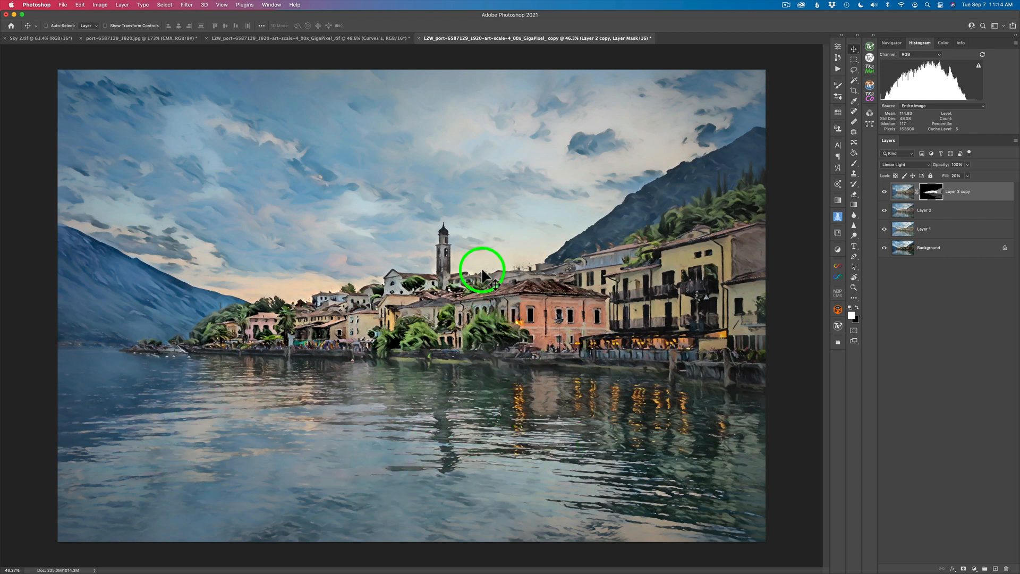
Resume painting Layer 2 copy's mask around the bell tower and left shoreline
click(884, 191)
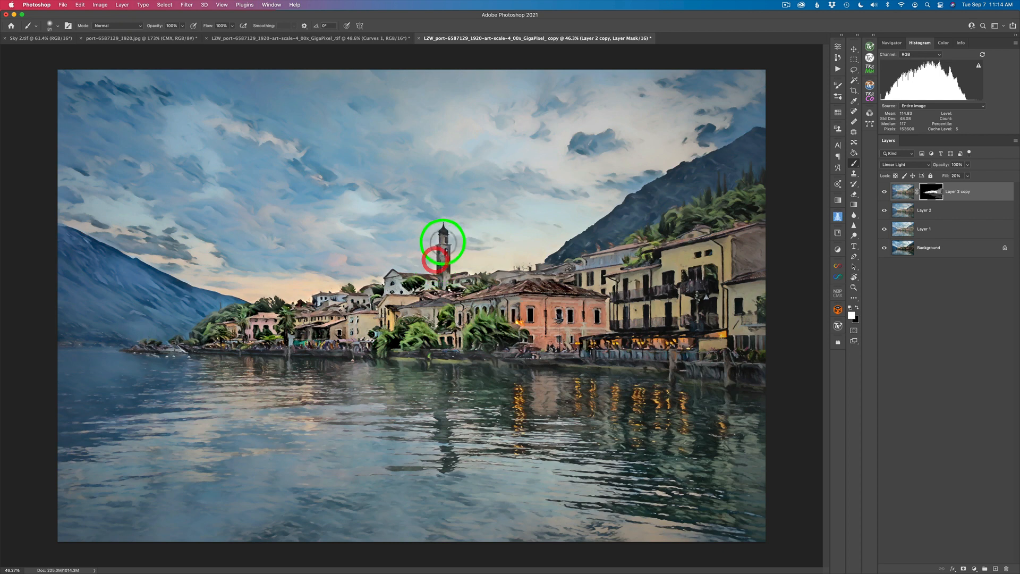
mouse_move(441, 252)
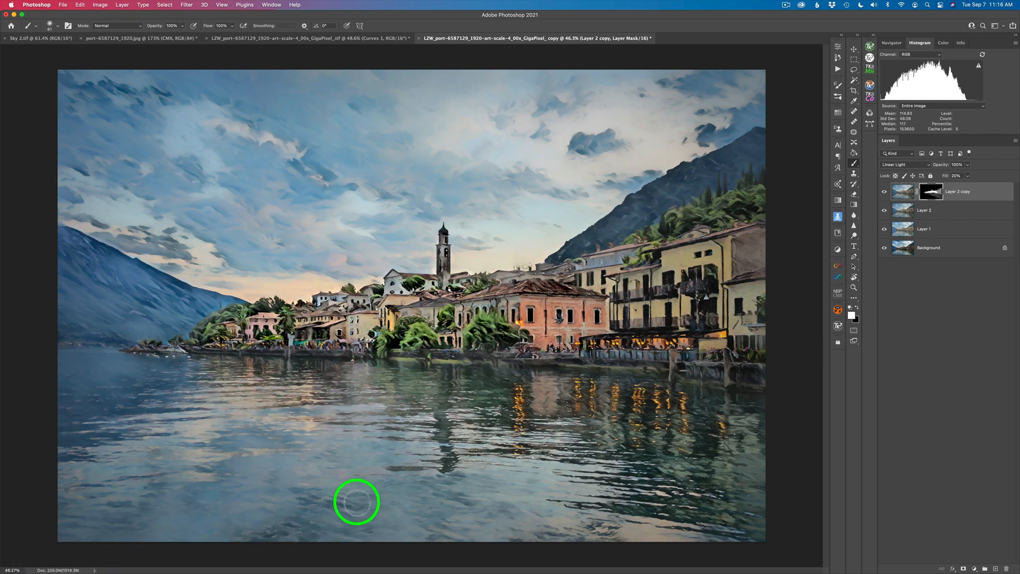
mouse_move(442, 496)
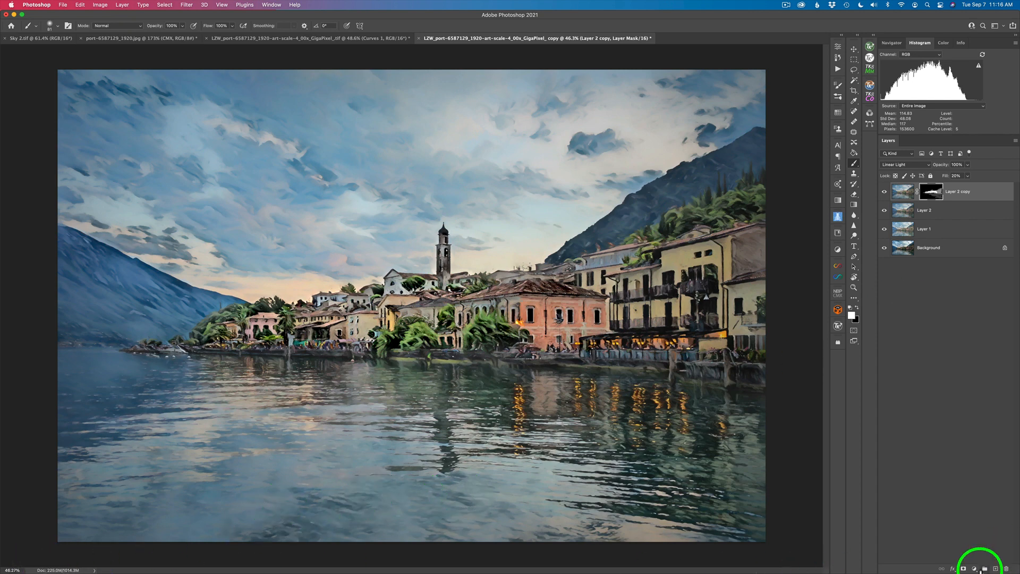
Add a Curves 1 adjustment layer blended in Multiply to darken the image
click(976, 567)
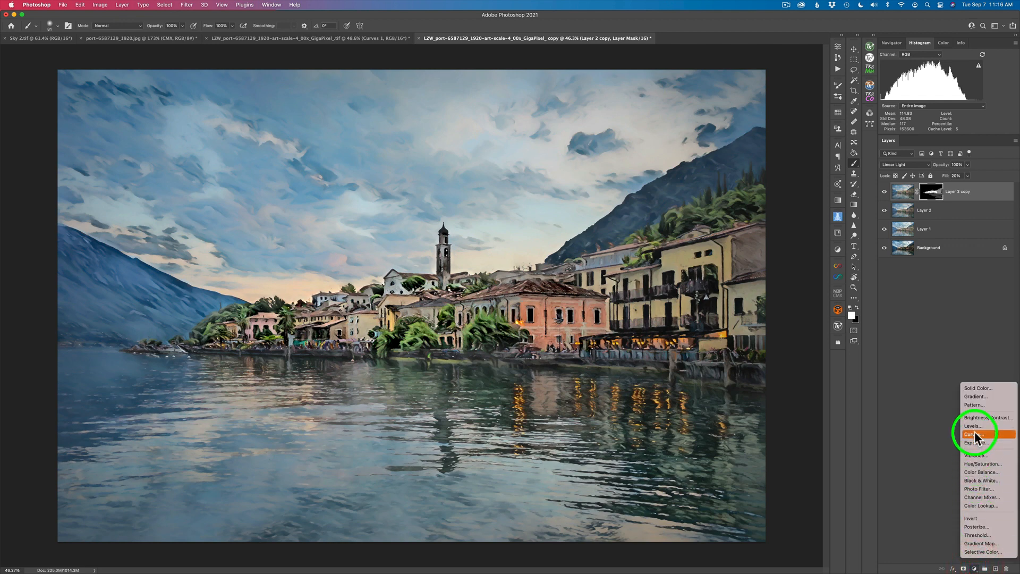
click(973, 434)
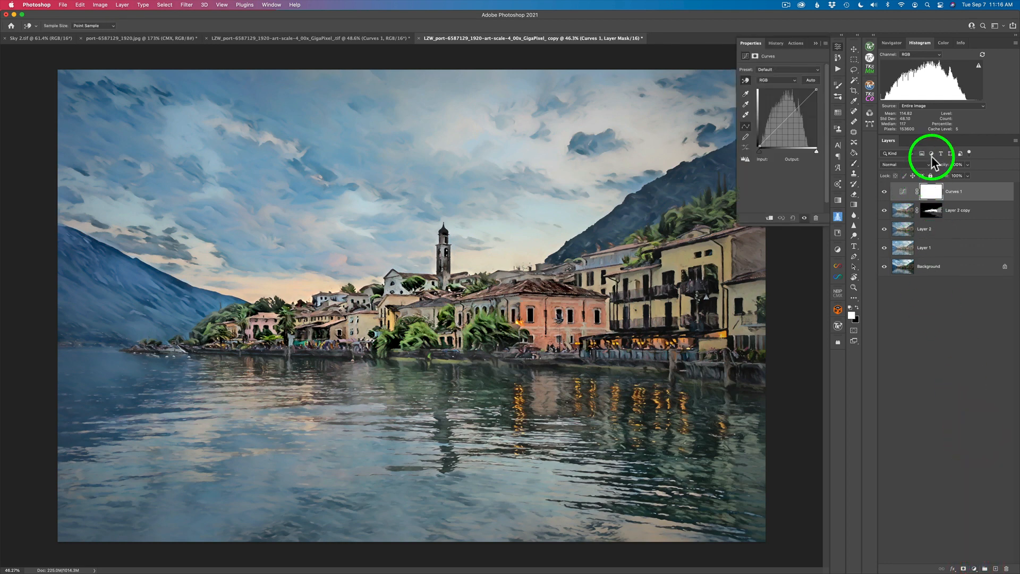
click(896, 164)
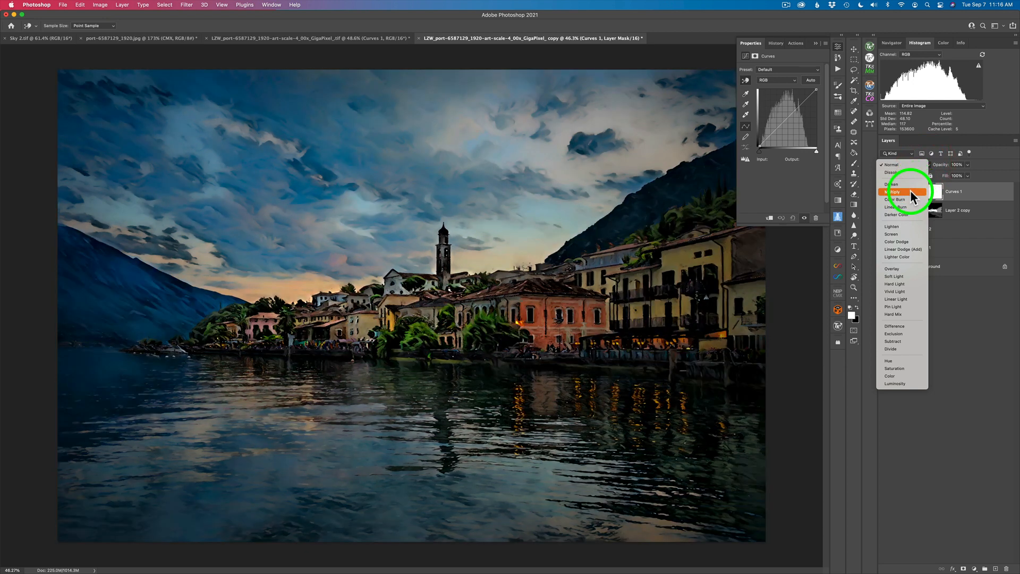
click(895, 191)
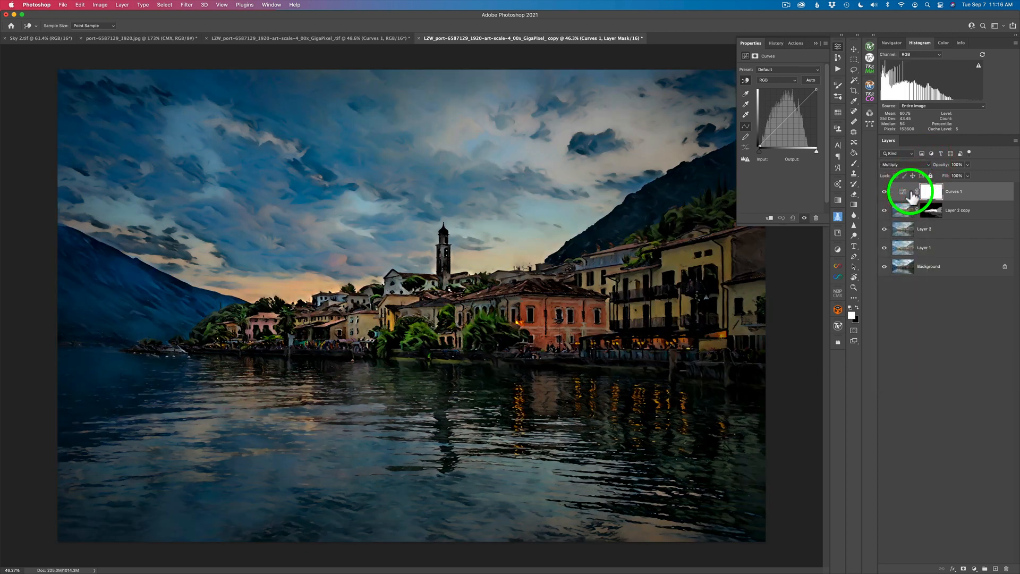
mouse_move(932, 191)
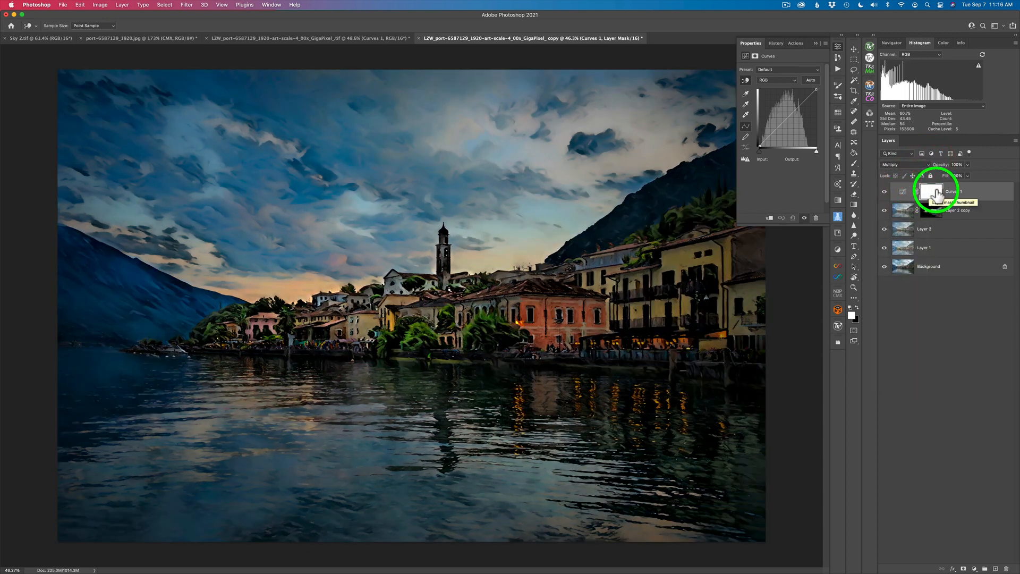
Target the Curves mask and ready a black-to-white gradient to fade it from the bottom
click(932, 191)
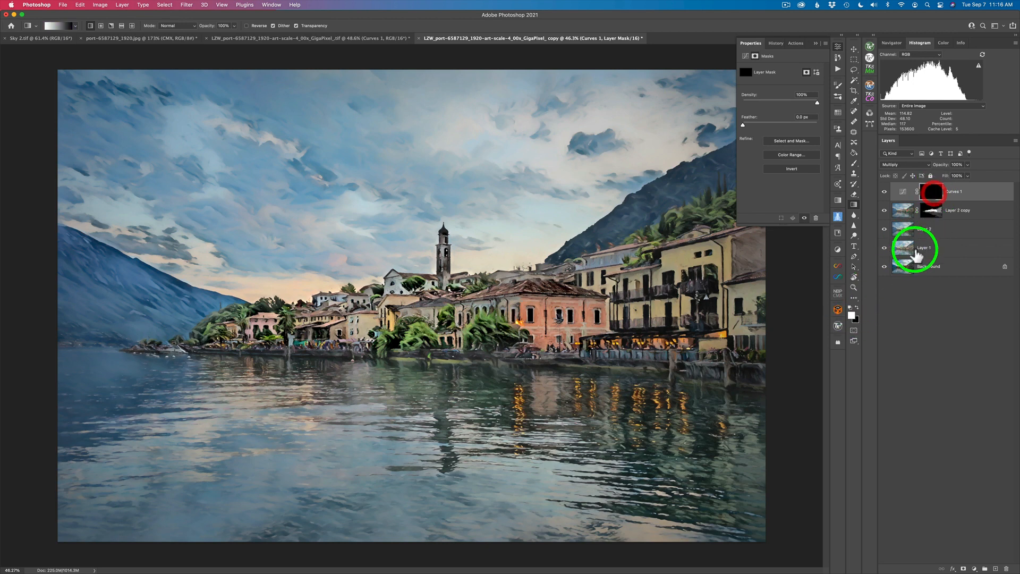
mouse_move(187, 357)
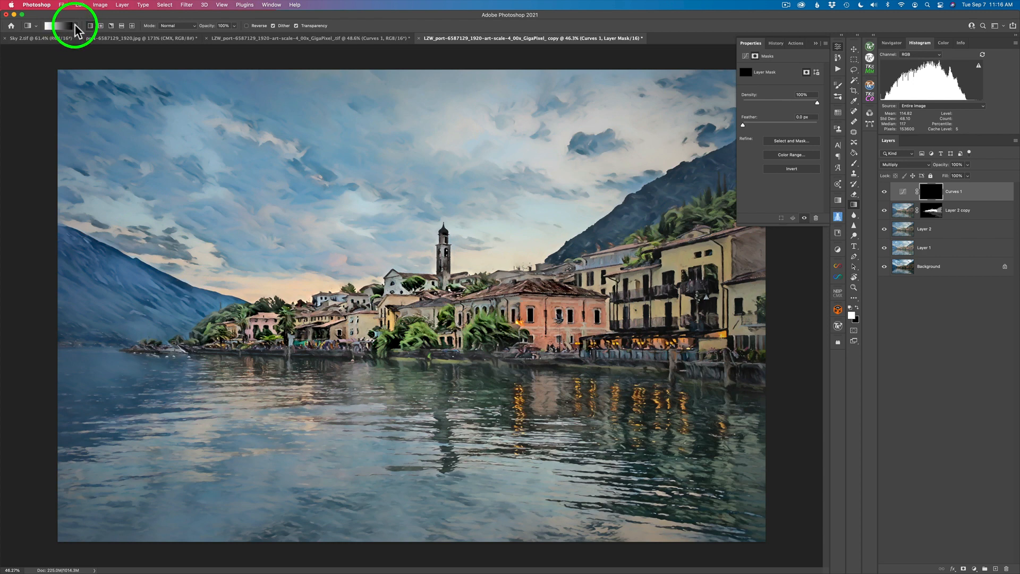
click(58, 25)
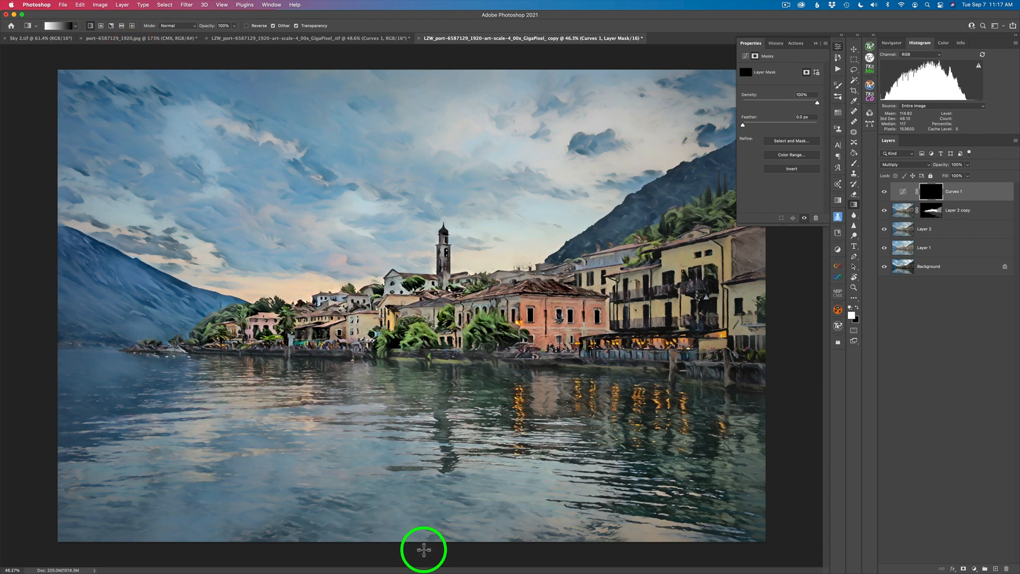
mouse_move(430, 547)
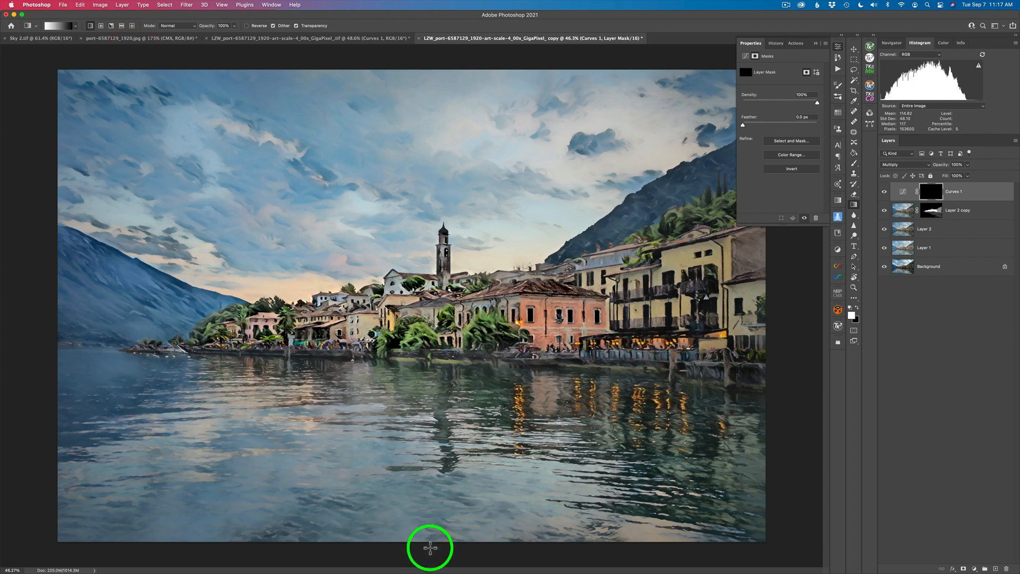
mouse_move(429, 493)
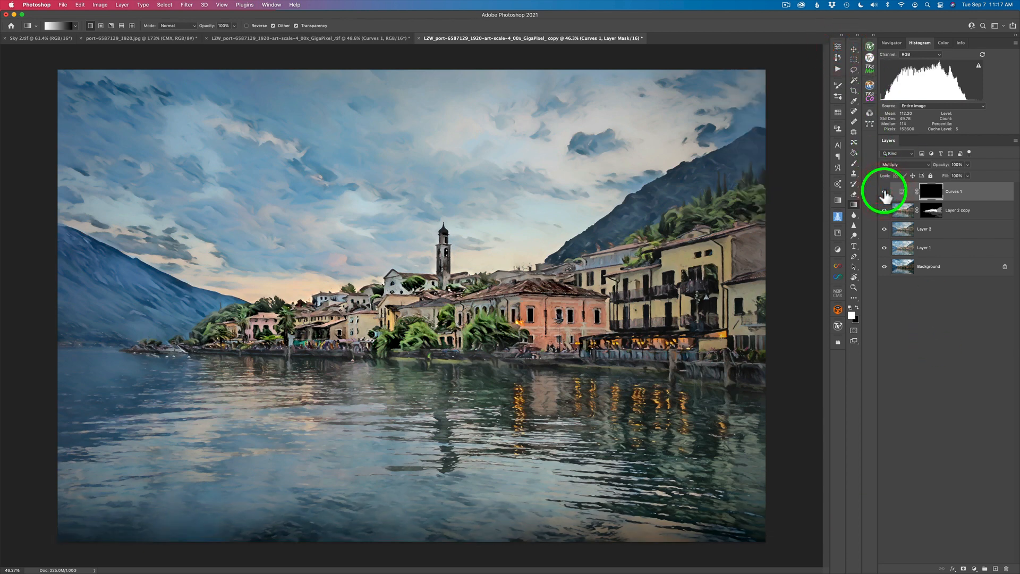
mouse_move(885, 195)
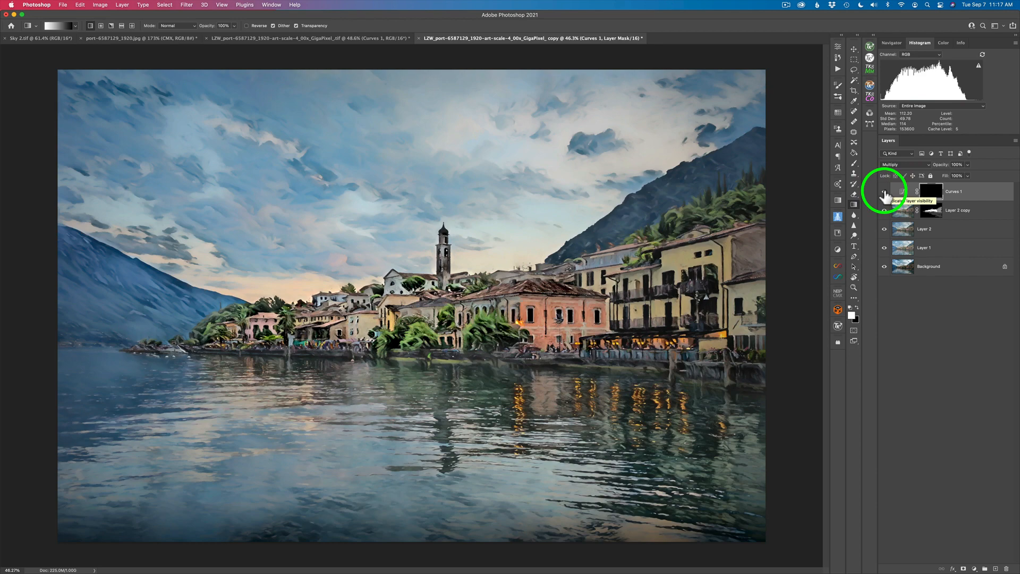